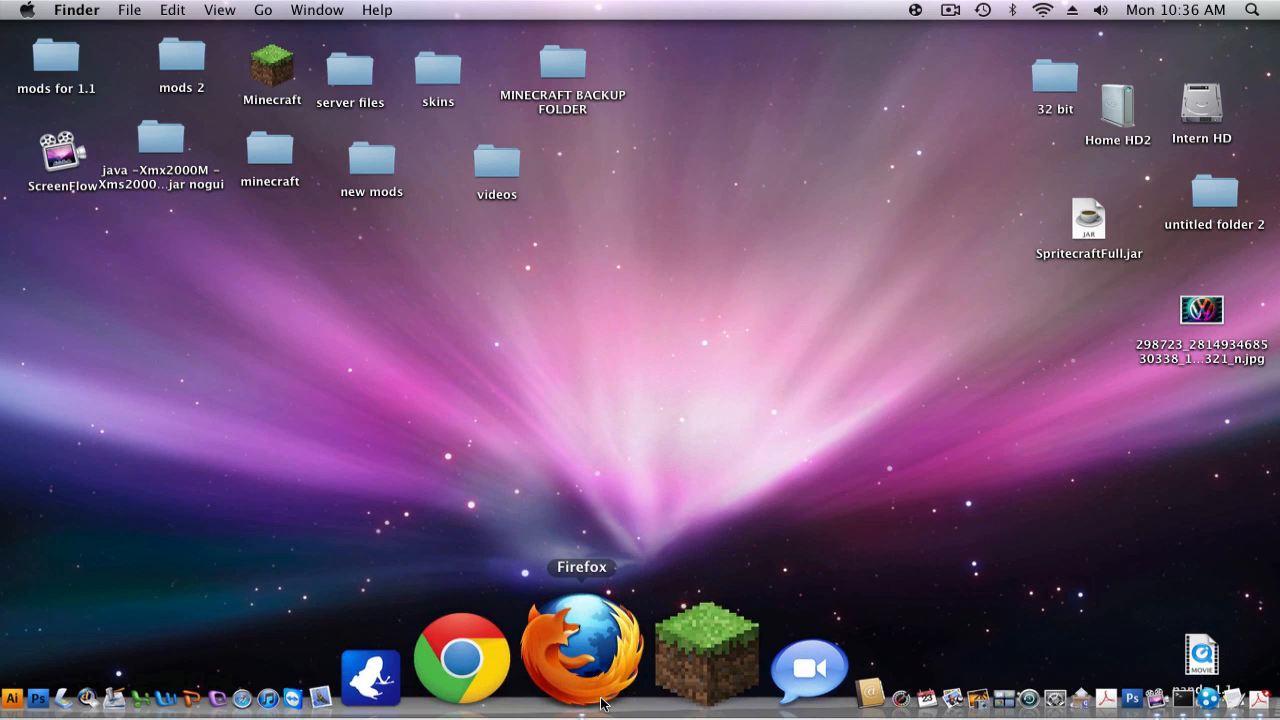
Step: Download the MCEdit application for Mac OS X 10.6 from the MCEdit download page
{"action": "left_click", "coordinate": [581, 655]}
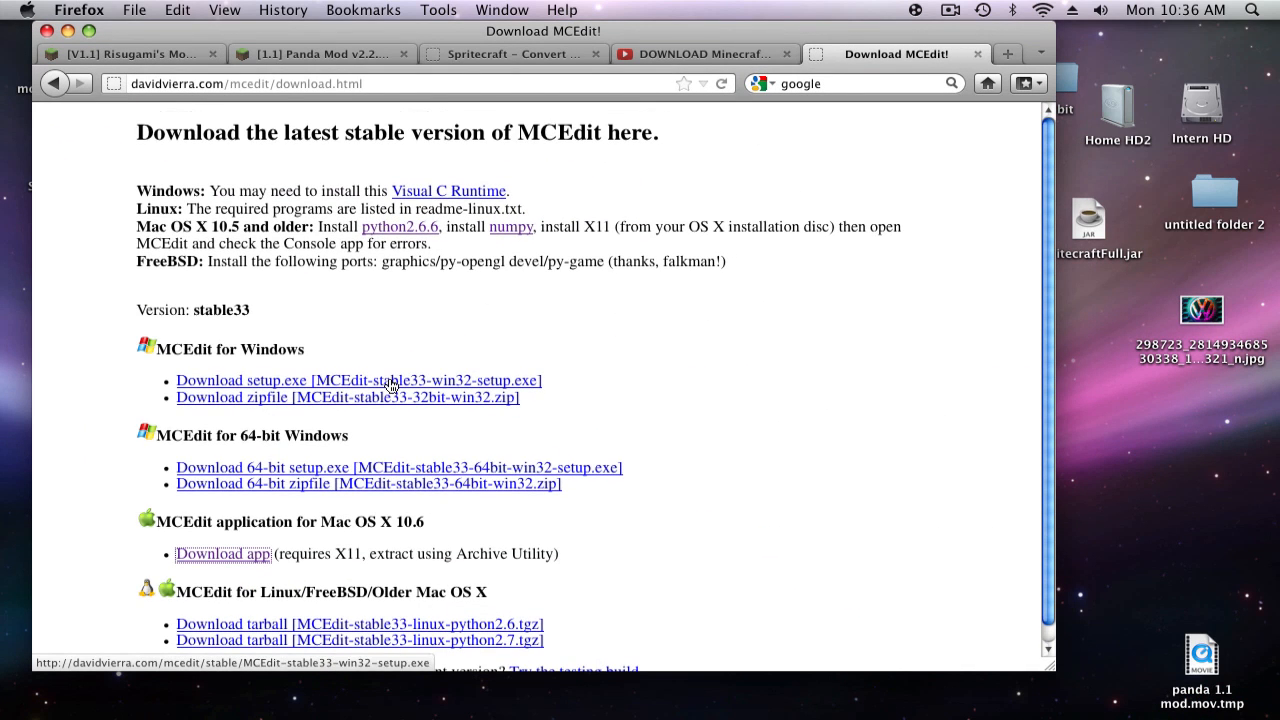
{"action": "scroll", "scroll_direction": "down", "scroll_amount": 3}
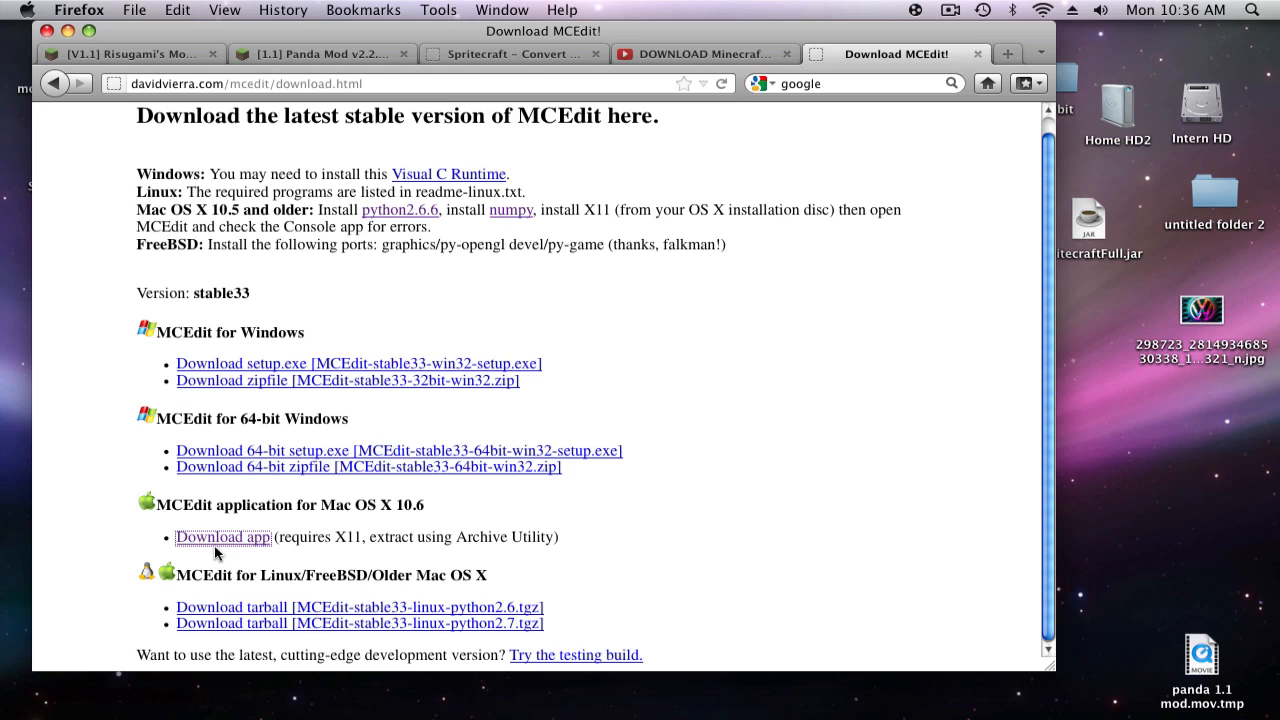
{"action": "left_click", "coordinate": [223, 537]}
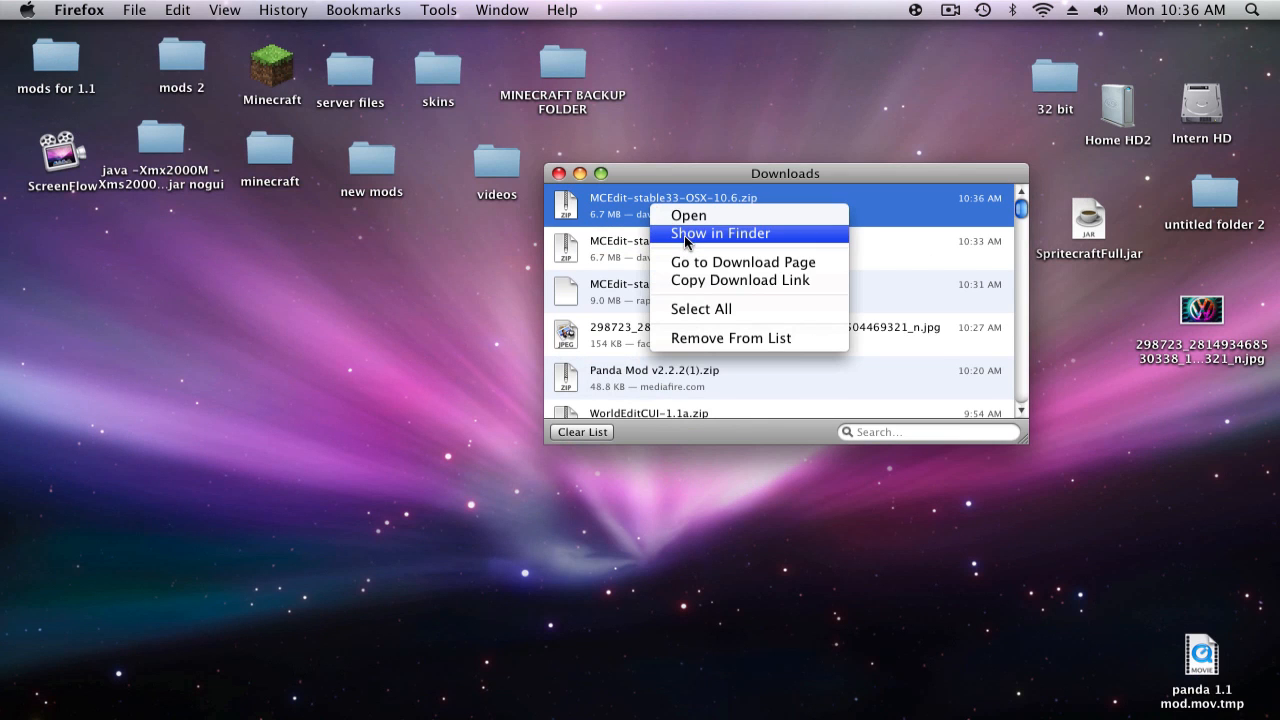
Step: Move the downloaded MCEdit zip from the Downloads folder onto the desktop
{"action": "left_click", "coordinate": [720, 233]}
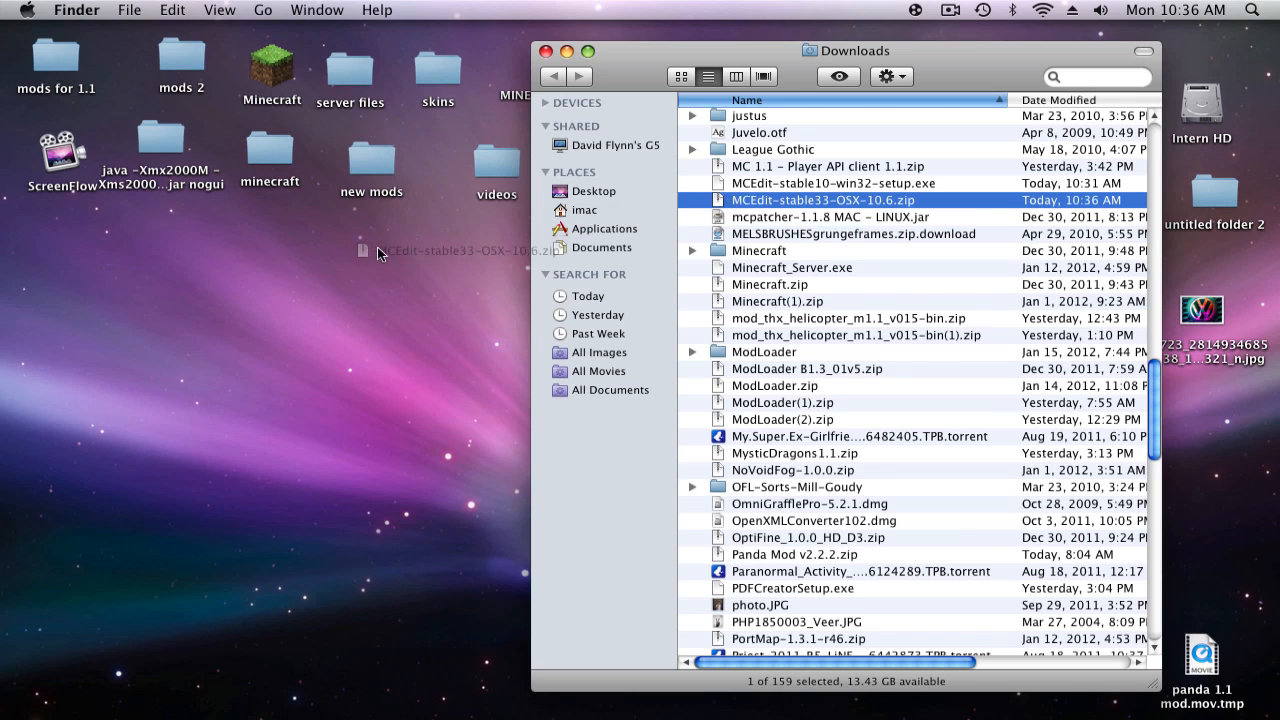
{"action": "left_click_drag", "start_coordinate": [822, 200], "coordinate": [363, 245]}
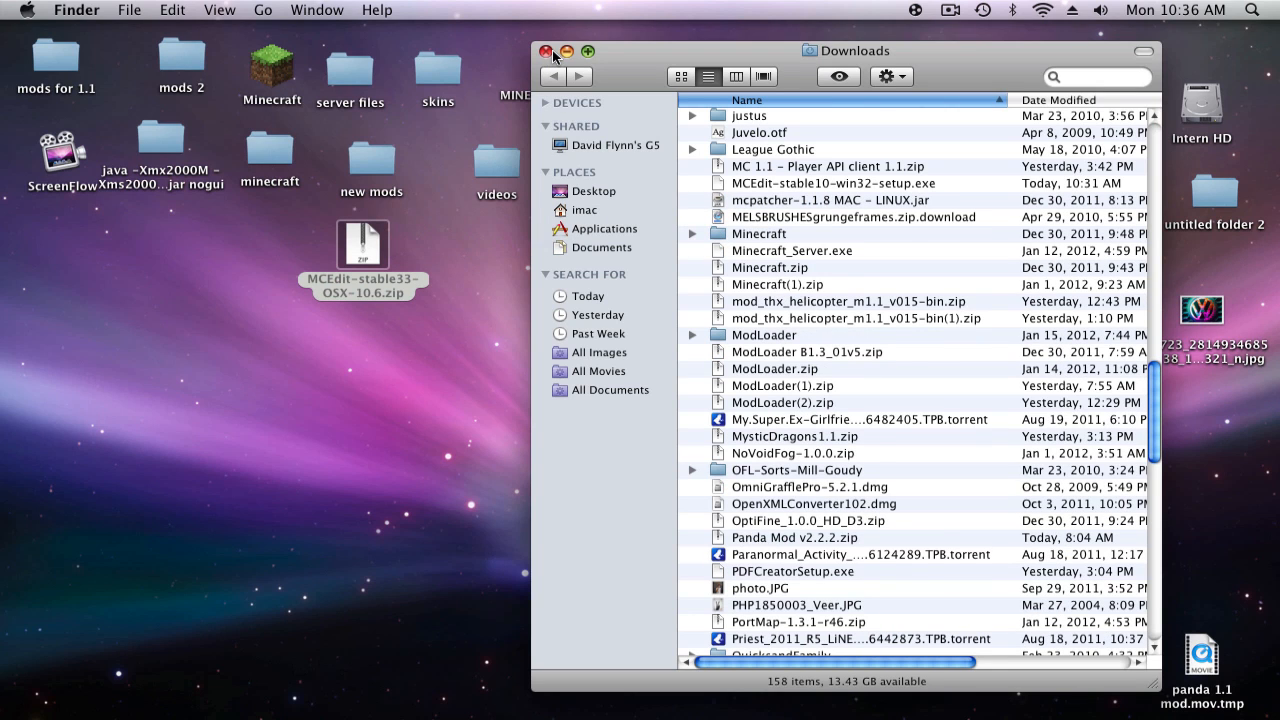
{"action": "left_click", "coordinate": [546, 51]}
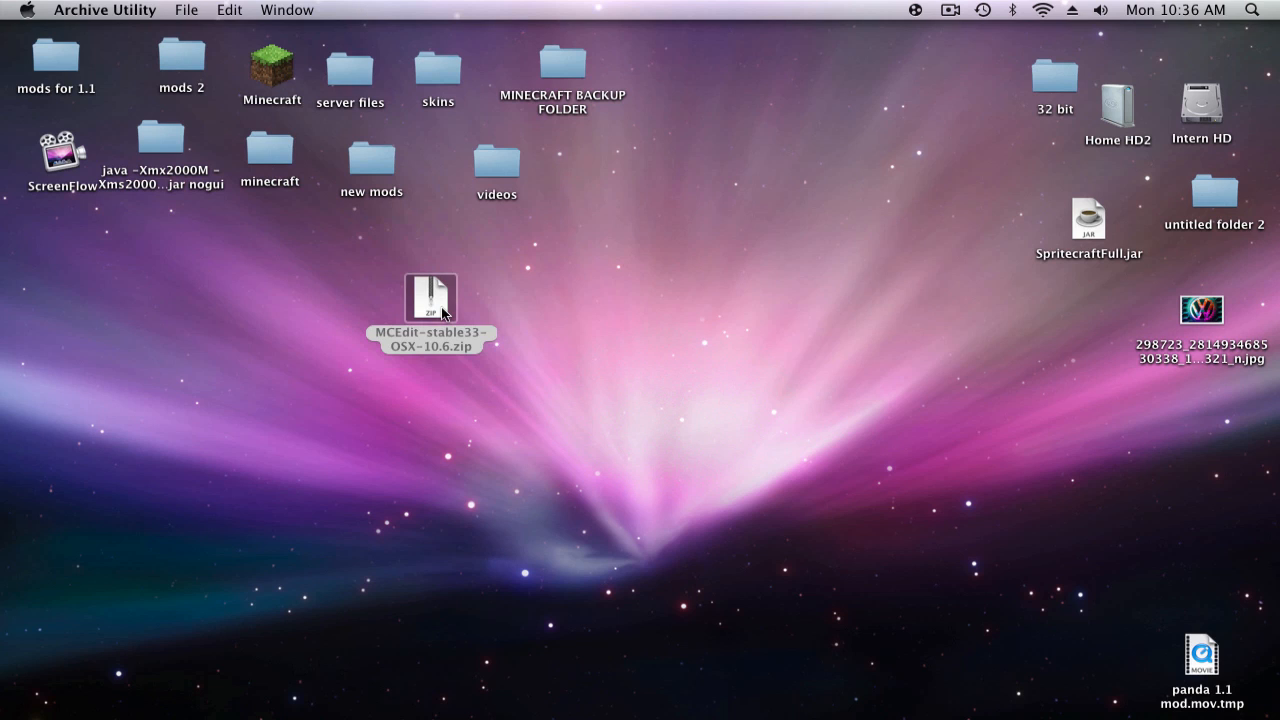
Step: Extract the MCEdit zip and open the MCEdit-stable33-OSX-10.6 folder
{"action": "double_click", "coordinate": [431, 297]}
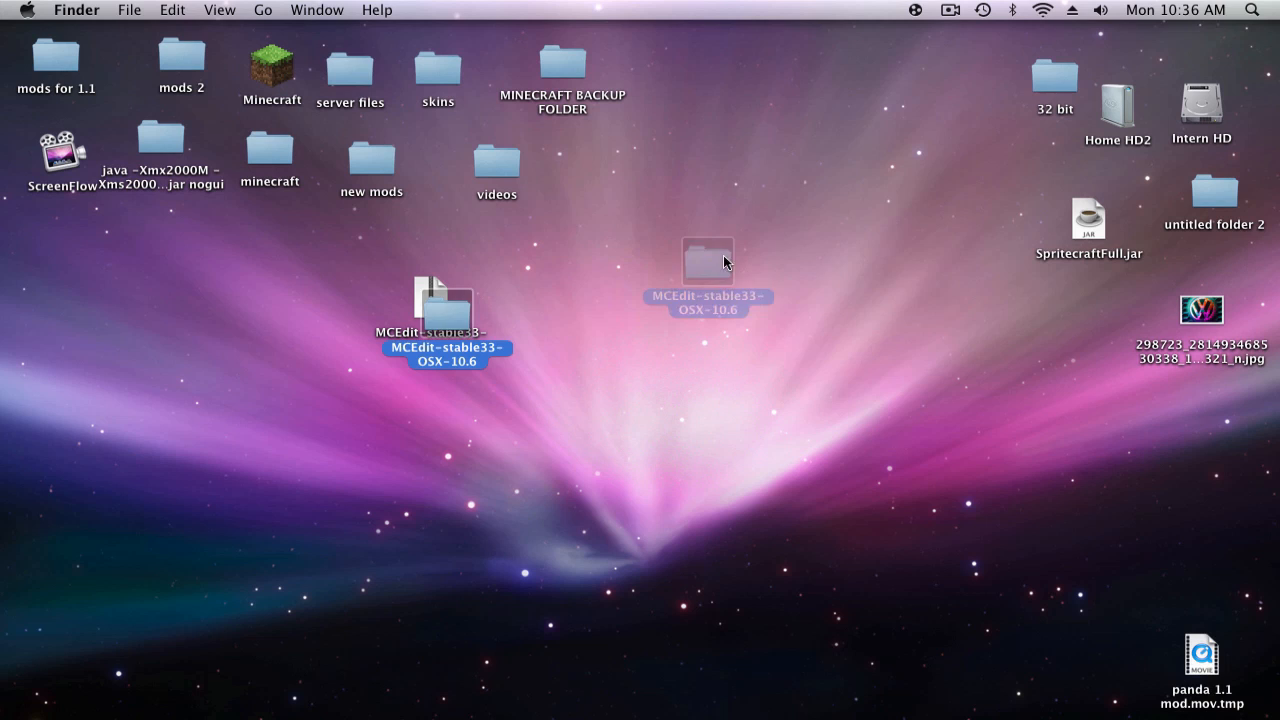
{"action": "right_click", "coordinate": [430, 295]}
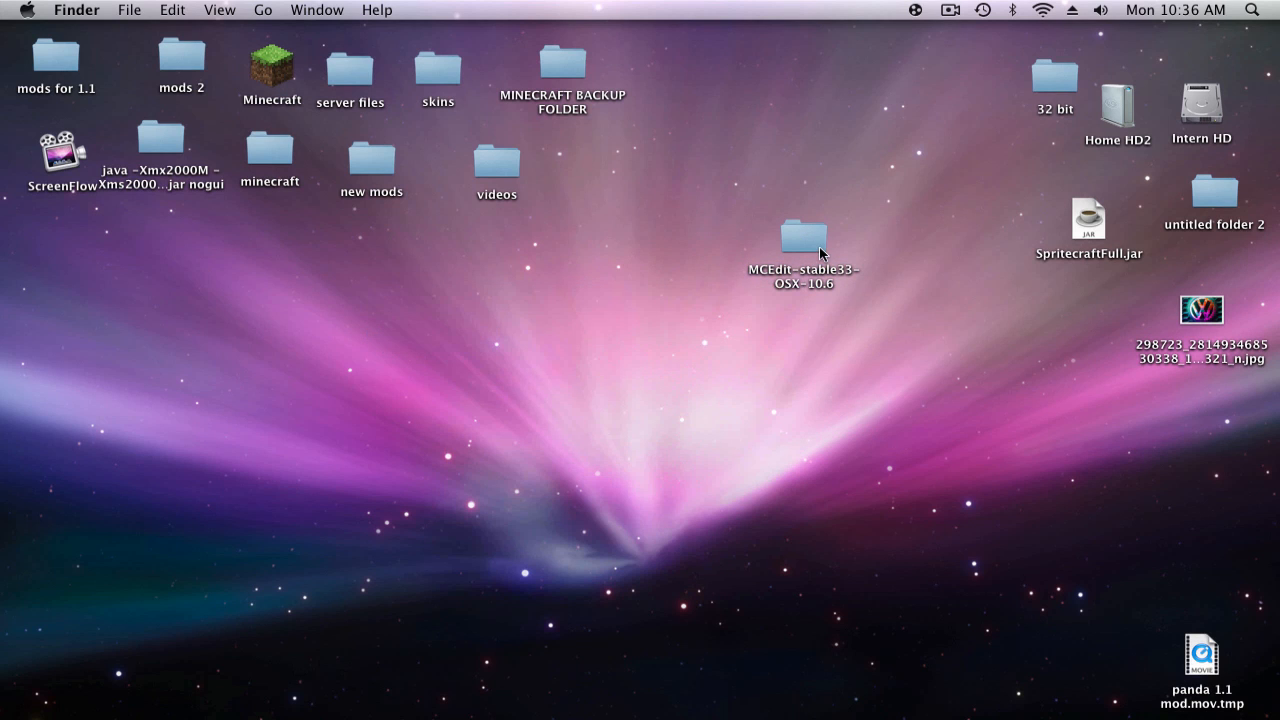
{"action": "double_click", "coordinate": [803, 245]}
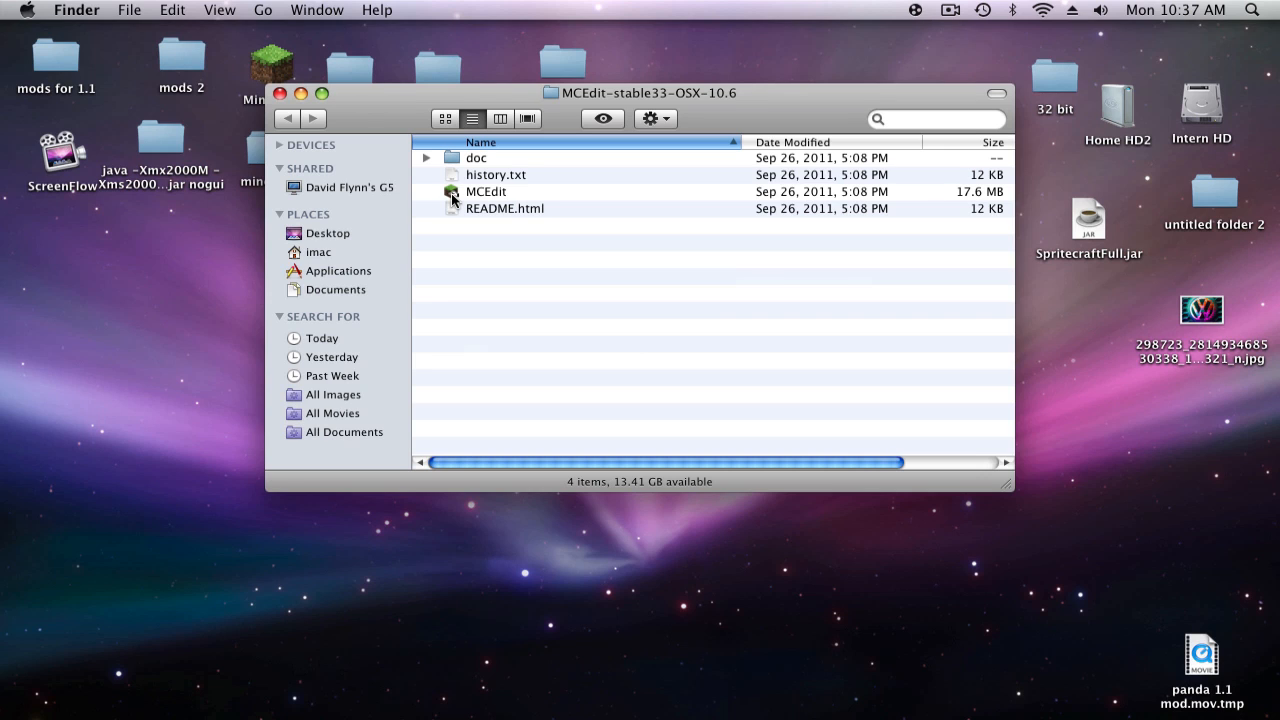
{"action": "left_click", "coordinate": [486, 191]}
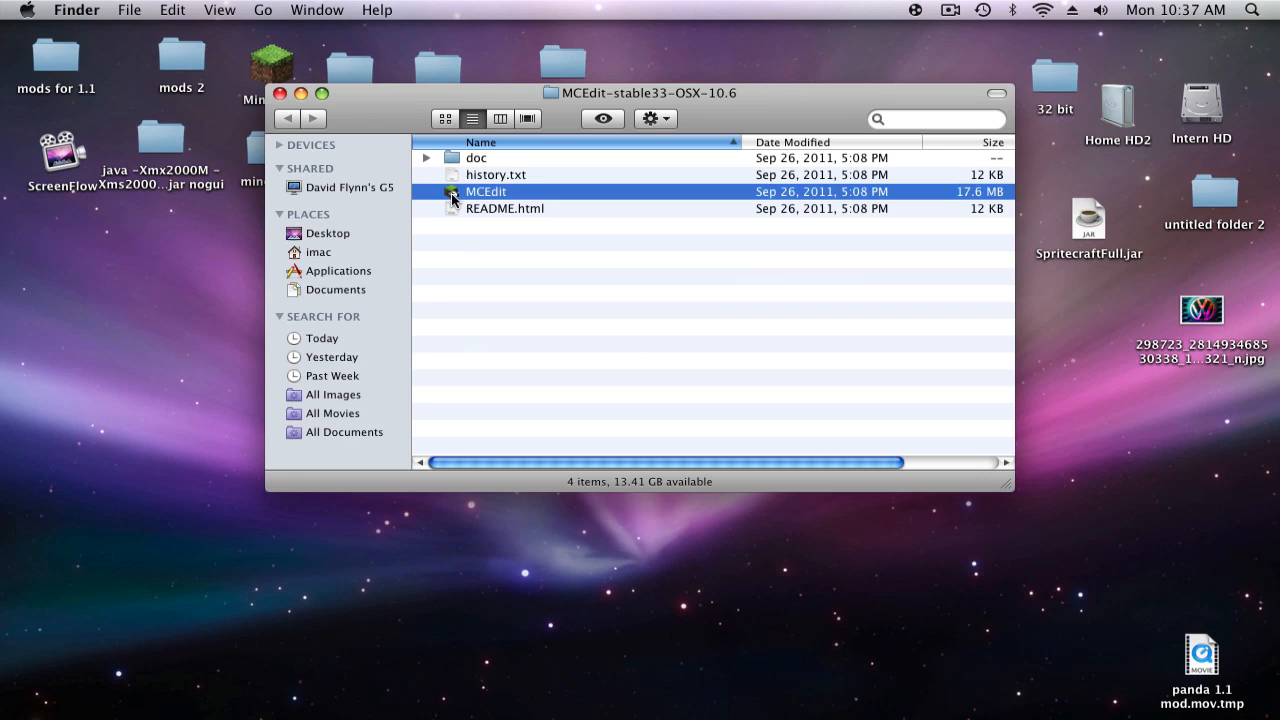
{"action": "double_click", "coordinate": [486, 191]}
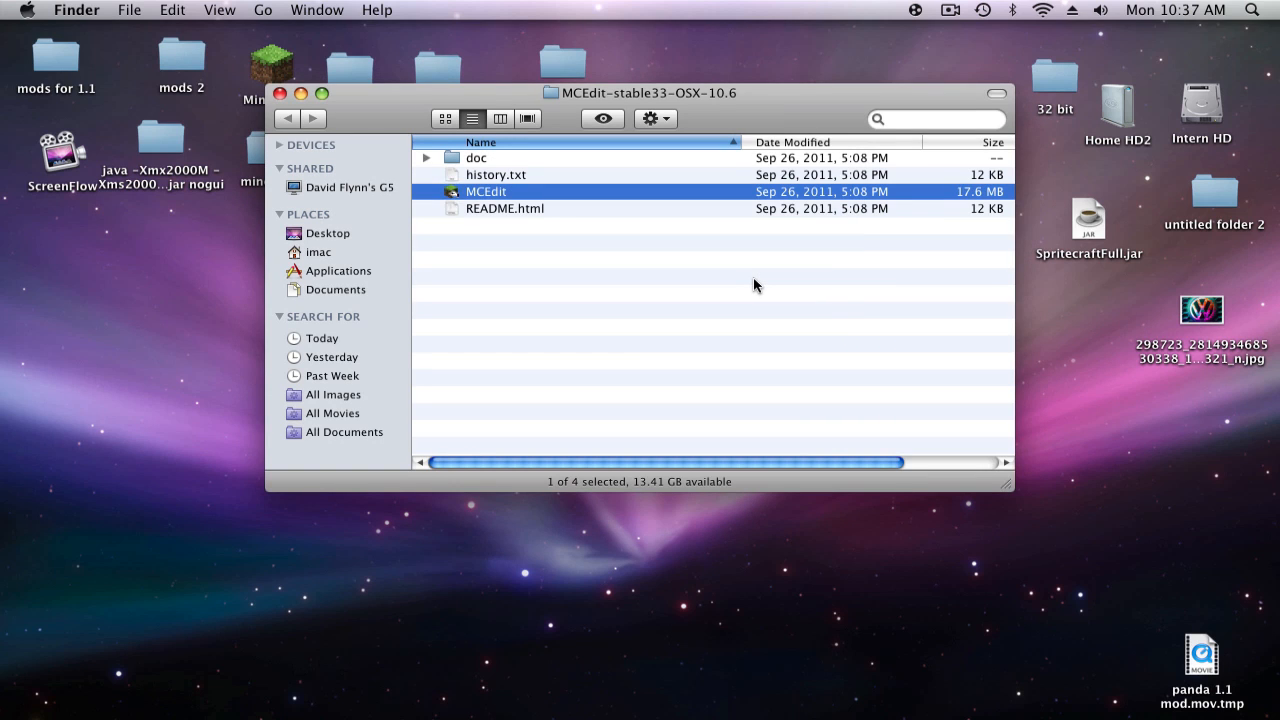
{"action": "mouse_move", "coordinate": [455, 203]}
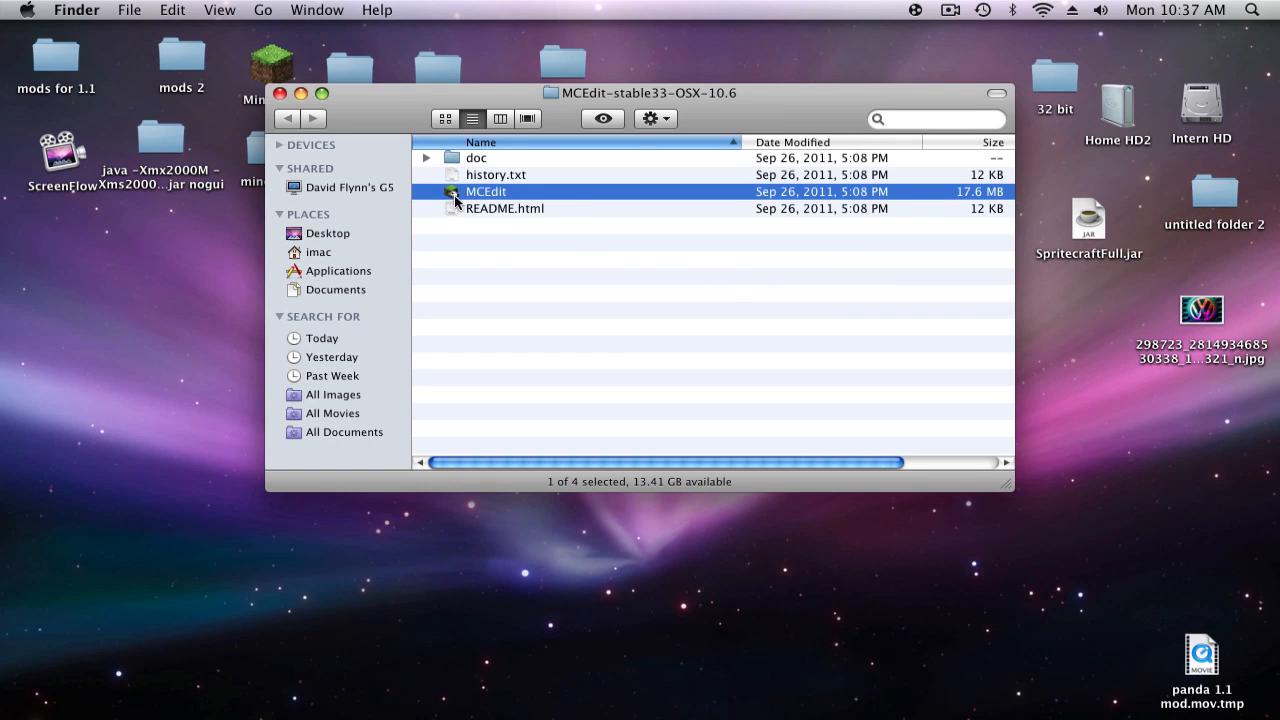
Step: Launch the MCEdit stable33 application from the extracted folder
{"action": "double_click", "coordinate": [486, 191]}
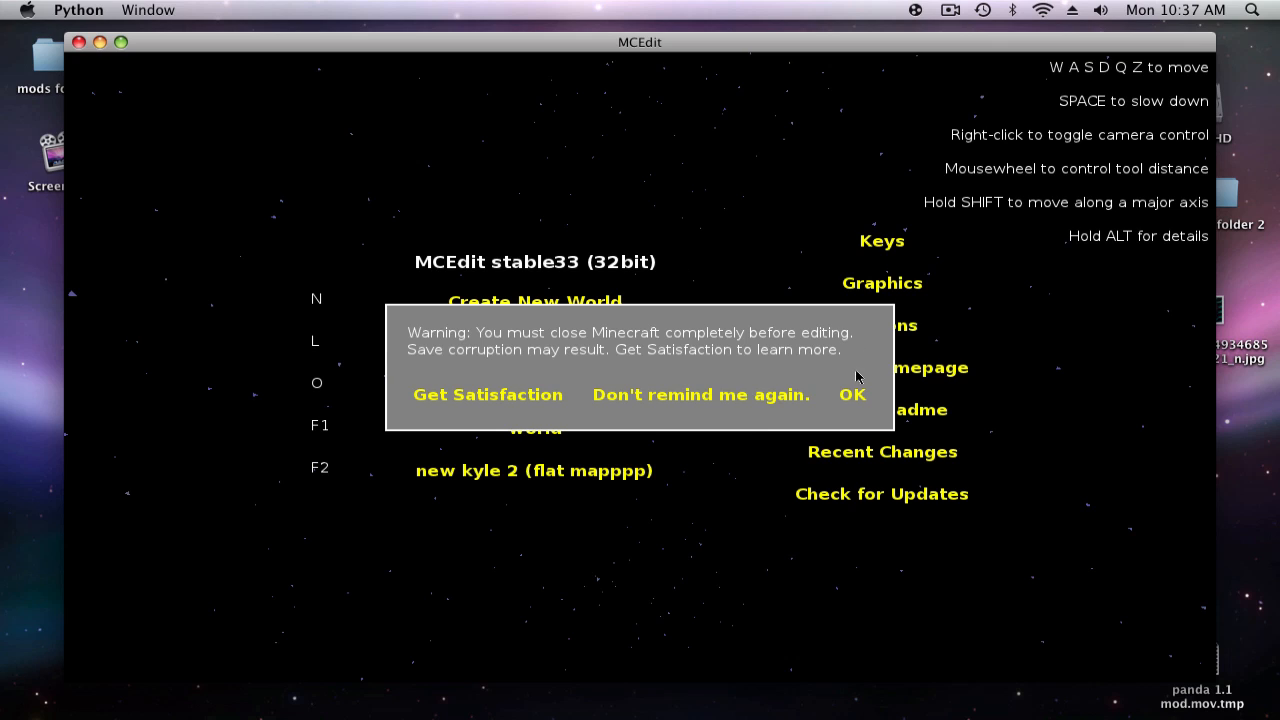
{"action": "mouse_move", "coordinate": [444, 344]}
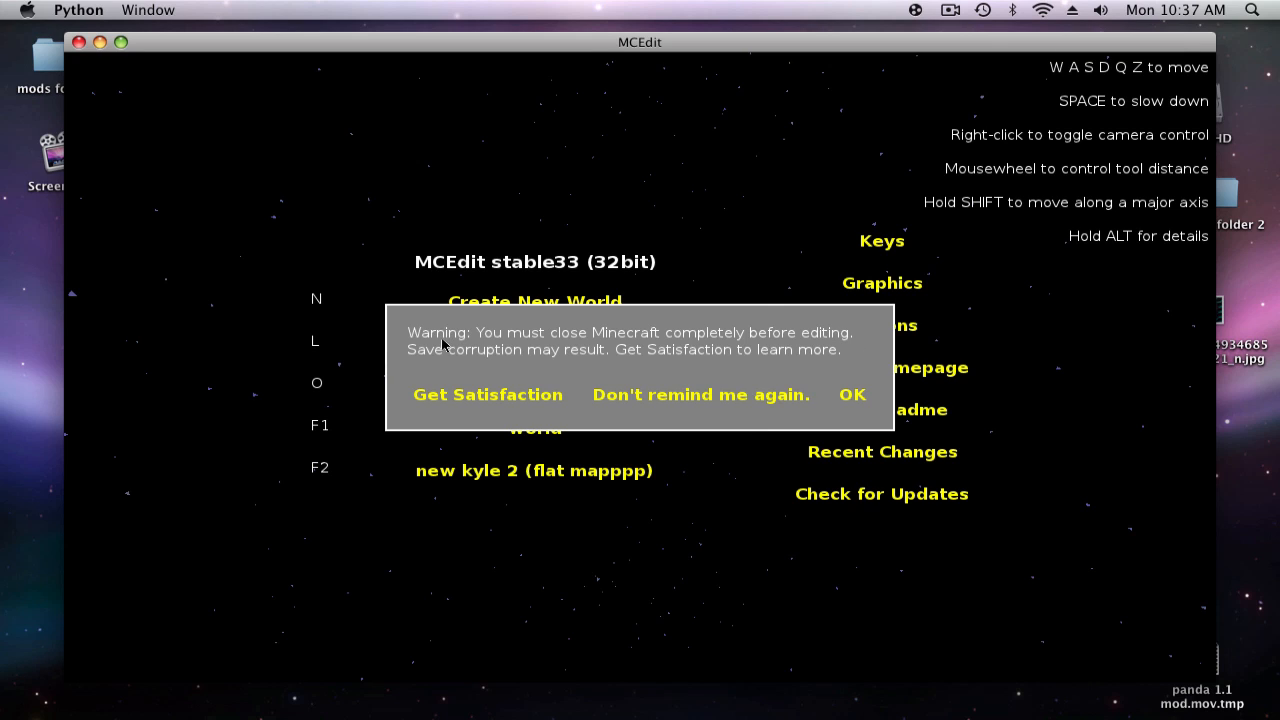
{"action": "mouse_move", "coordinate": [808, 381]}
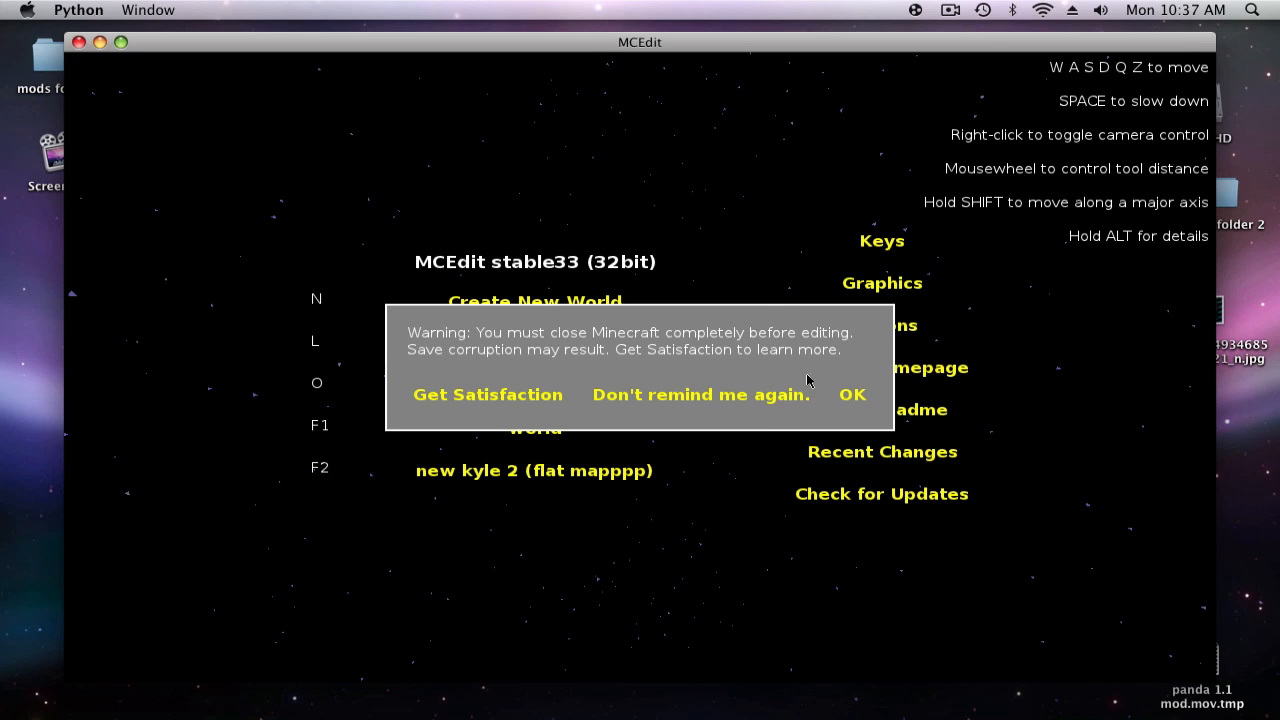
{"action": "mouse_move", "coordinate": [852, 404]}
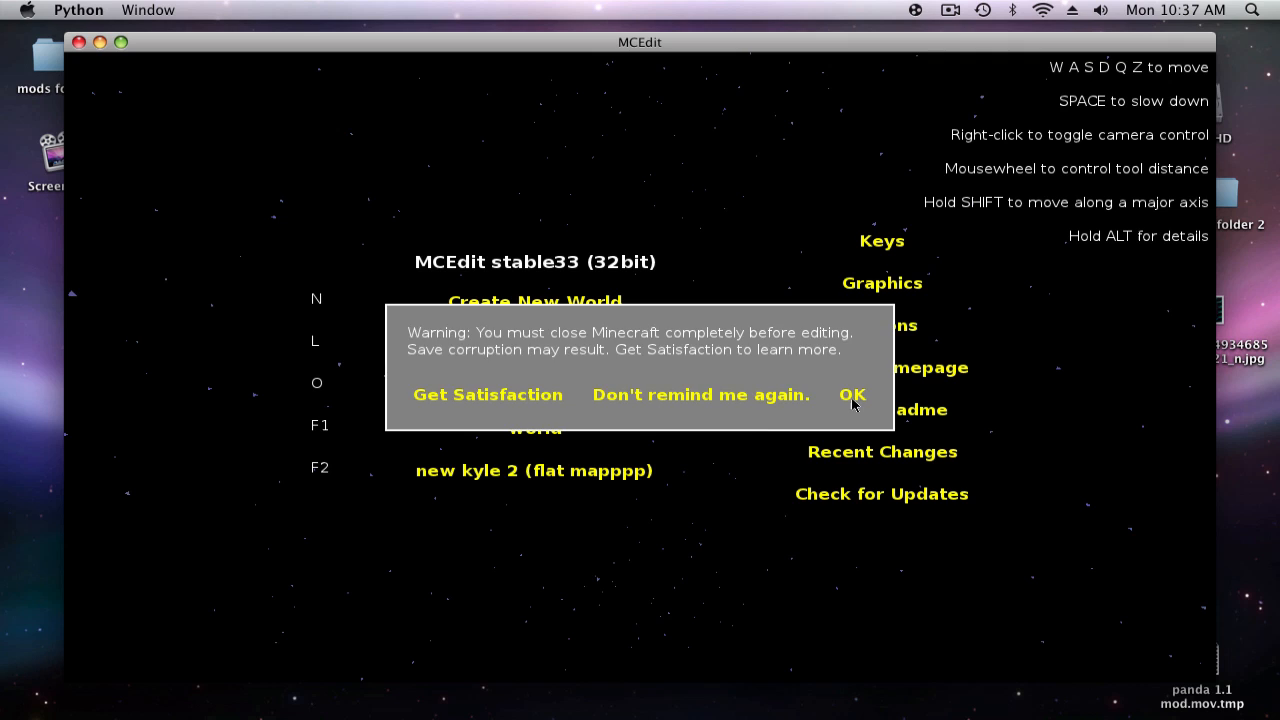
Step: Dismiss MCEdit's warning about closing Minecraft before editing
{"action": "left_click", "coordinate": [852, 394]}
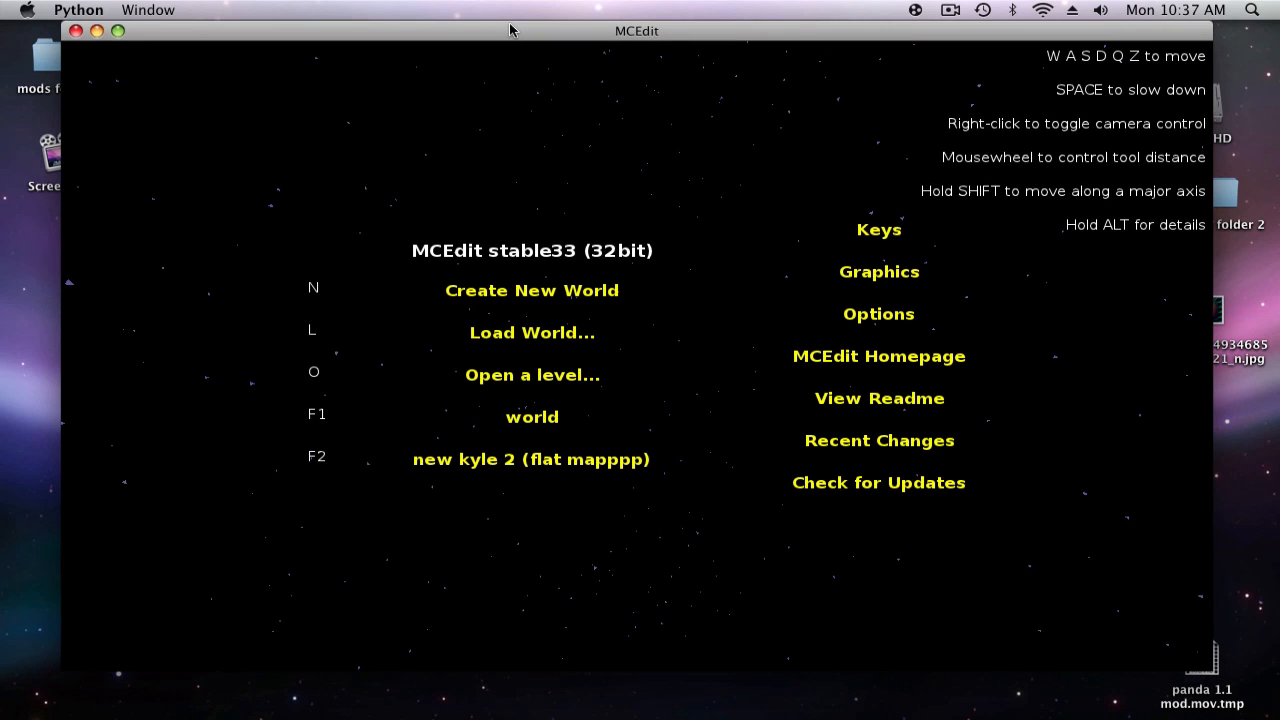
{"action": "mouse_move", "coordinate": [556, 298]}
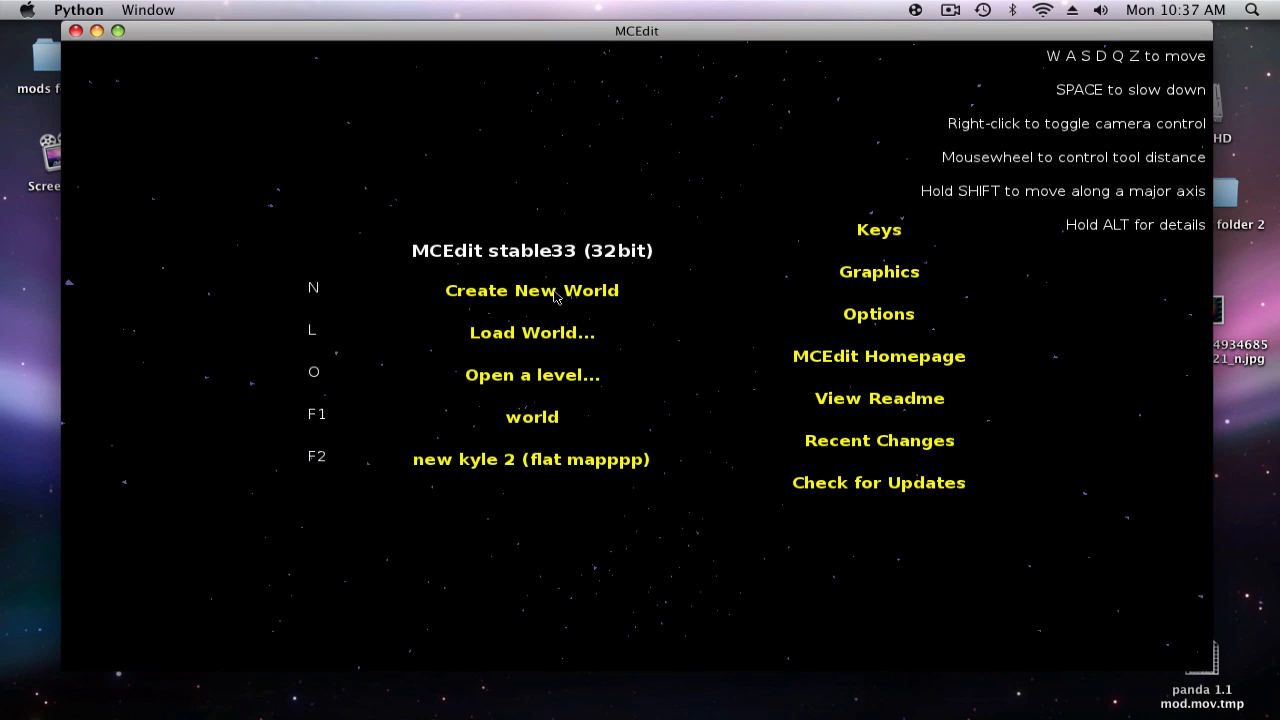
{"action": "mouse_move", "coordinate": [512, 385]}
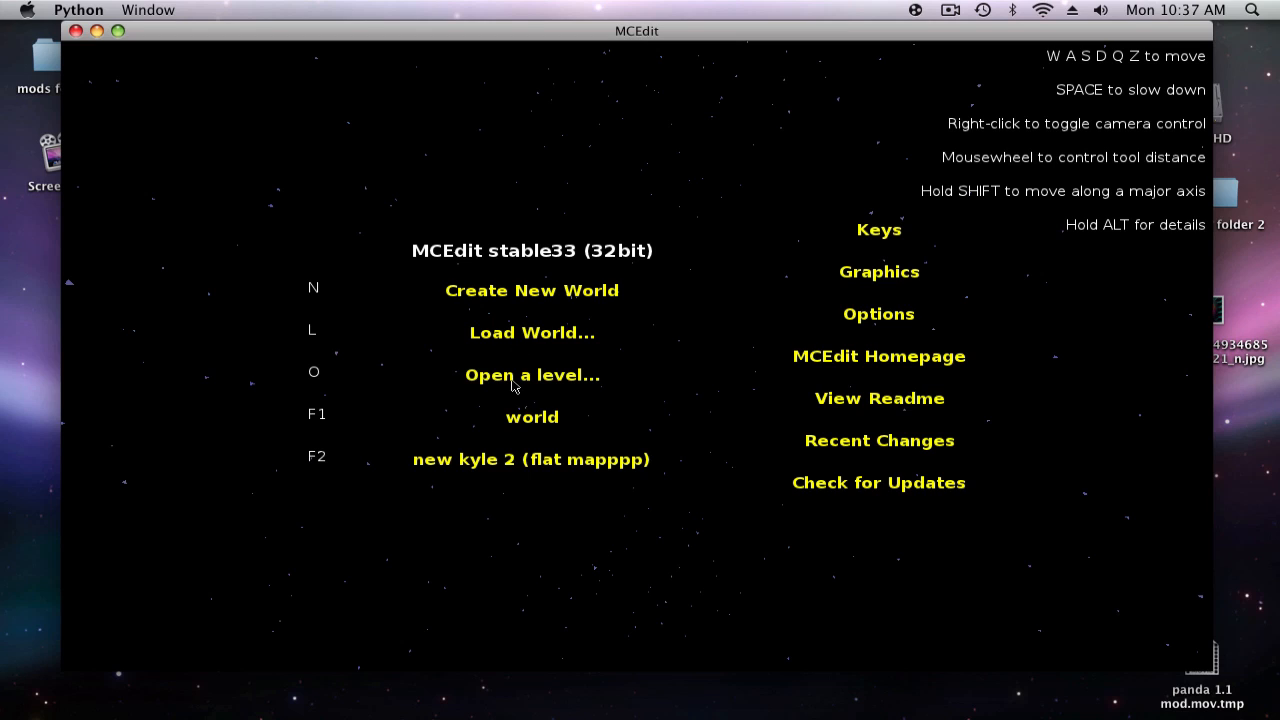
{"action": "mouse_move", "coordinate": [538, 430]}
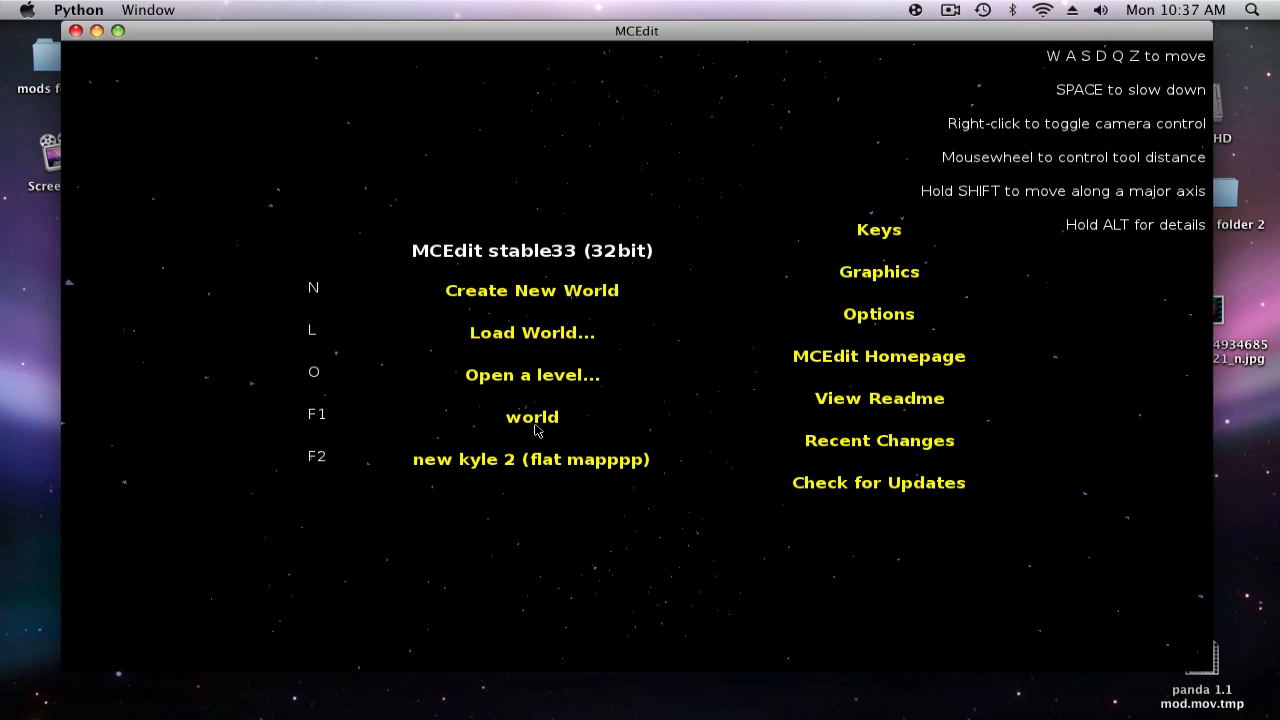
{"action": "mouse_move", "coordinate": [400, 458]}
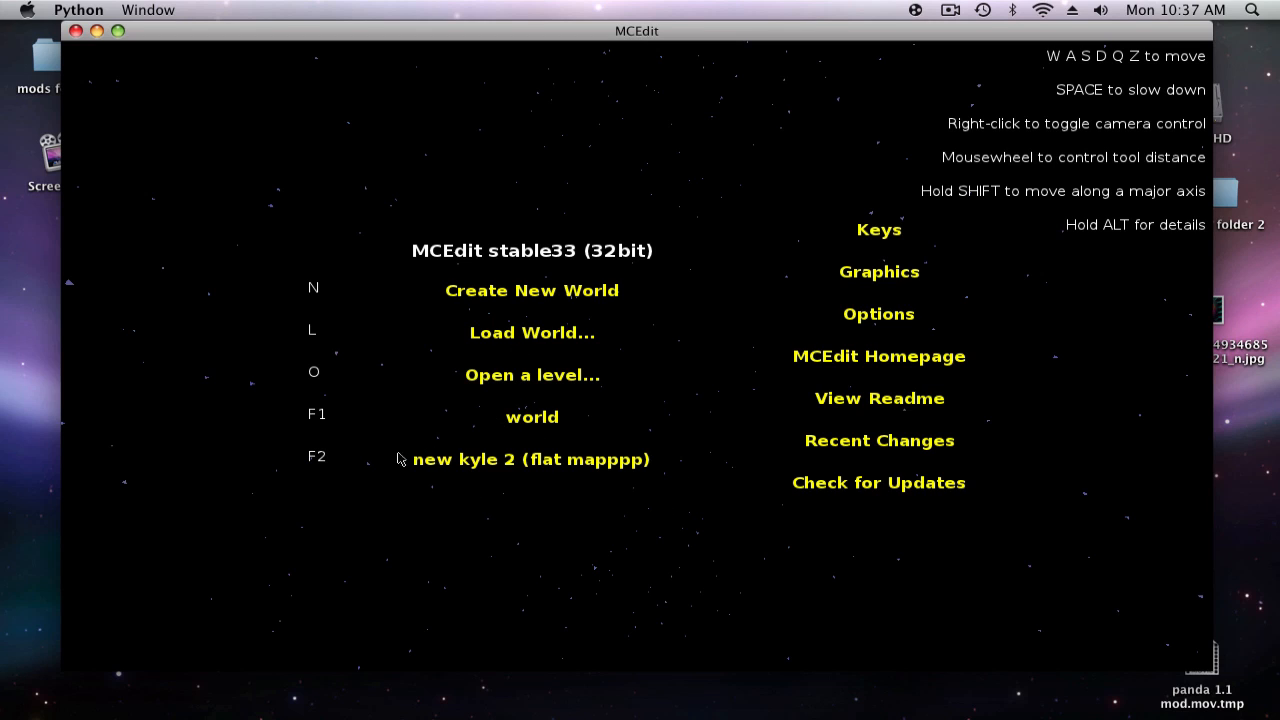
{"action": "mouse_move", "coordinate": [585, 461]}
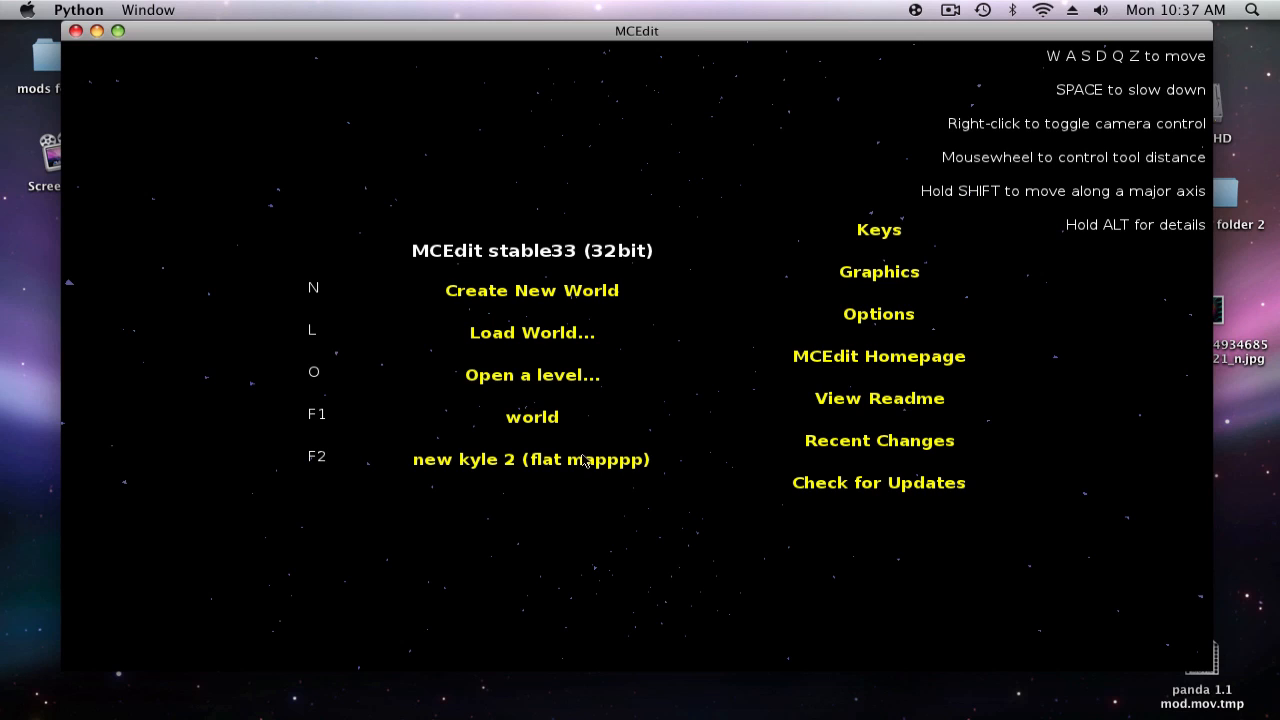
{"action": "mouse_move", "coordinate": [520, 521]}
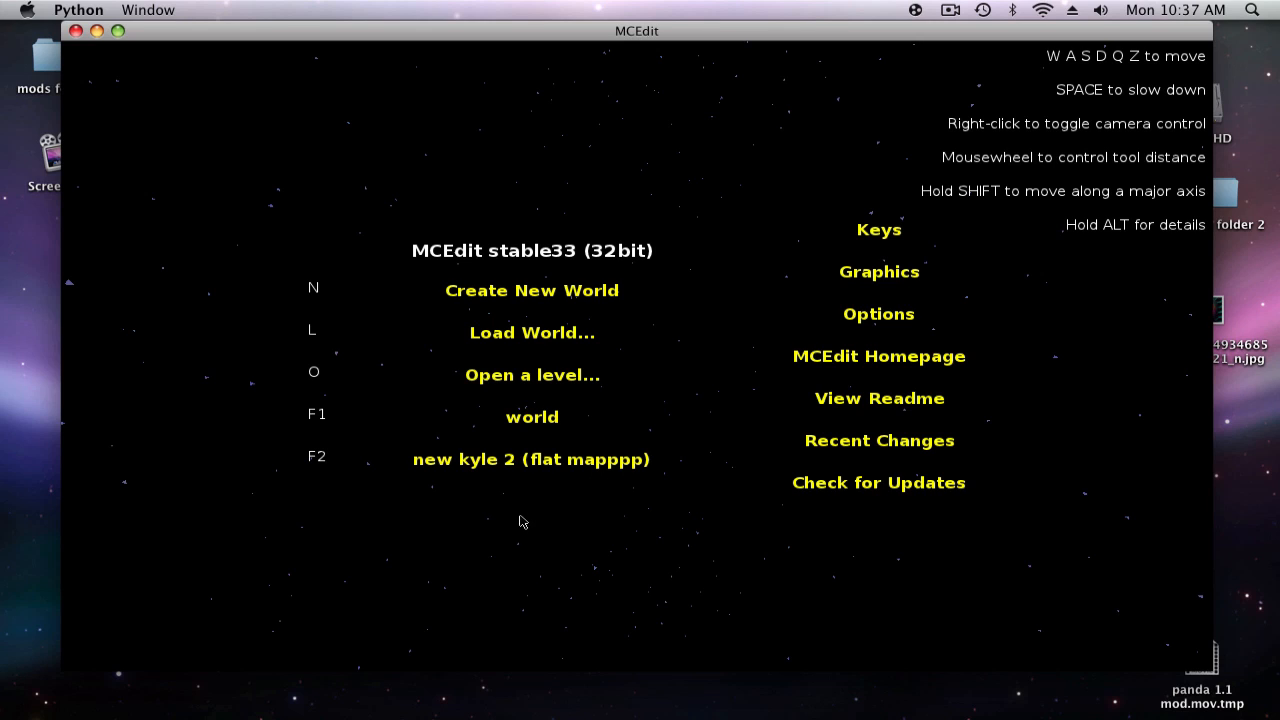
{"action": "mouse_move", "coordinate": [330, 490]}
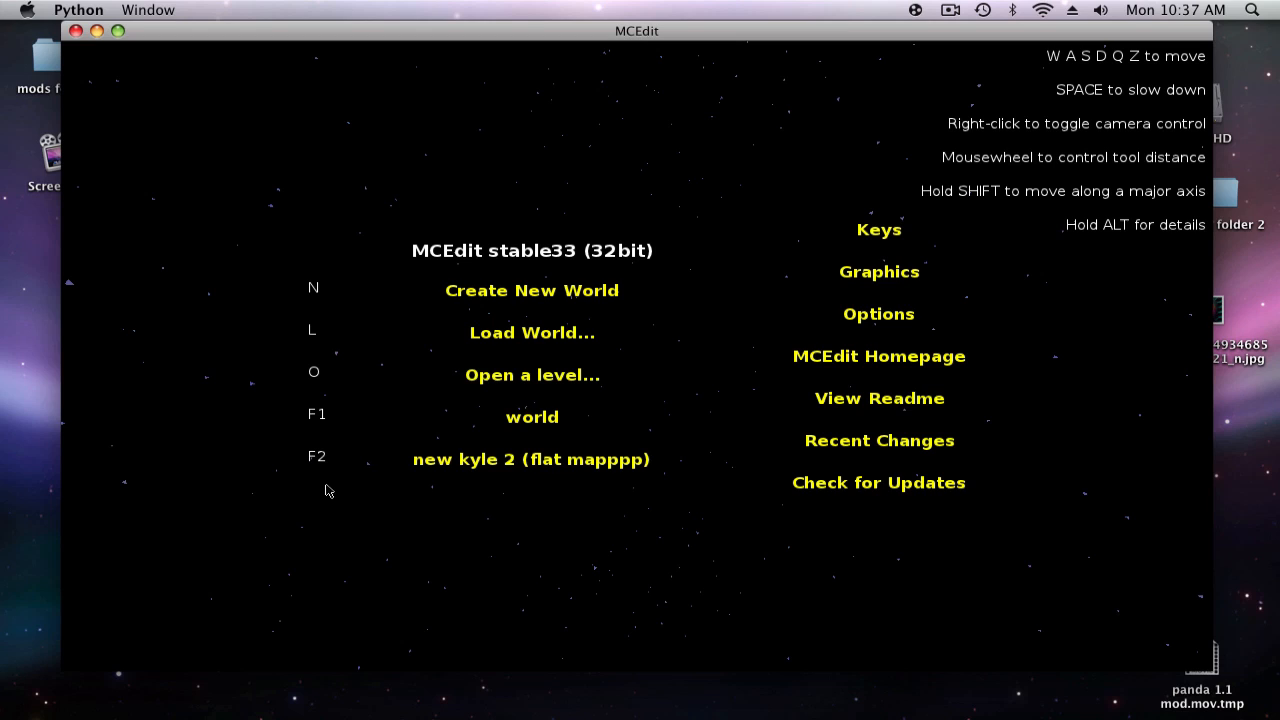
{"action": "mouse_move", "coordinate": [587, 215]}
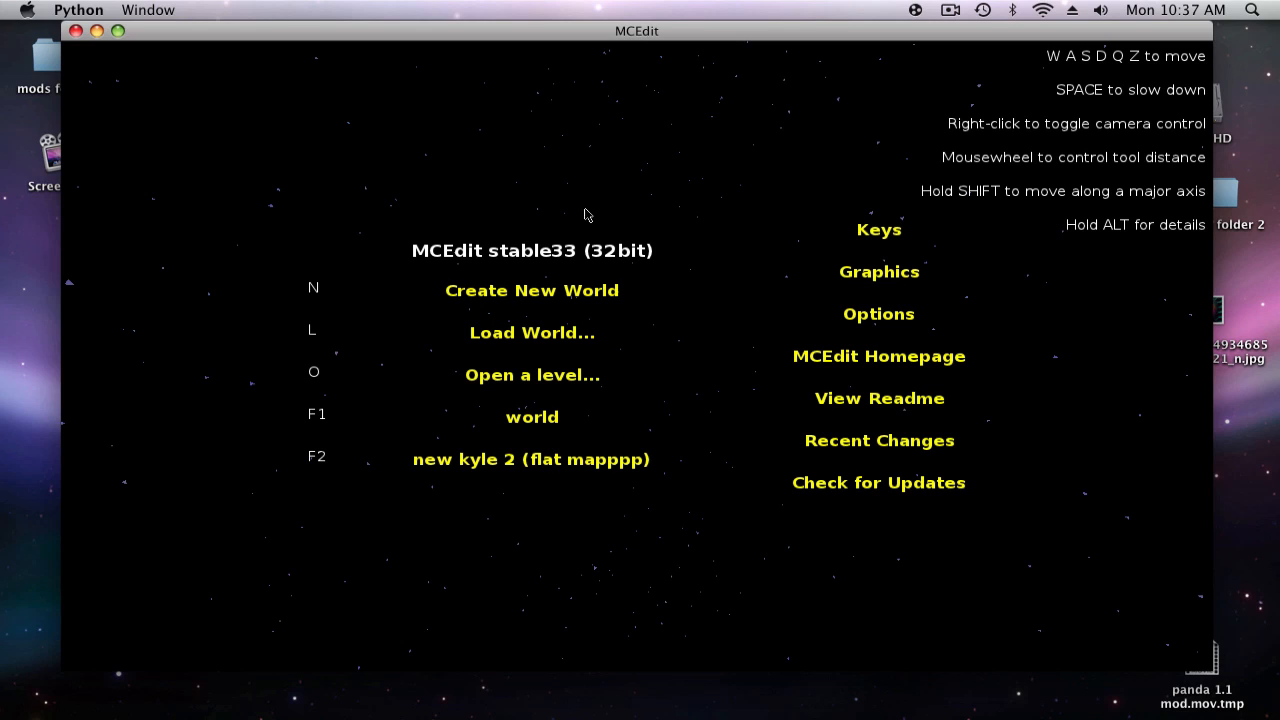
{"action": "mouse_move", "coordinate": [152, 42]}
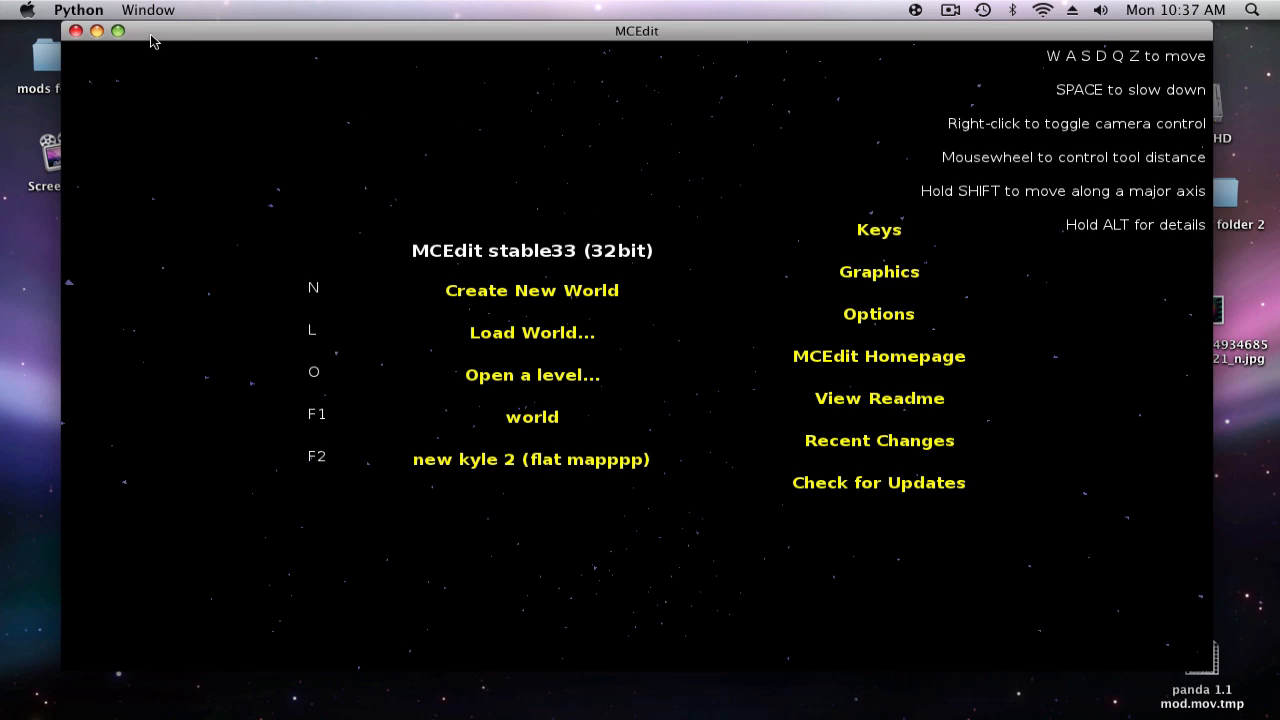
{"action": "mouse_move", "coordinate": [77, 31]}
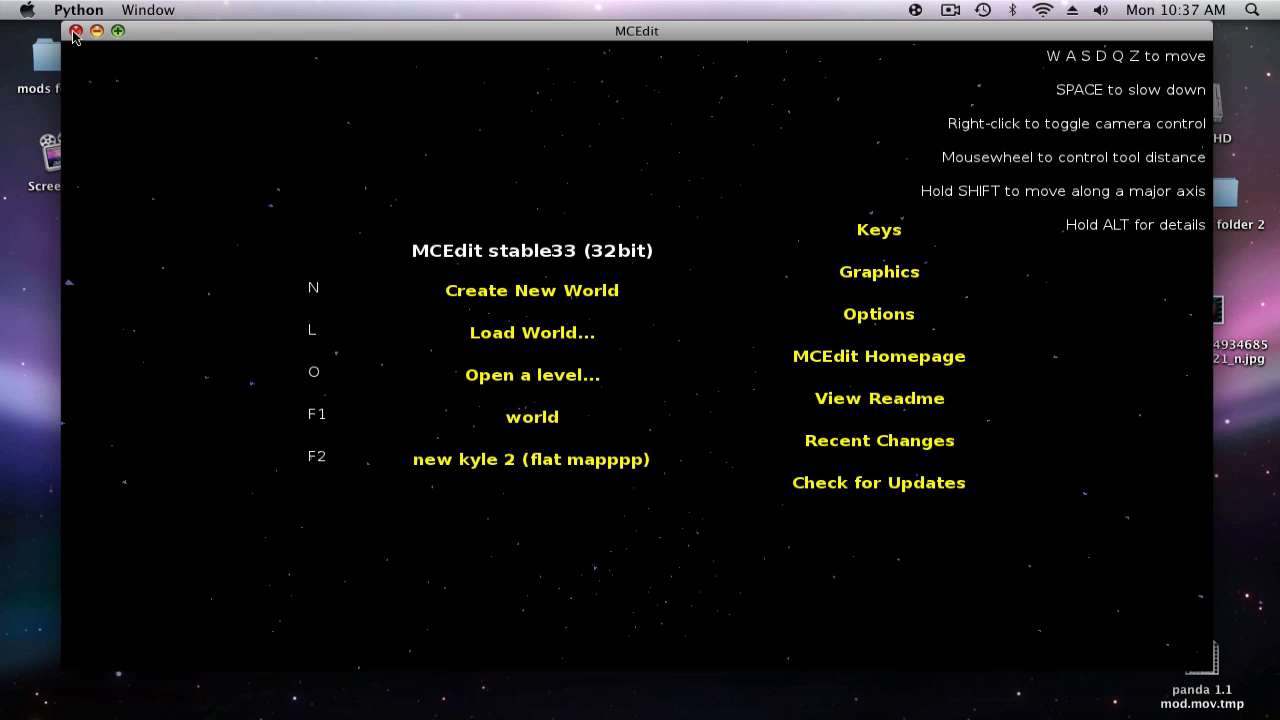
Step: Quit MCEdit and bring Firefox with the Spritecraft donation page forward
{"action": "left_click", "coordinate": [76, 31]}
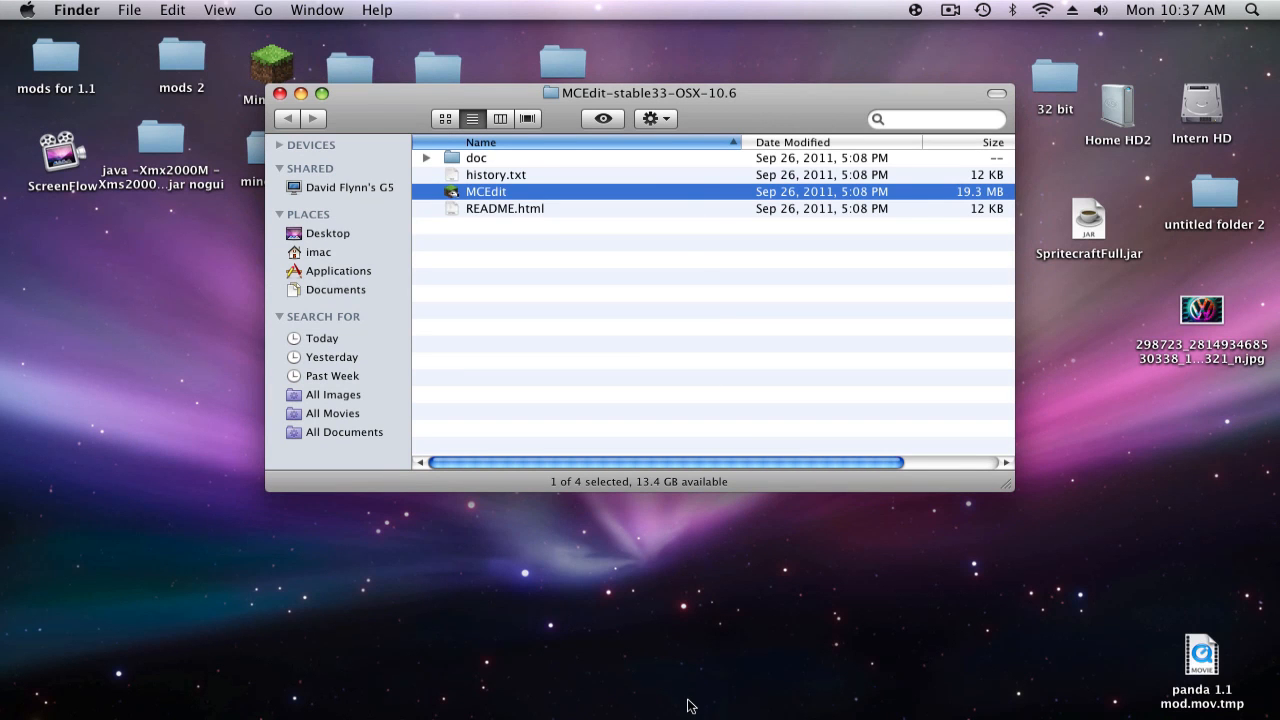
{"action": "mouse_move", "coordinate": [1050, 270]}
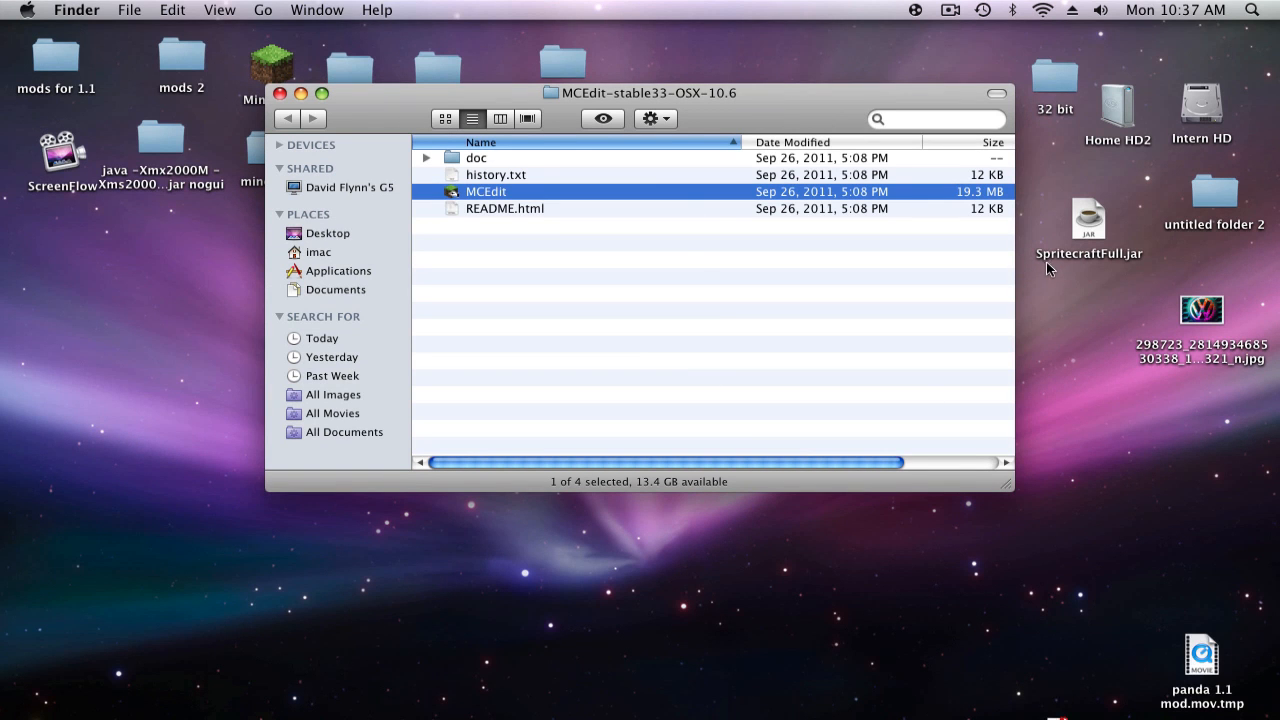
{"action": "mouse_move", "coordinate": [1080, 268]}
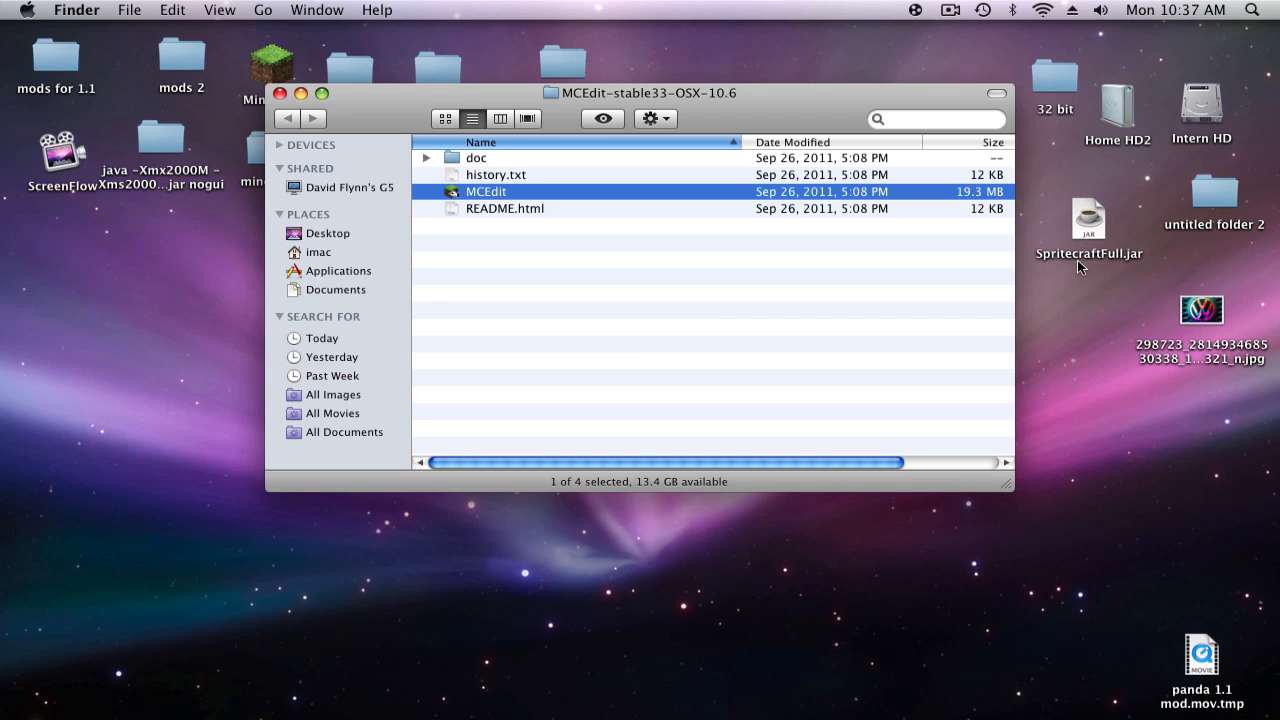
{"action": "mouse_move", "coordinate": [1085, 268]}
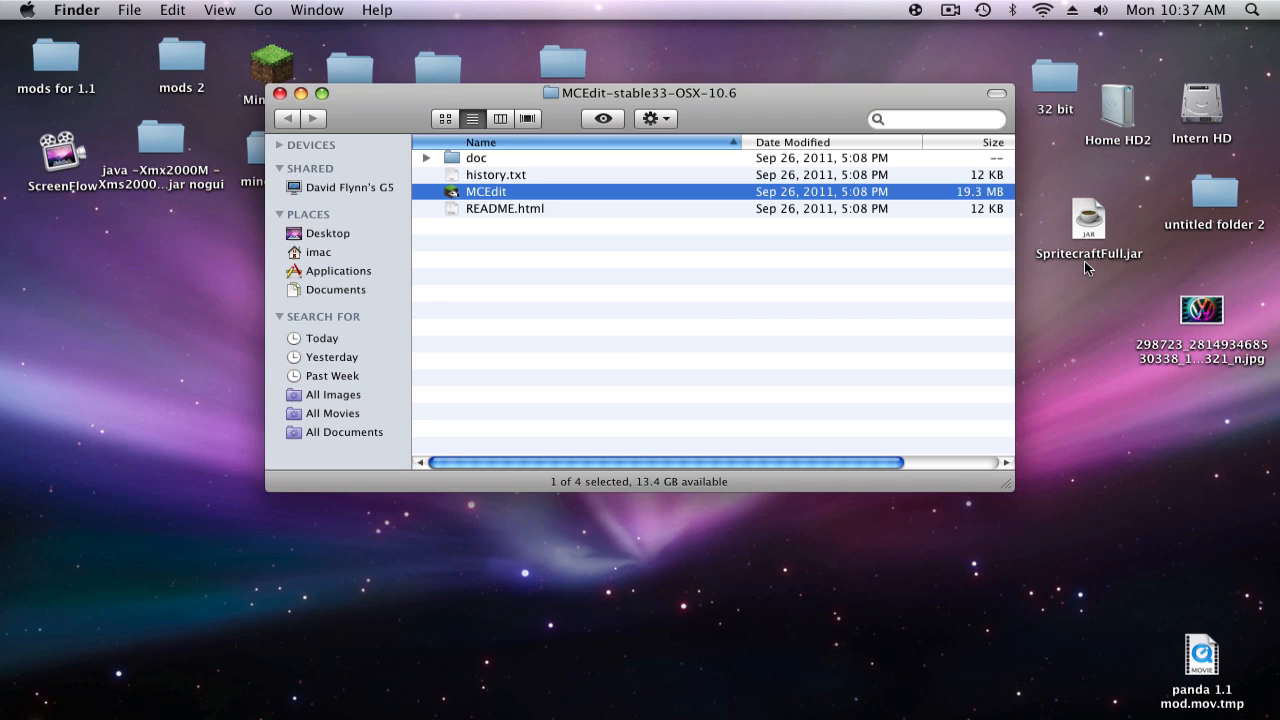
{"action": "mouse_move", "coordinate": [1079, 281]}
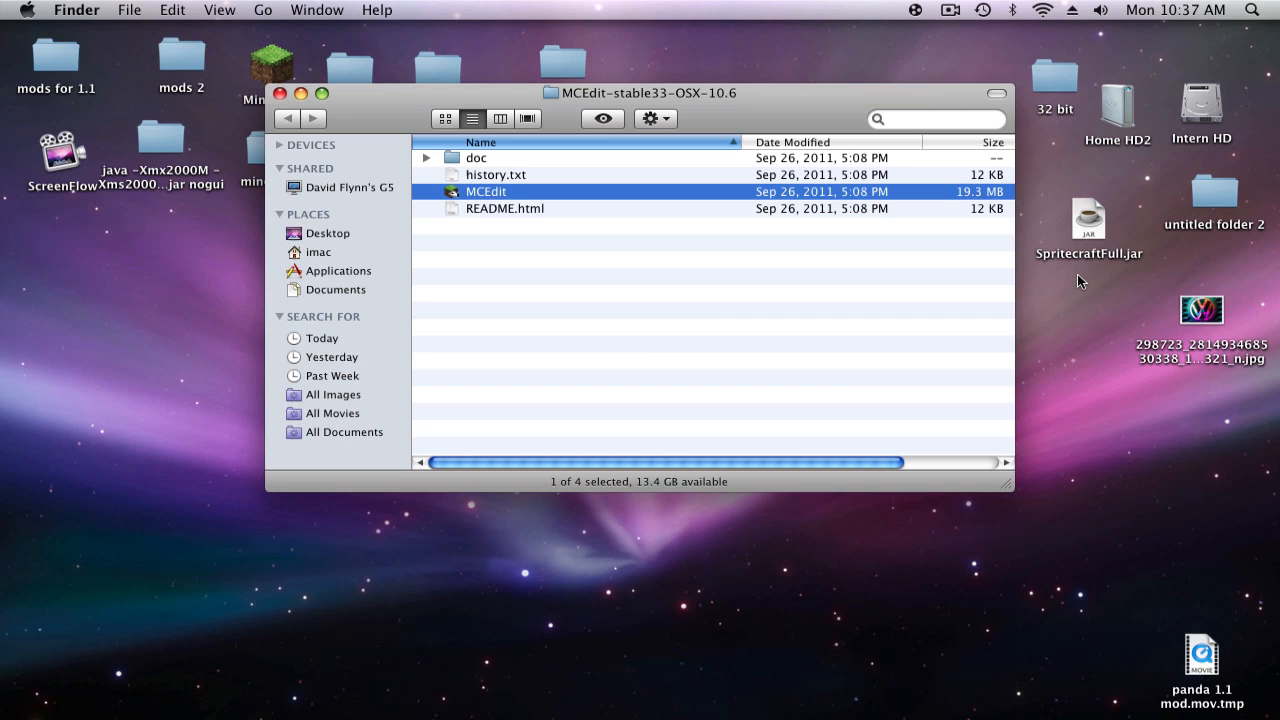
{"action": "mouse_move", "coordinate": [627, 650]}
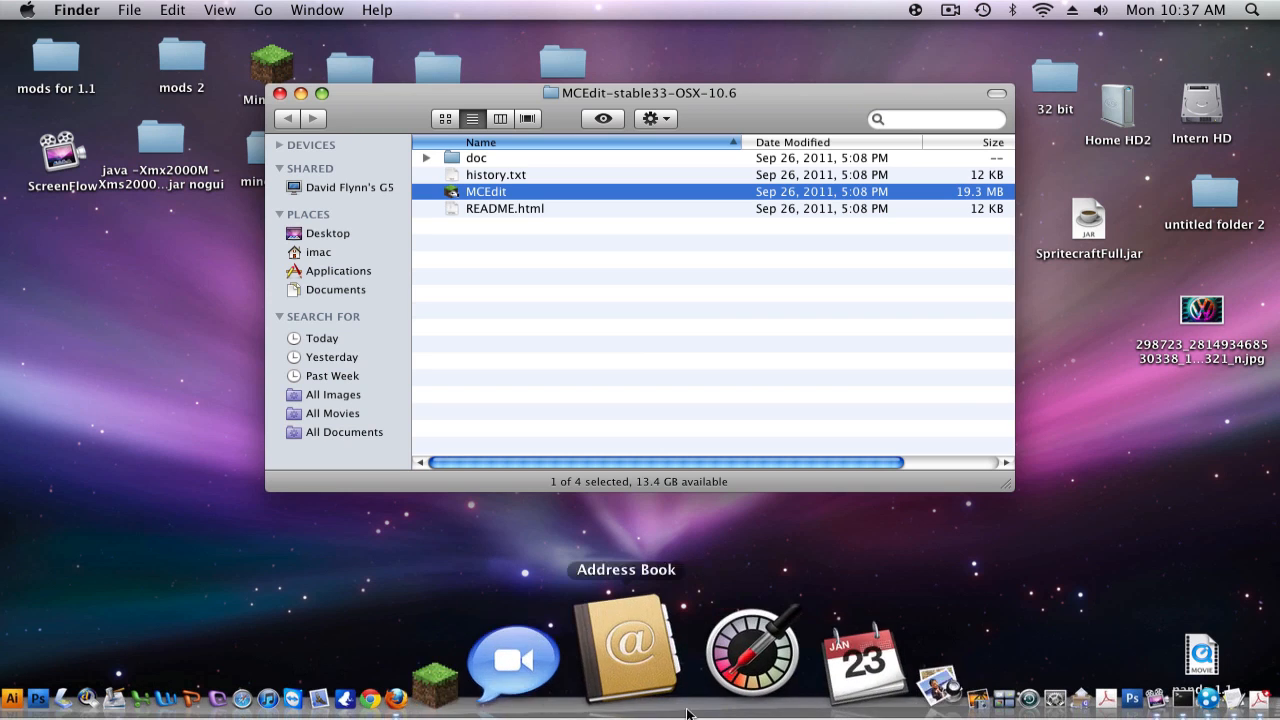
{"action": "left_click", "coordinate": [573, 650]}
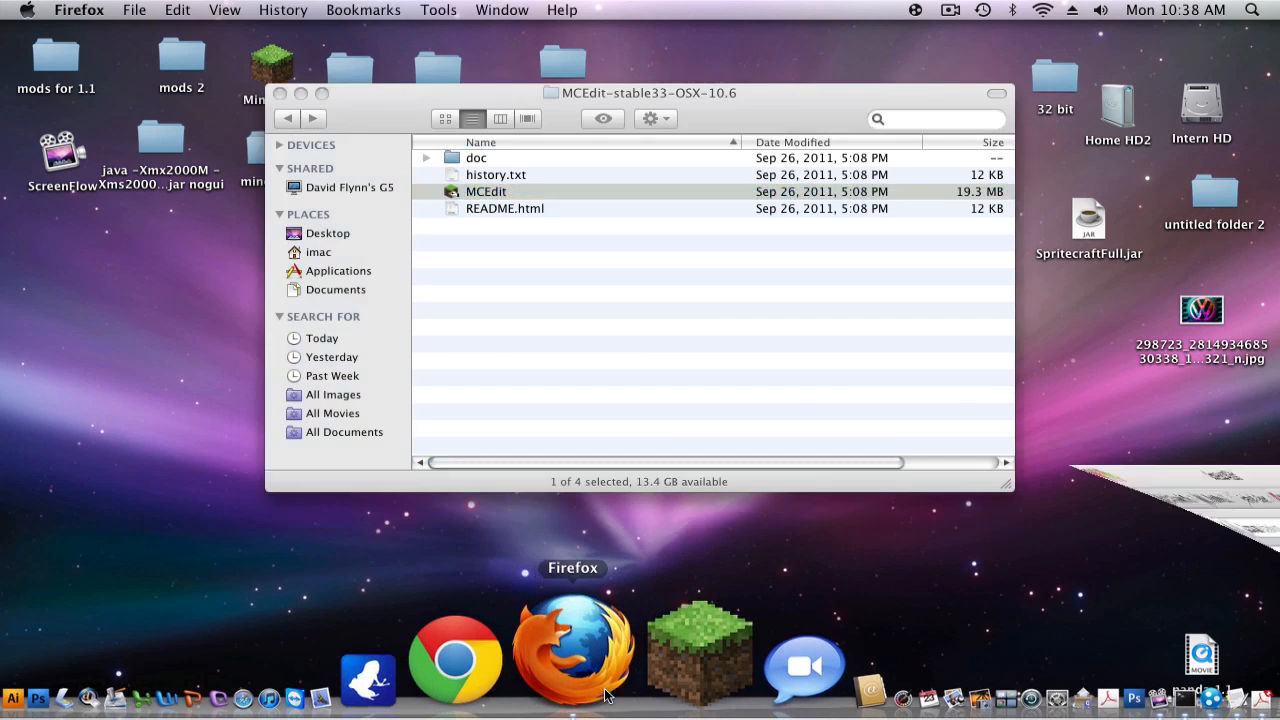
{"action": "left_click", "coordinate": [573, 650]}
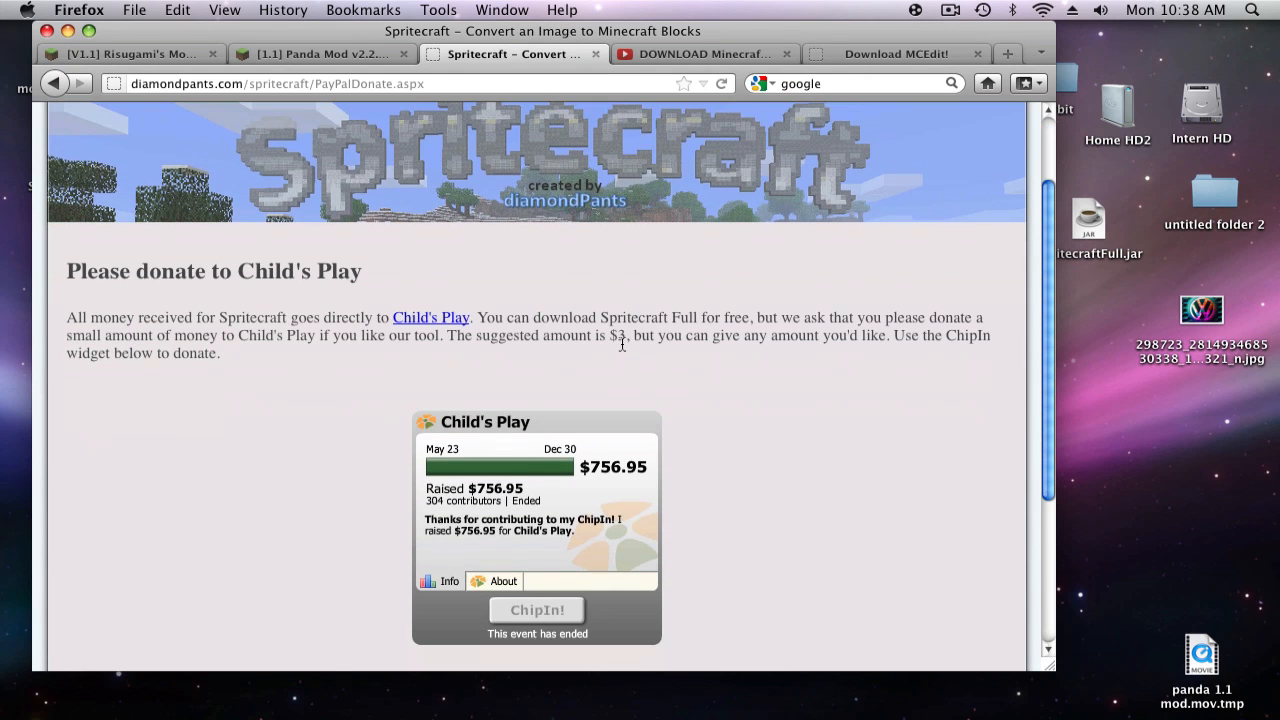
Step: Scroll the Spritecraft page down to the 'Download Spritecraft Full Now!' link
{"action": "scroll", "scroll_direction": "down", "scroll_amount": 3}
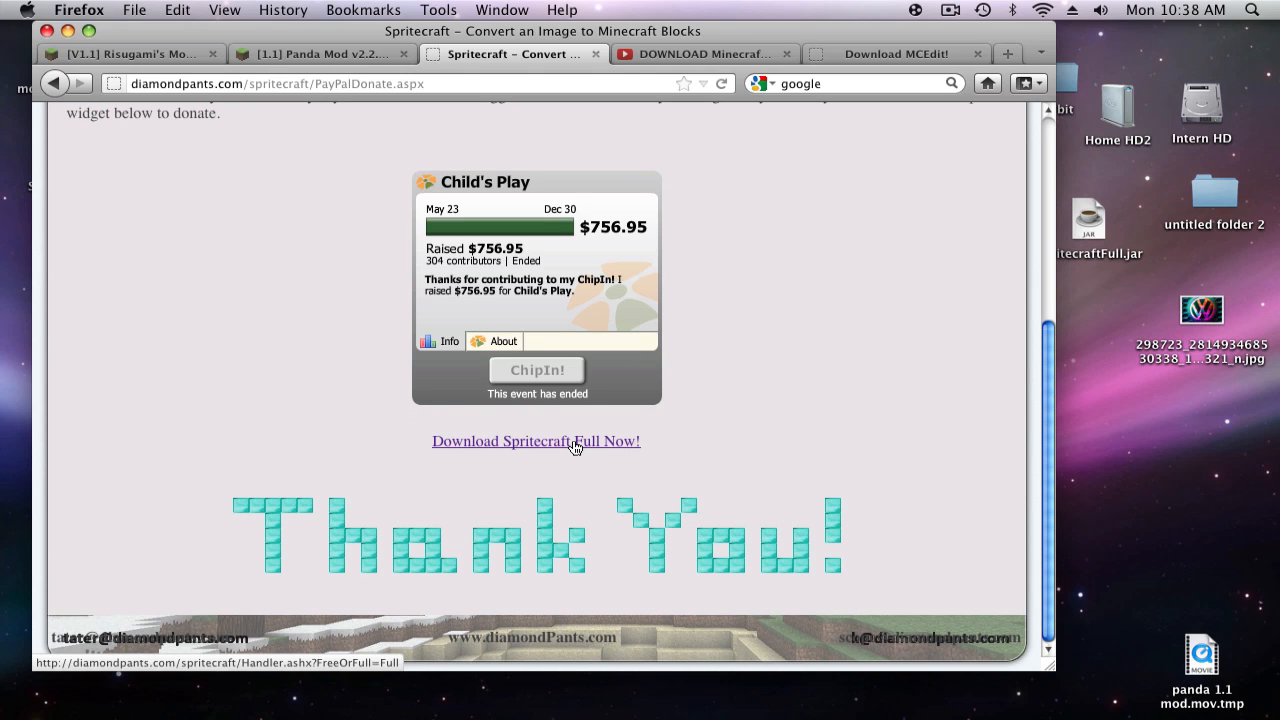
{"action": "mouse_move", "coordinate": [443, 464]}
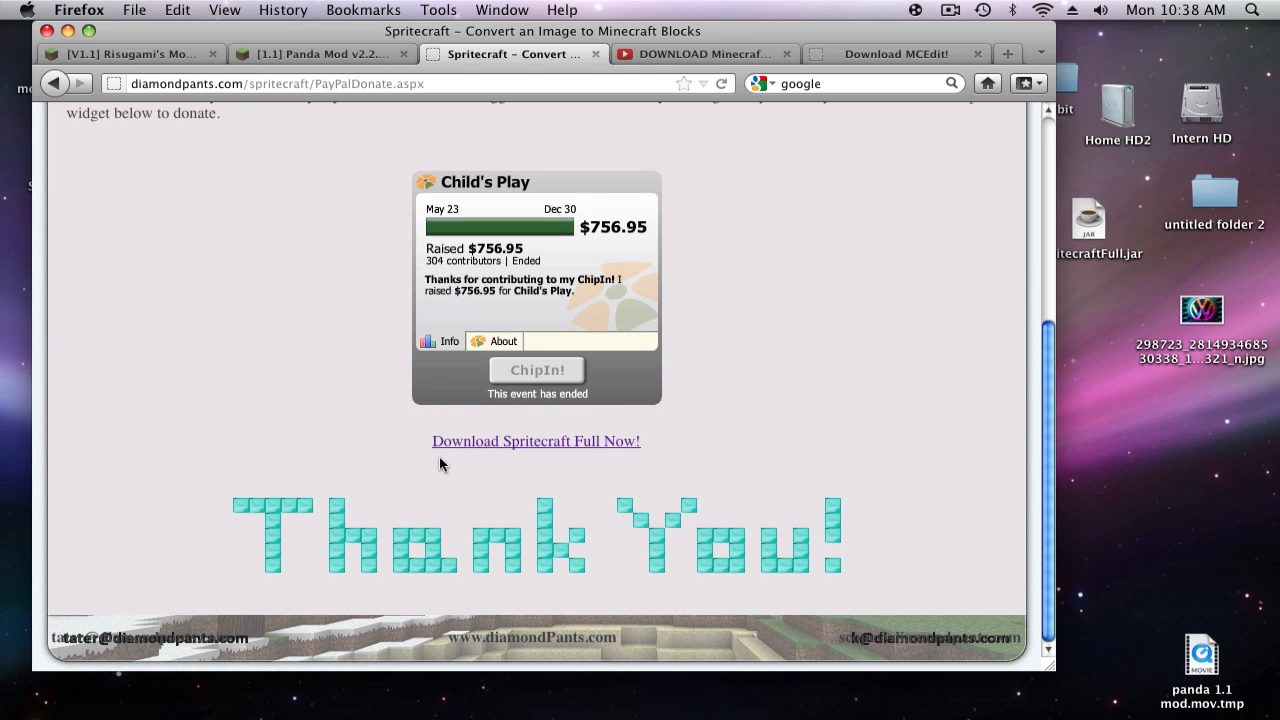
{"action": "mouse_move", "coordinate": [64, 33]}
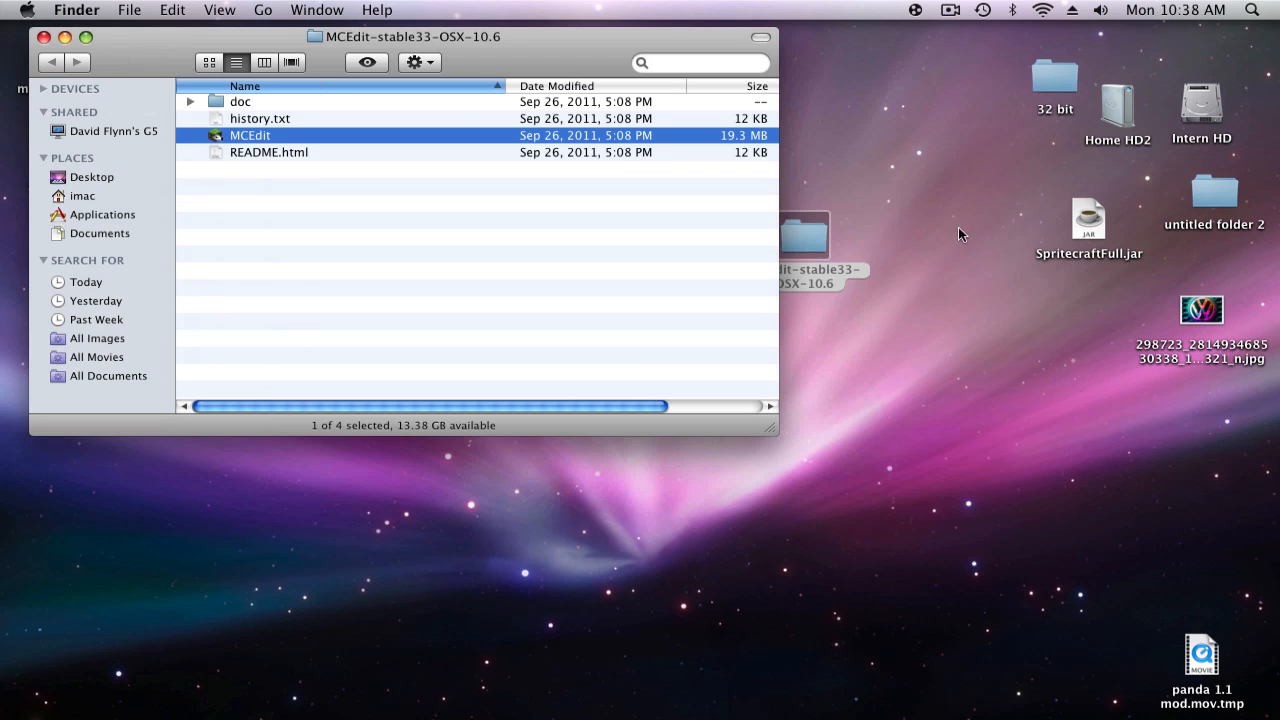
Step: Open SpritecraftFull.jar from the desktop to start Spritecraft v1.1.1 Full
{"action": "left_click", "coordinate": [1088, 218]}
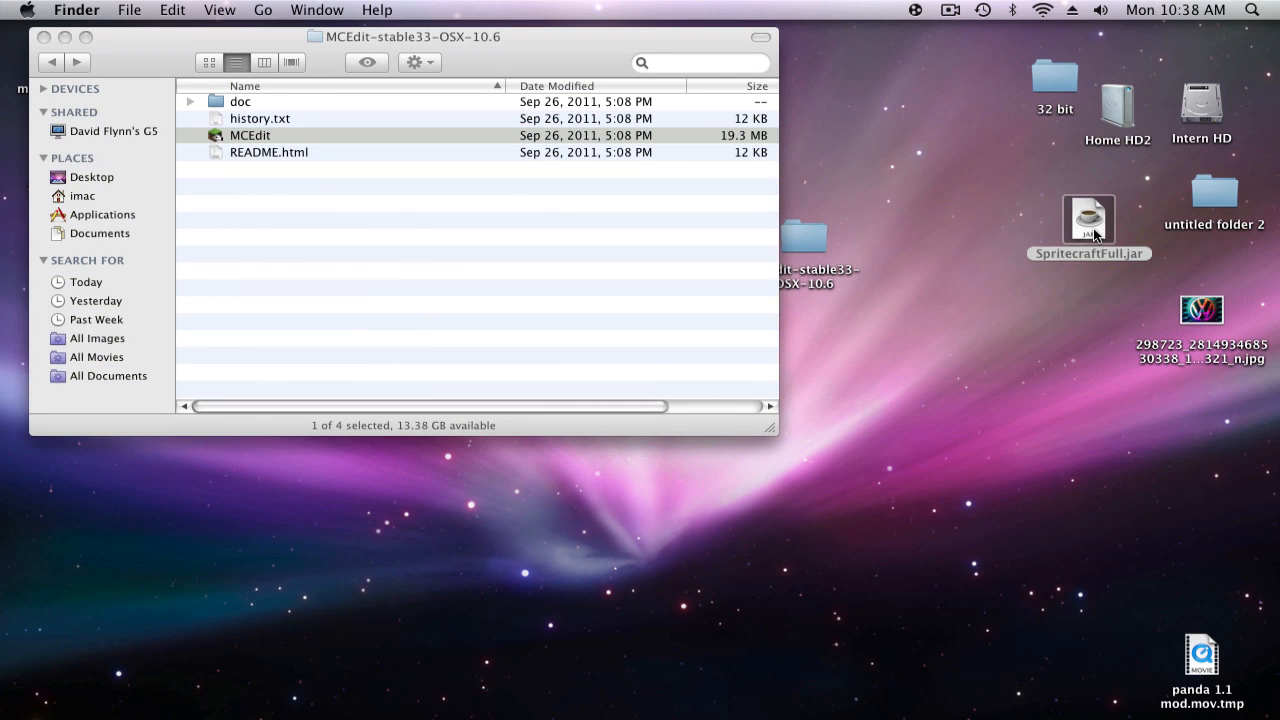
{"action": "double_click", "coordinate": [1088, 217]}
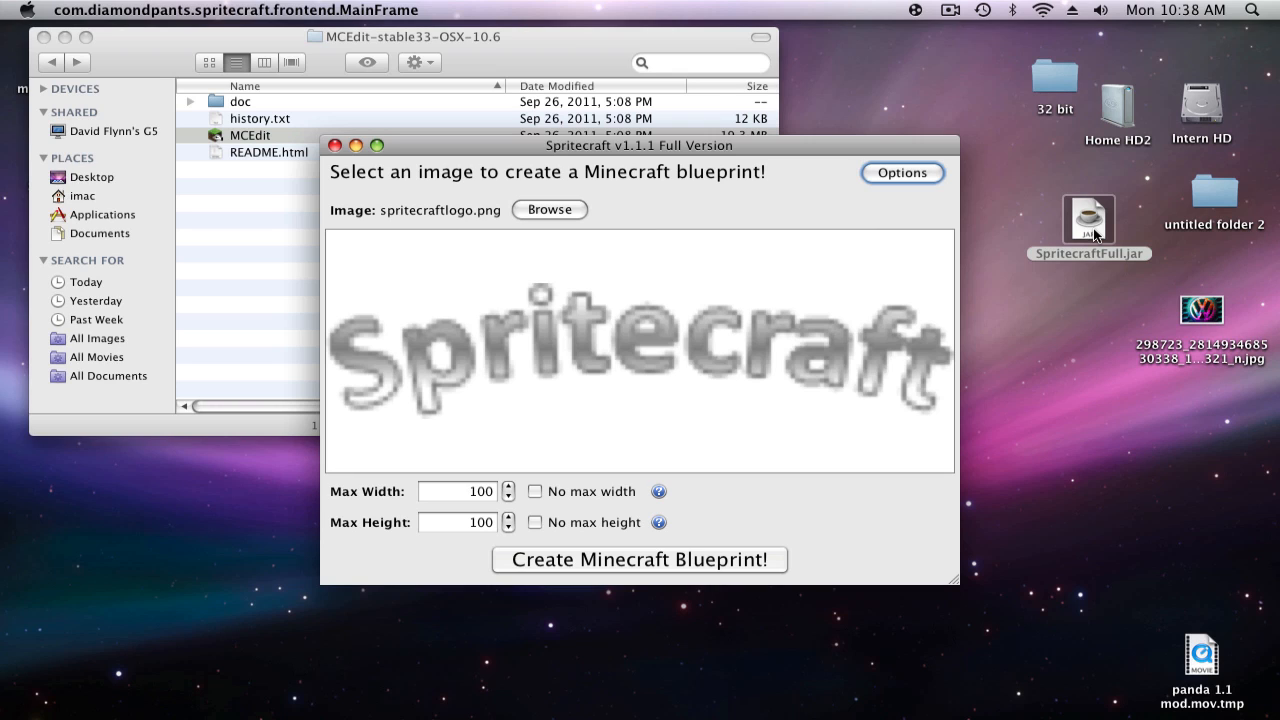
{"action": "mouse_move", "coordinate": [843, 390]}
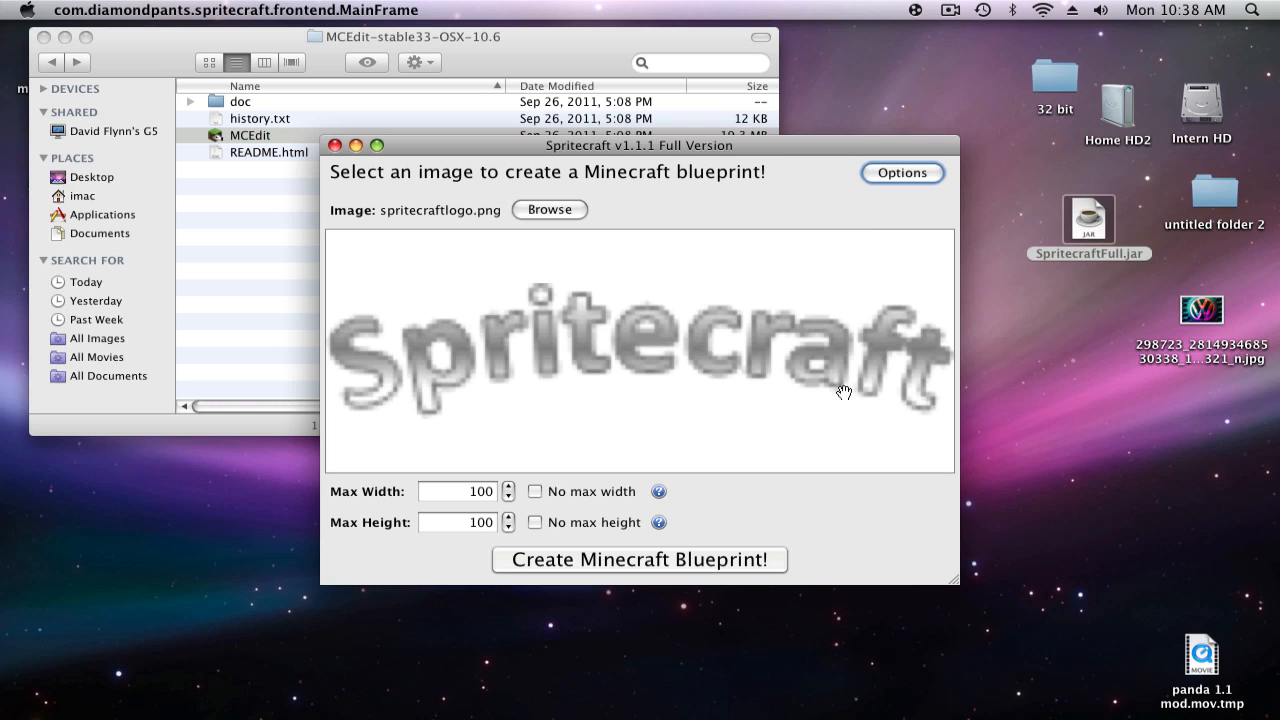
{"action": "mouse_move", "coordinate": [555, 530]}
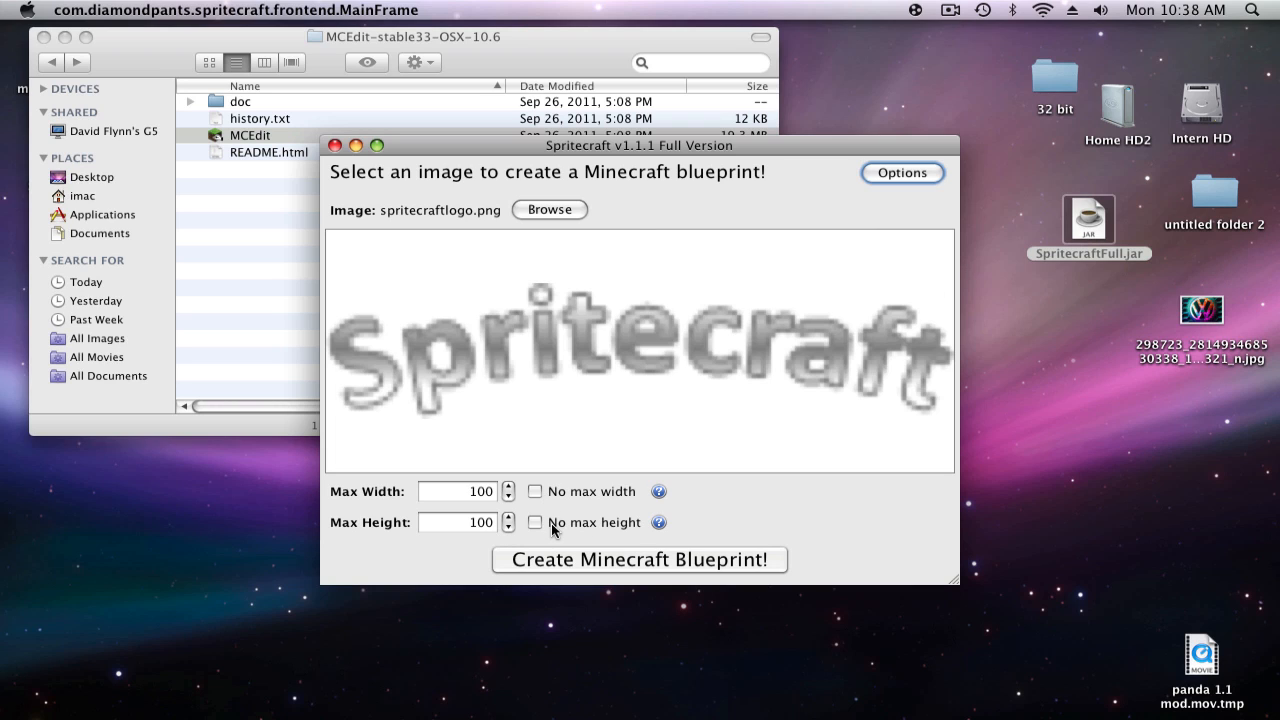
{"action": "mouse_move", "coordinate": [1099, 364]}
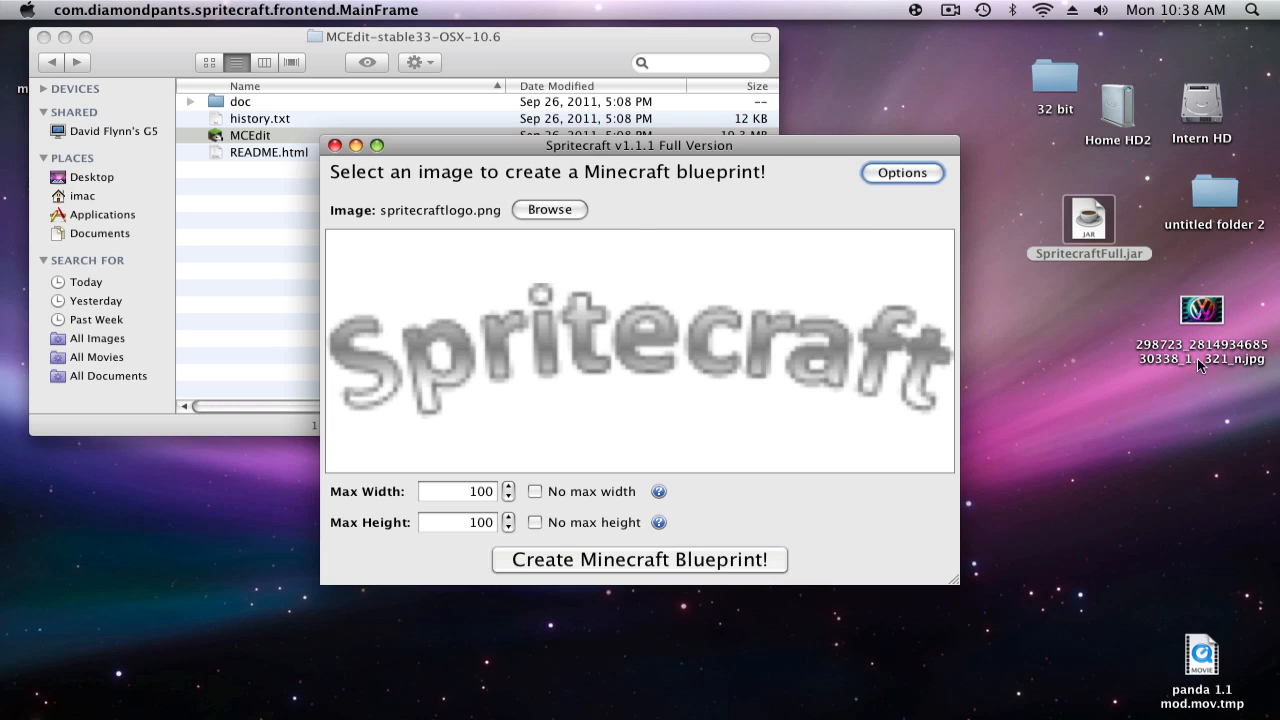
{"action": "mouse_move", "coordinate": [515, 502]}
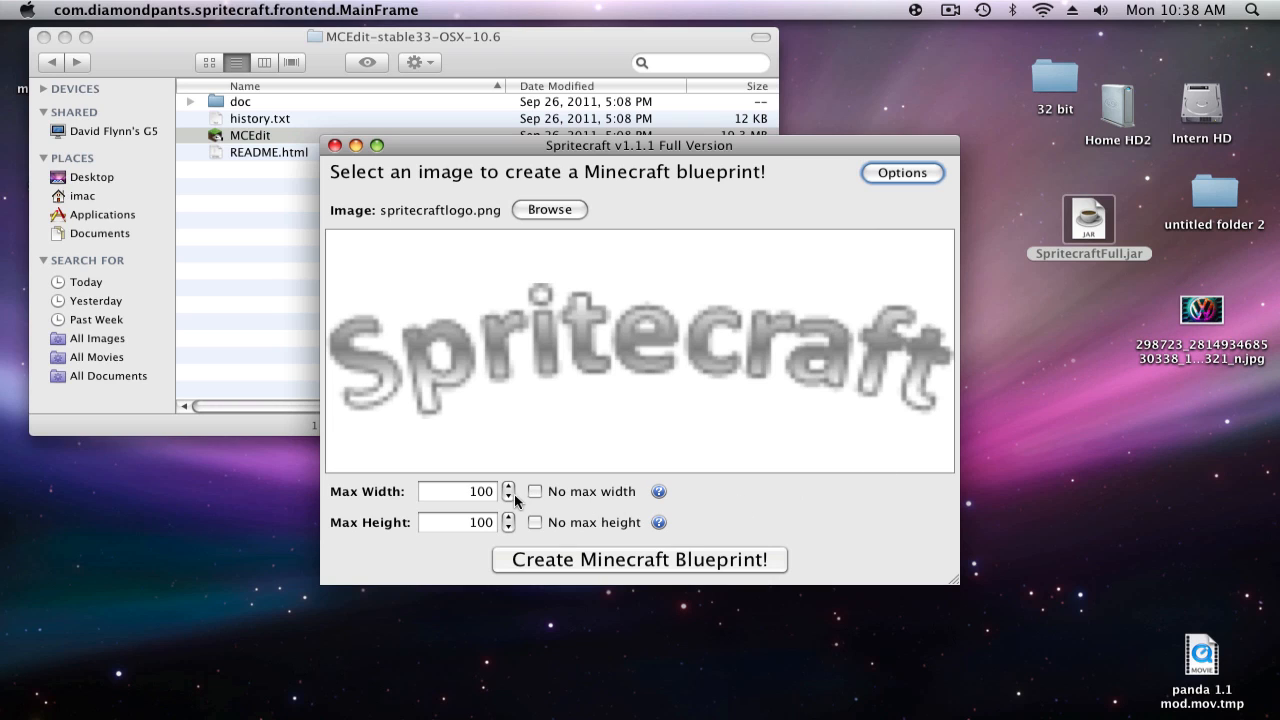
{"action": "mouse_move", "coordinate": [515, 511]}
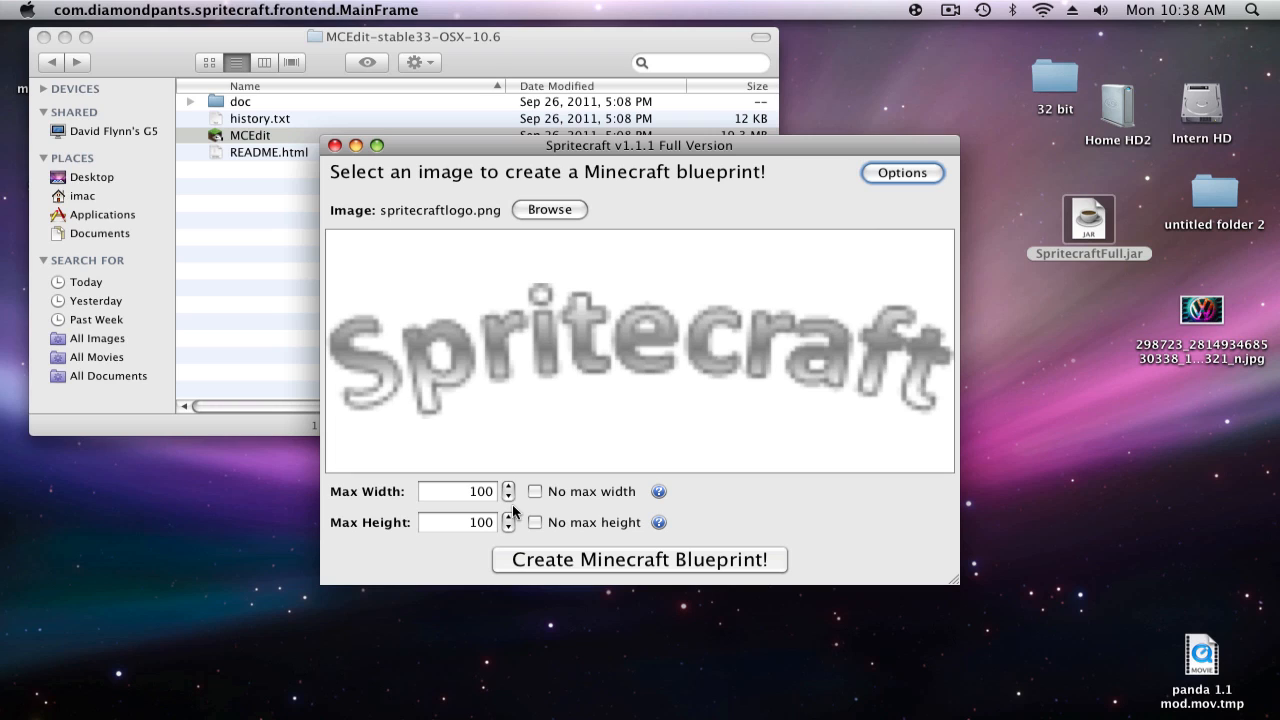
Step: Enter 150 as Max Width and select the Max Height field for 150
{"action": "left_click", "coordinate": [457, 491]}
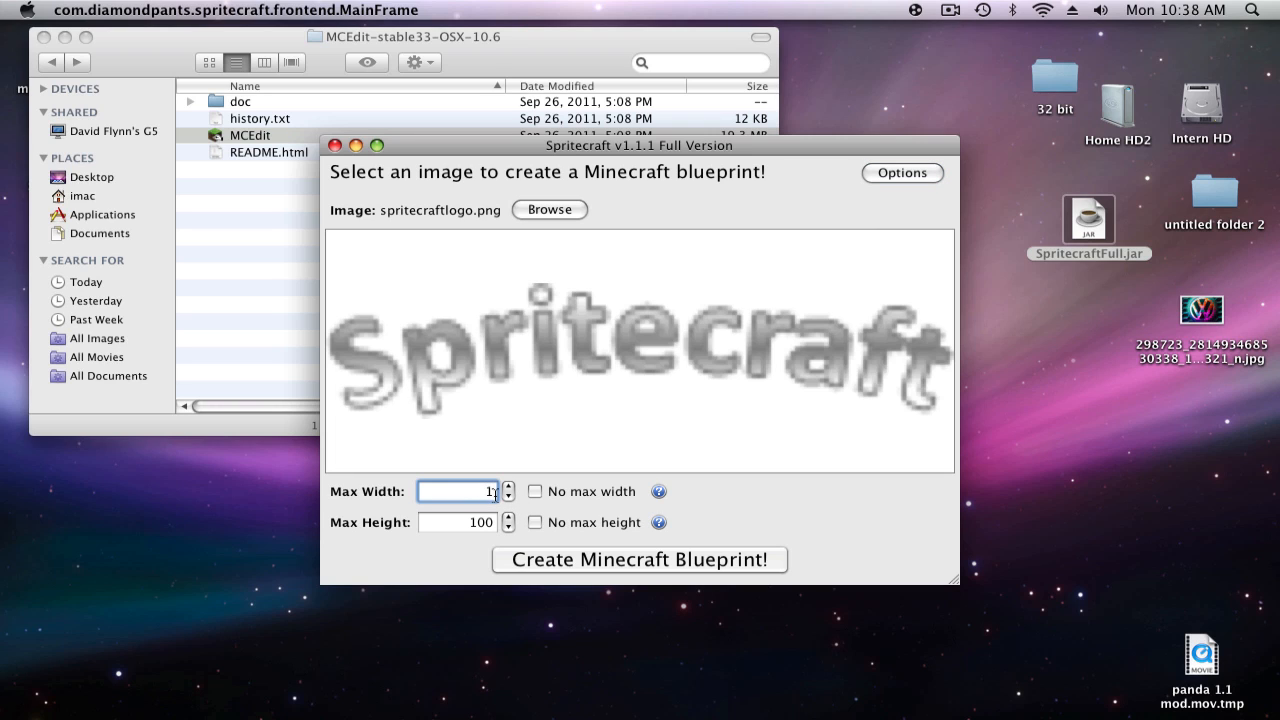
{"action": "type", "text": "150"}
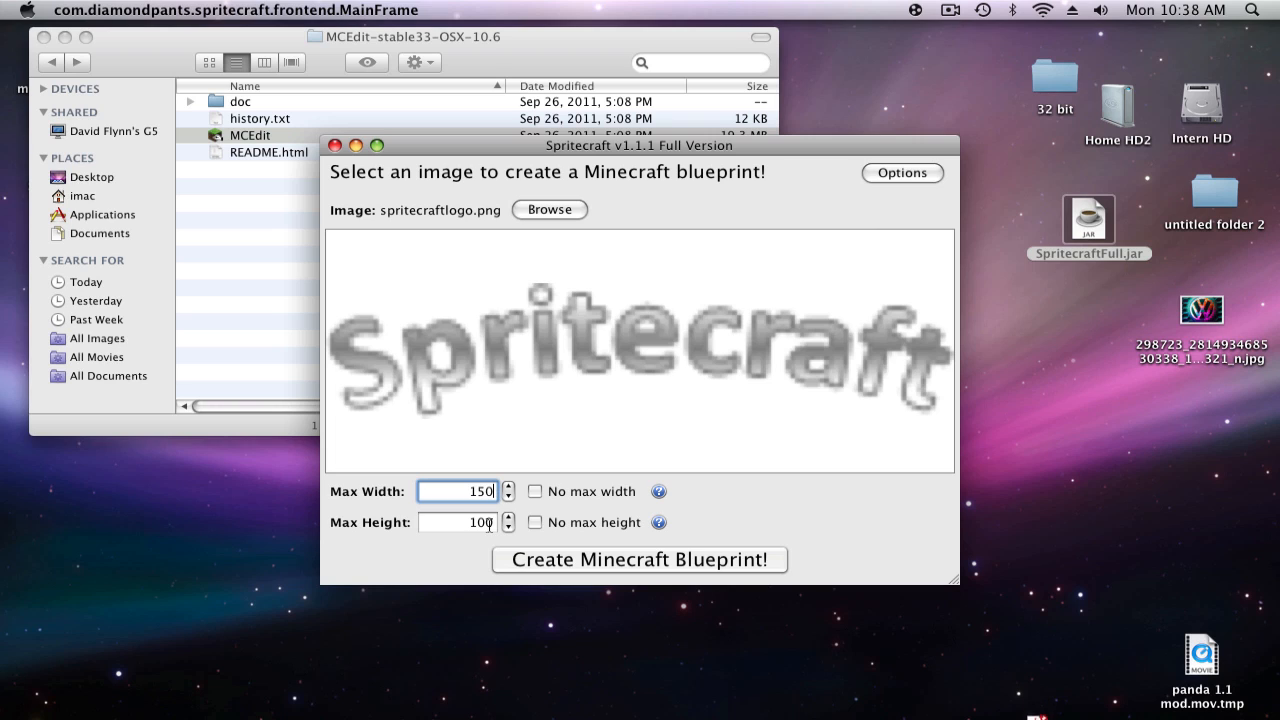
{"action": "left_click", "coordinate": [456, 522]}
{"action": "type", "text": "150"}
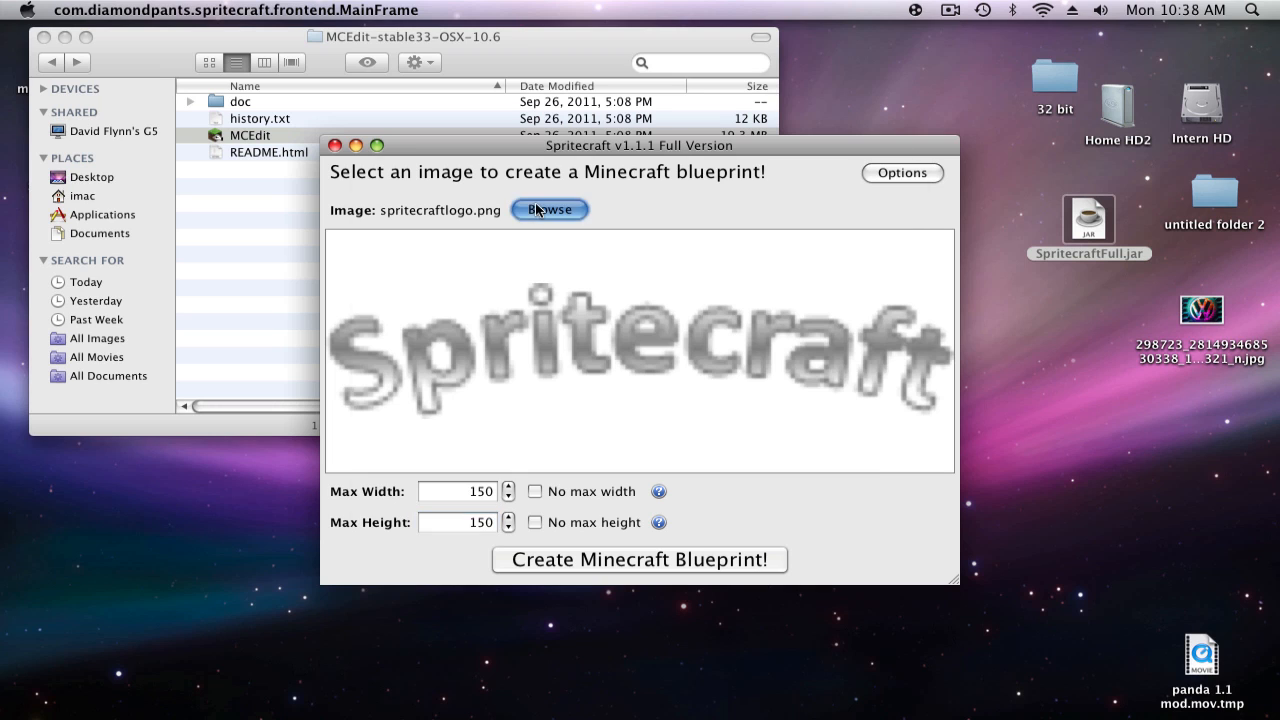
Step: Browse to and load the Volkswagen logo photo from the desktop
{"action": "left_click", "coordinate": [549, 209]}
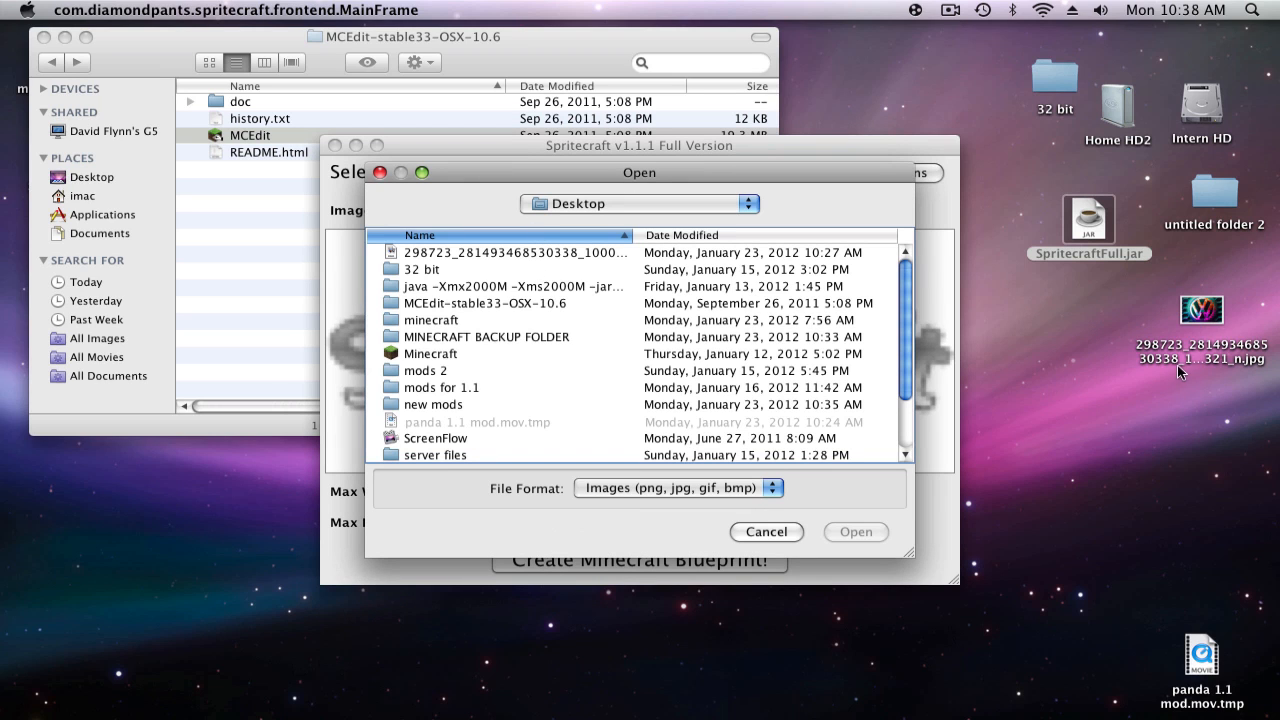
{"action": "mouse_move", "coordinate": [997, 365]}
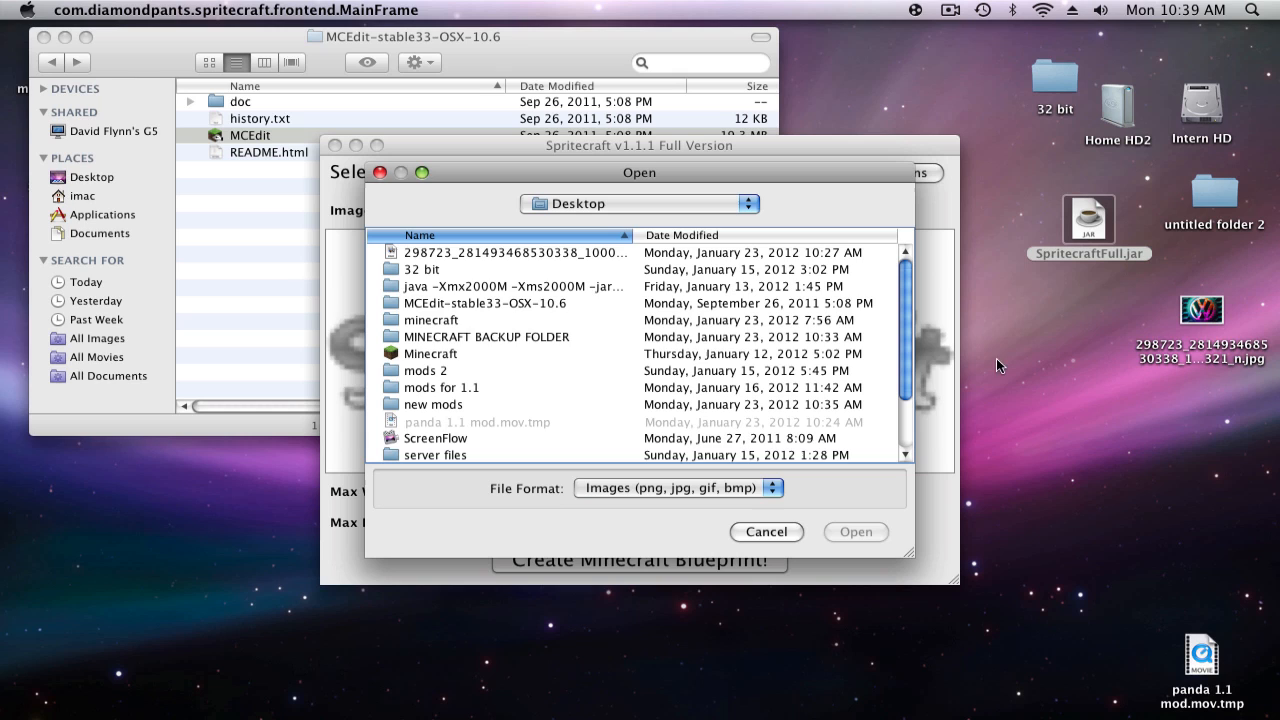
{"action": "left_click", "coordinate": [510, 252]}
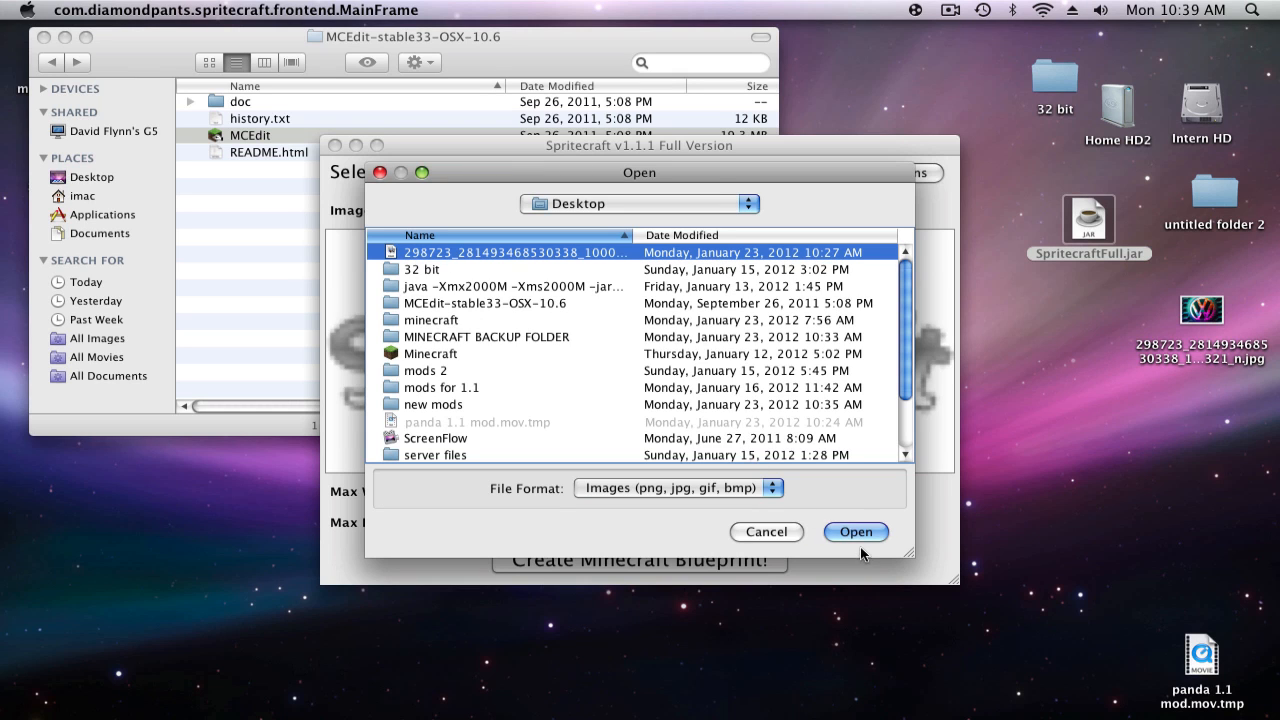
{"action": "left_click", "coordinate": [855, 531]}
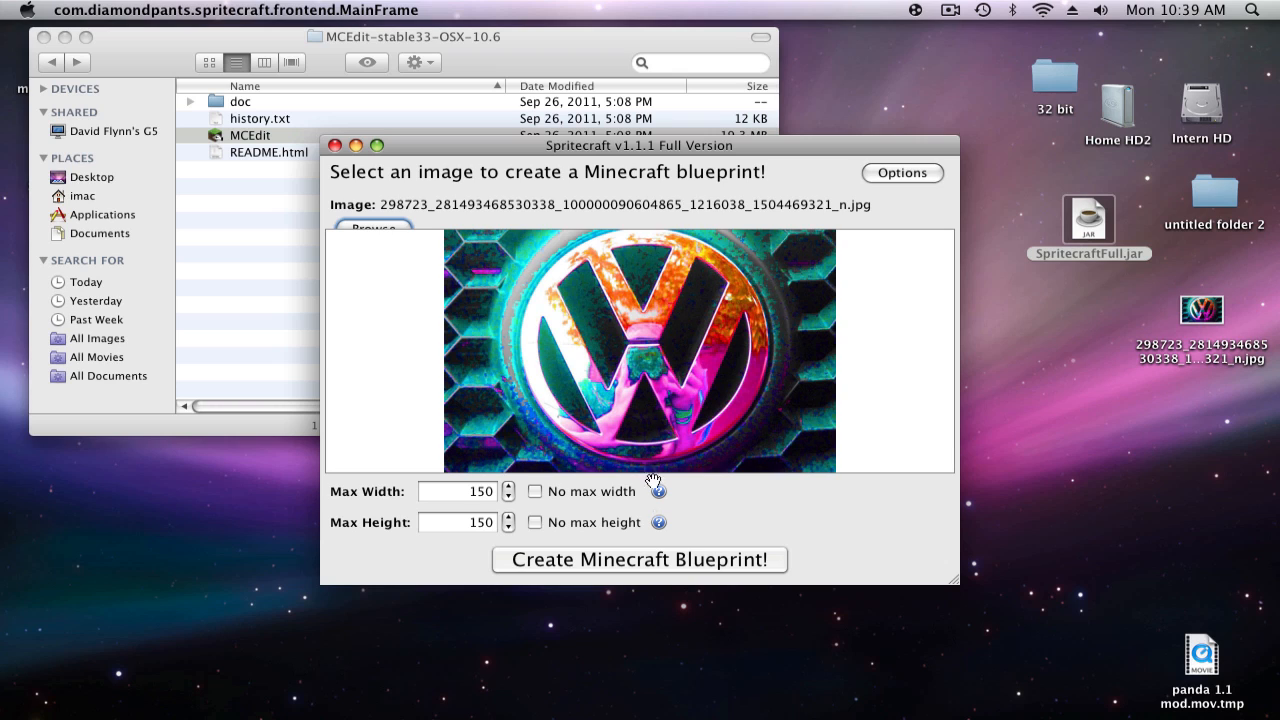
{"action": "mouse_move", "coordinate": [668, 568]}
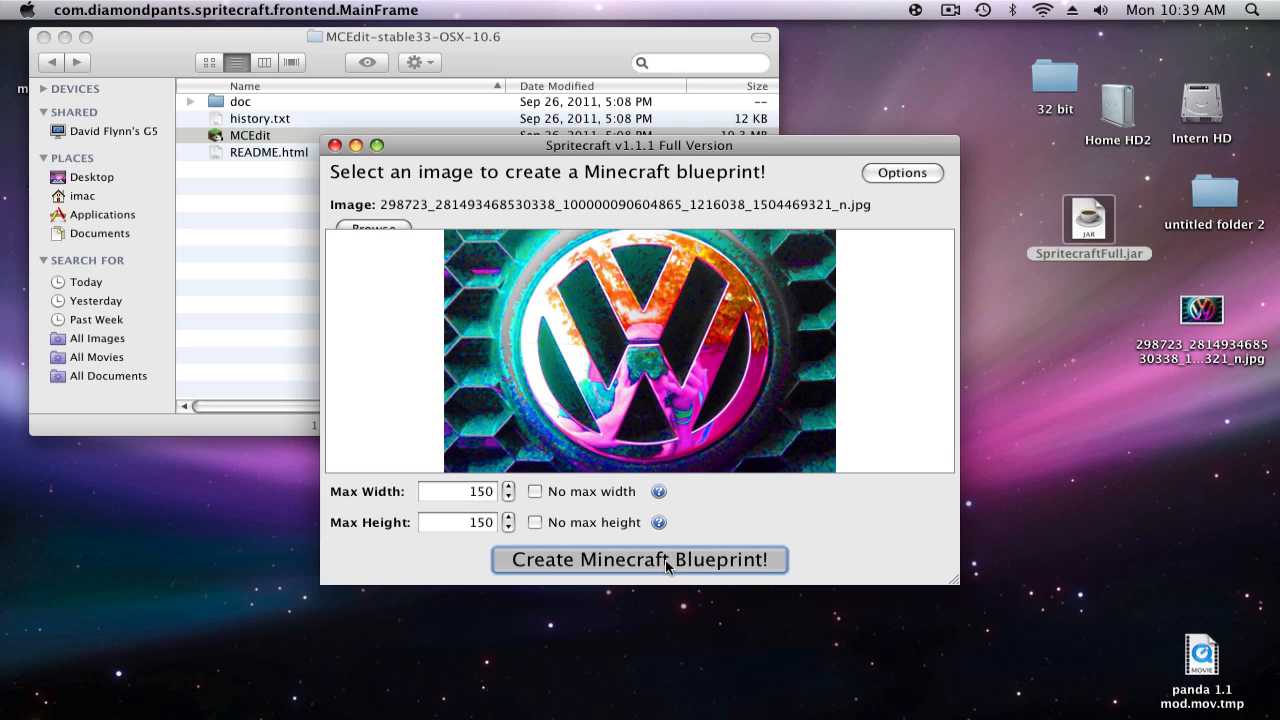
Step: Create the Minecraft blueprint, showing the pixelated VW preview and materials list
{"action": "left_click", "coordinate": [638, 559]}
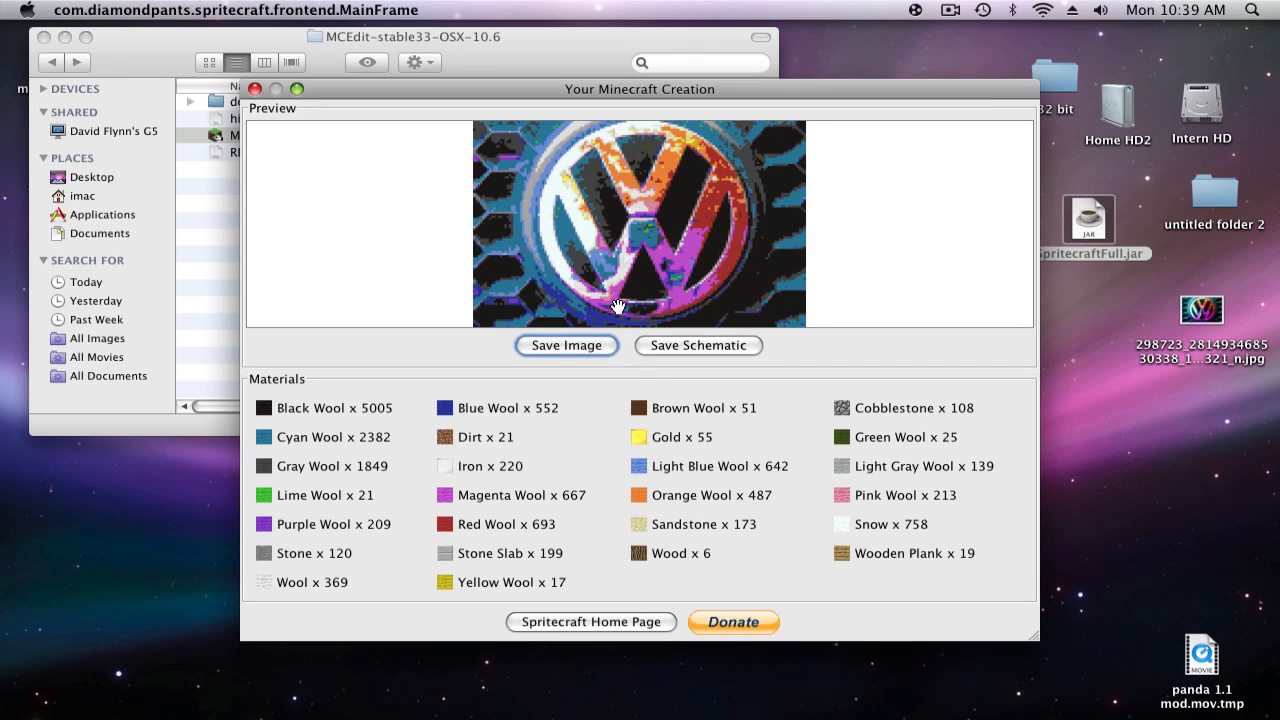
{"action": "mouse_move", "coordinate": [283, 583]}
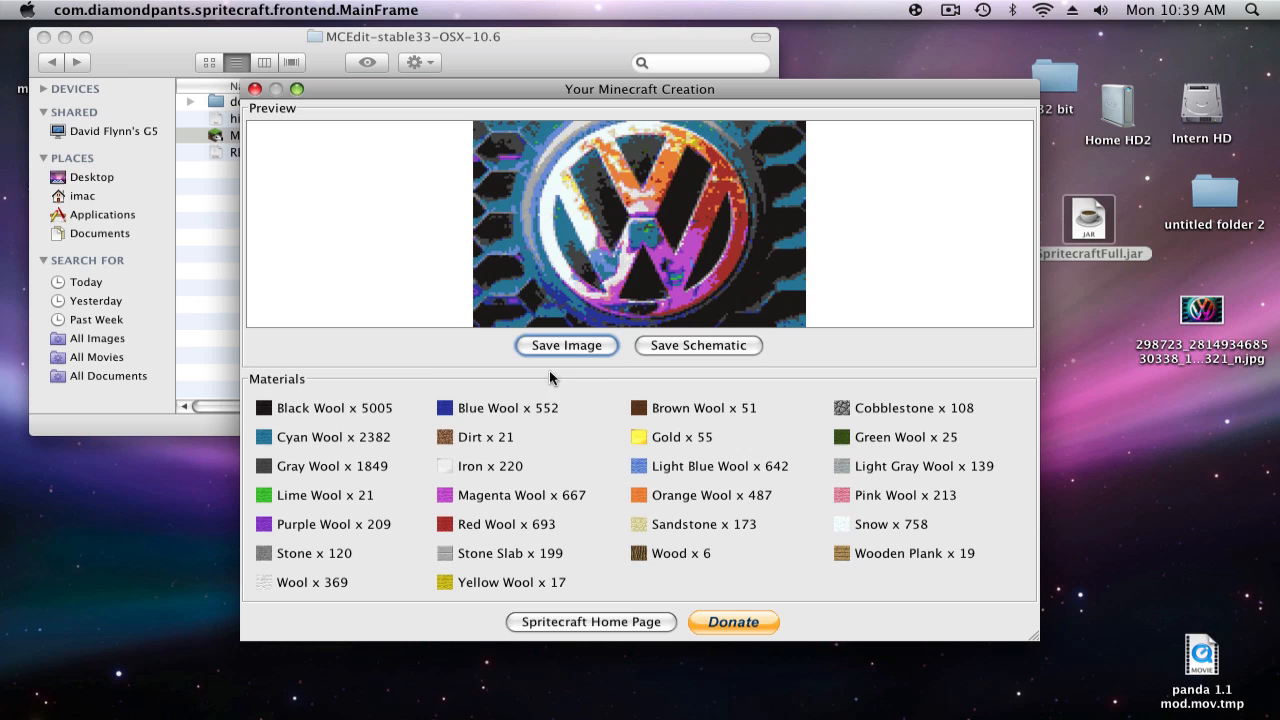
{"action": "mouse_move", "coordinate": [567, 541]}
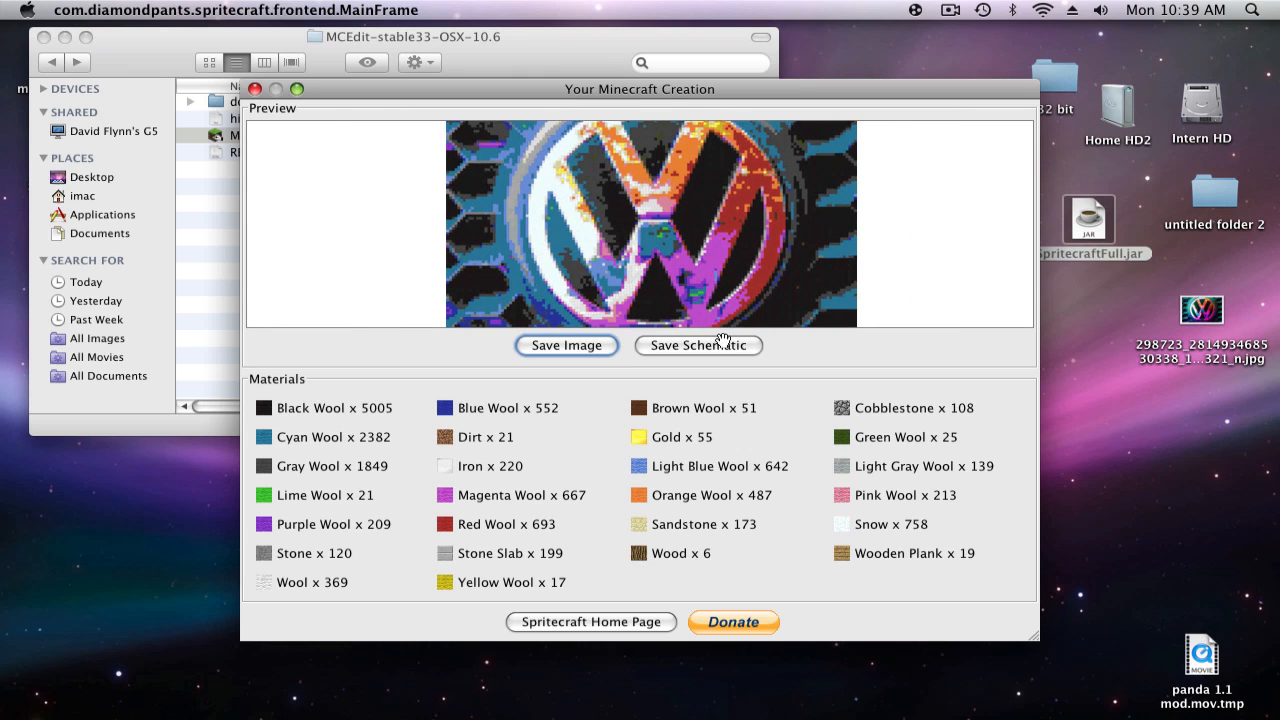
Step: Save the blueprint as schematic '123' on the Desktop, then close the results window
{"action": "left_click", "coordinate": [698, 345]}
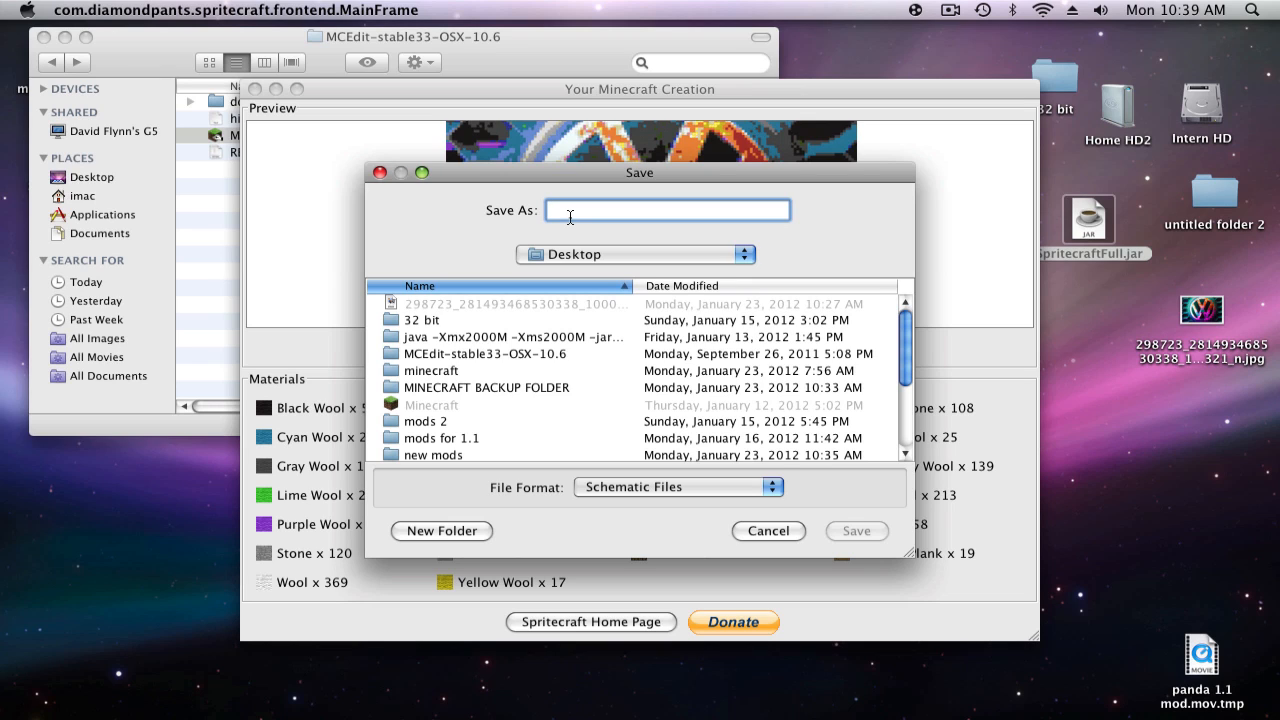
{"action": "type", "text": "123"}
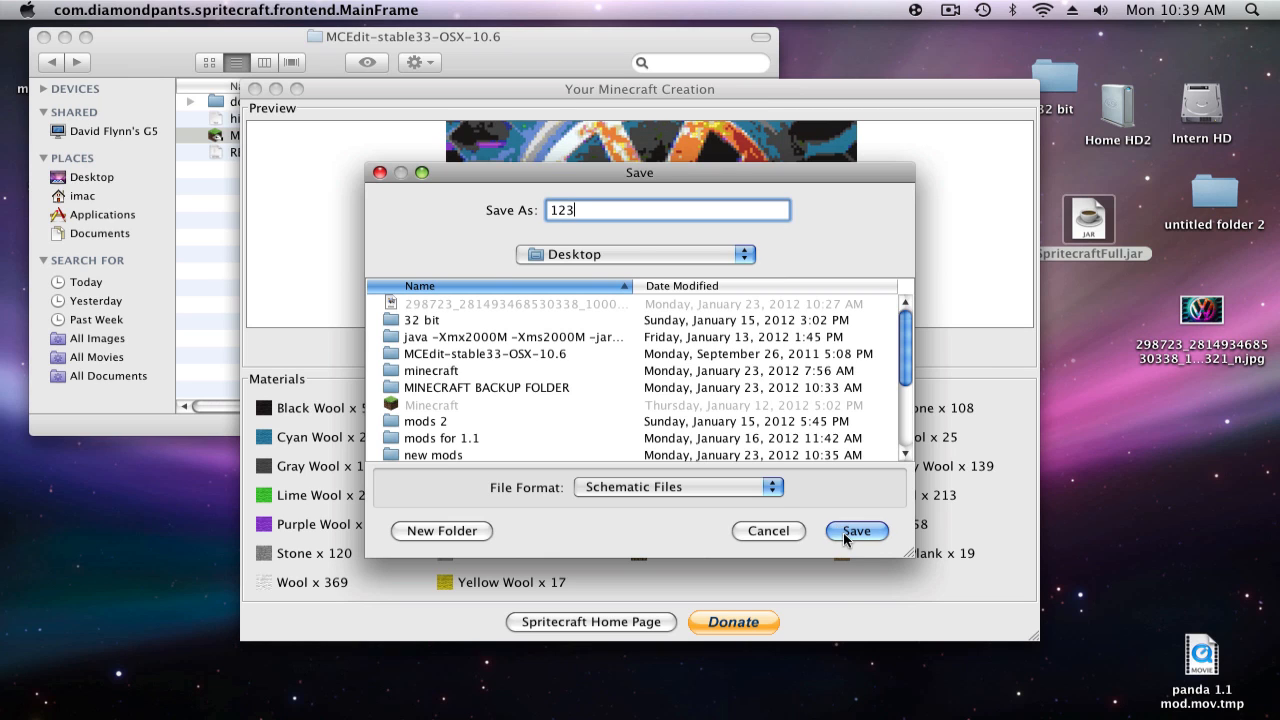
{"action": "left_click", "coordinate": [855, 531]}
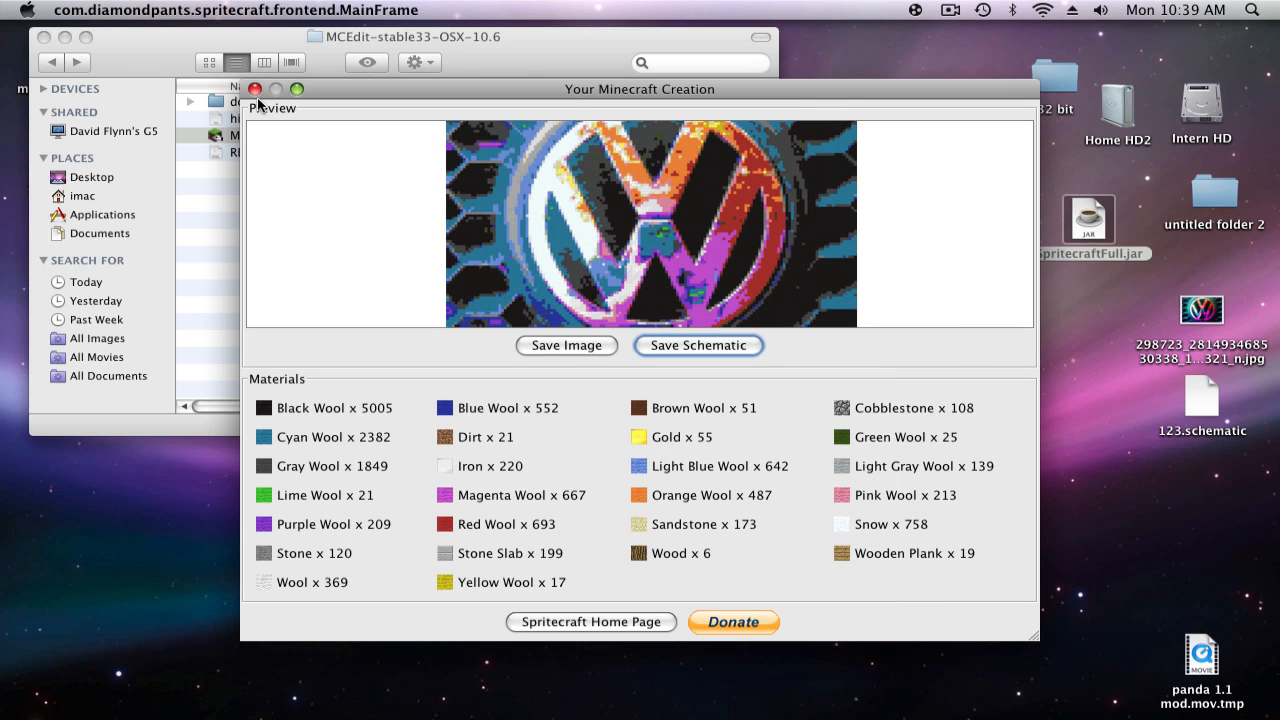
{"action": "left_click", "coordinate": [256, 89]}
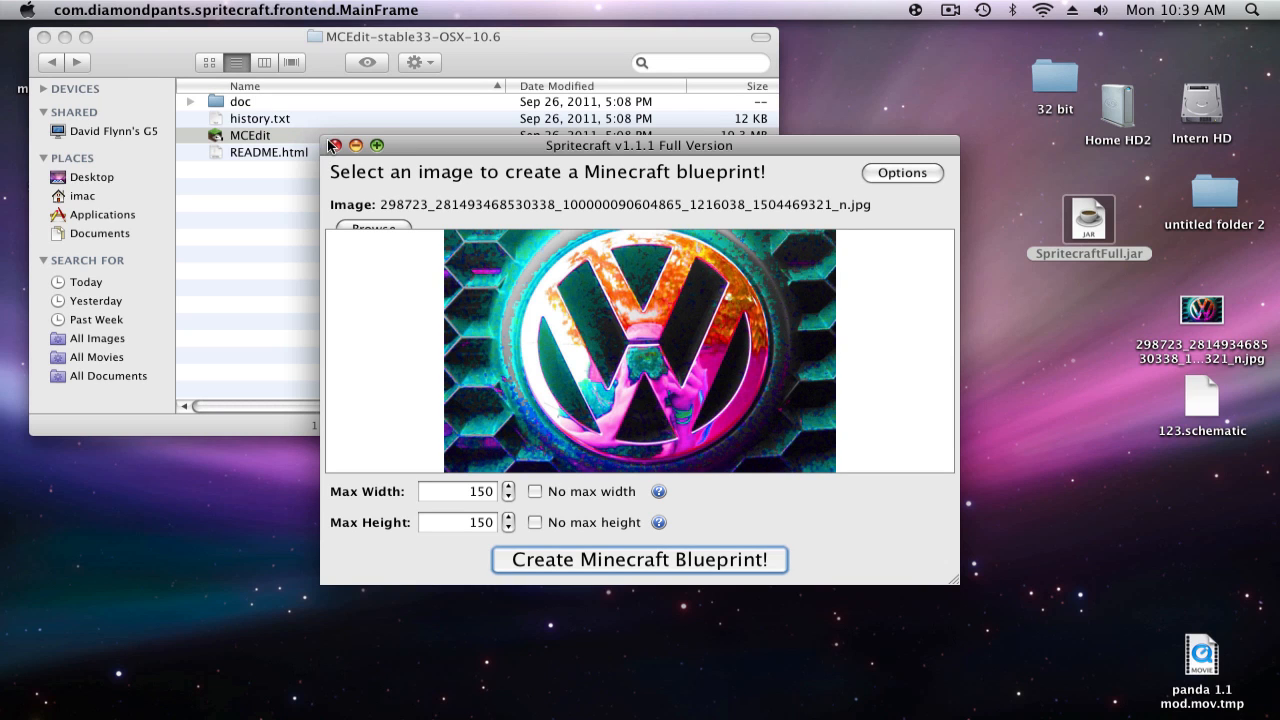
Step: Close SpriteCraft, relaunch MCEdit from Finder, and dismiss the close-Minecraft warning
{"action": "left_click", "coordinate": [334, 145]}
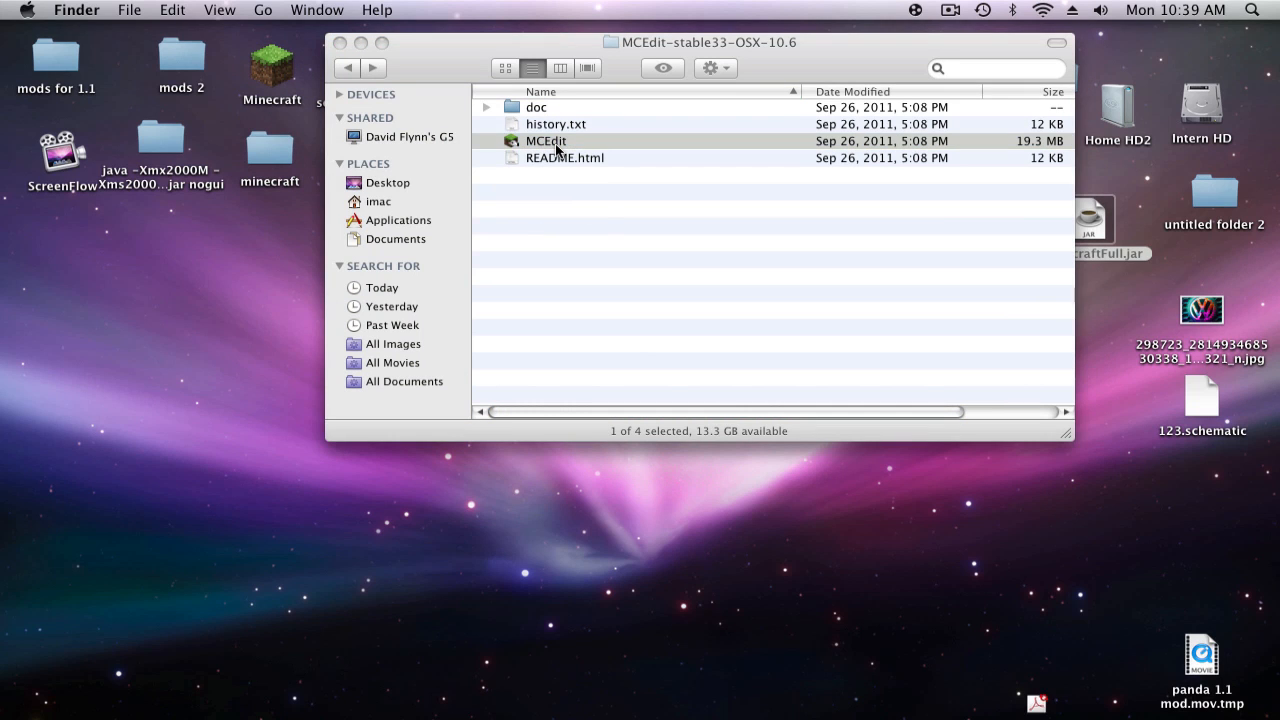
{"action": "double_click", "coordinate": [545, 140]}
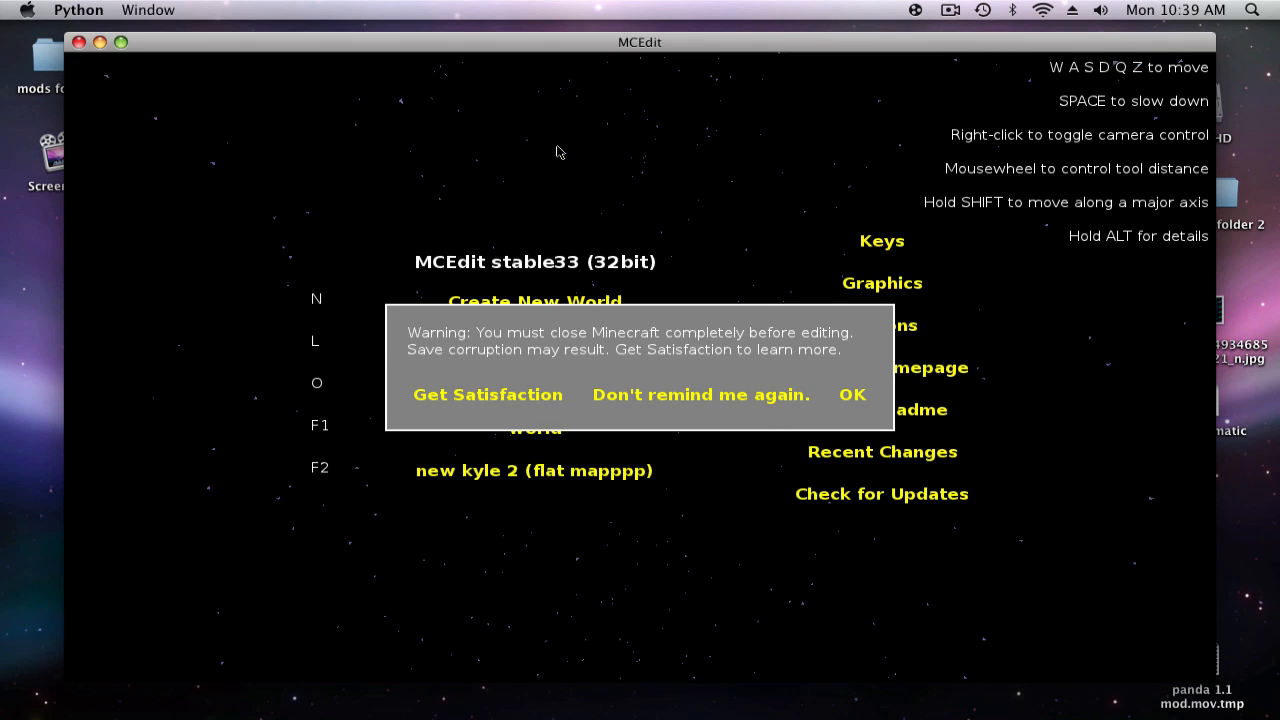
{"action": "left_click", "coordinate": [852, 394]}
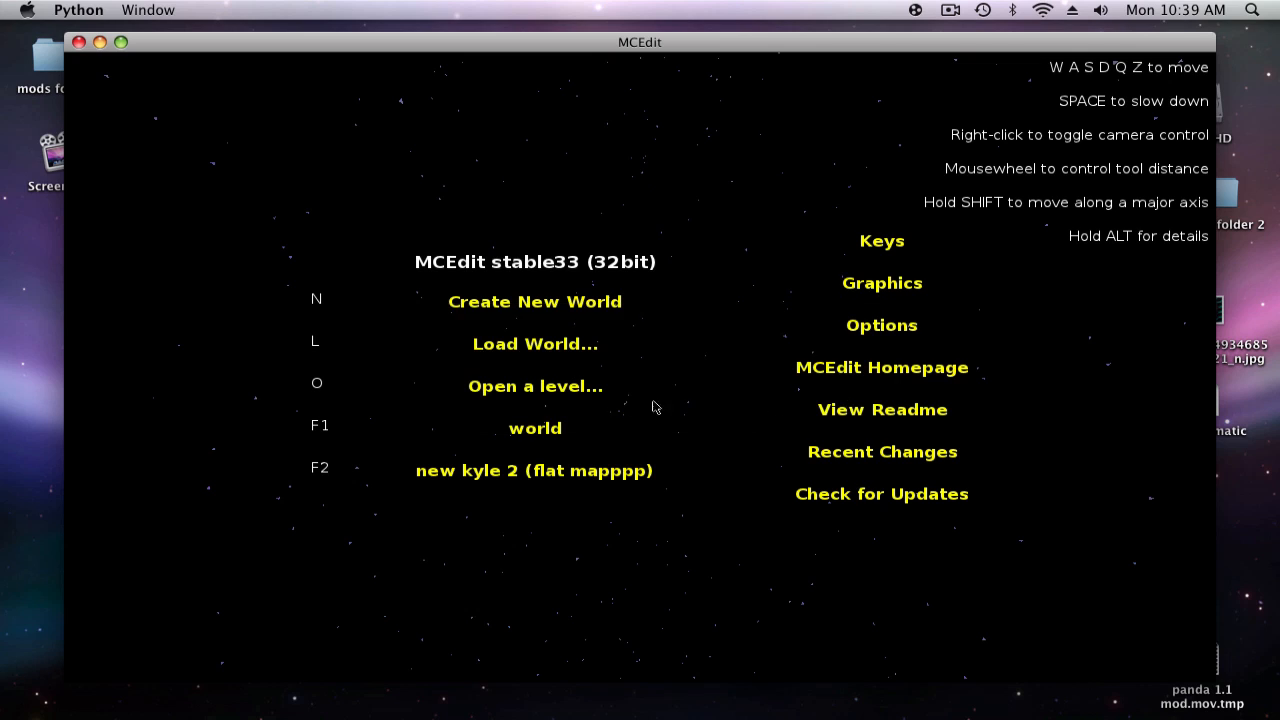
{"action": "mouse_move", "coordinate": [560, 383]}
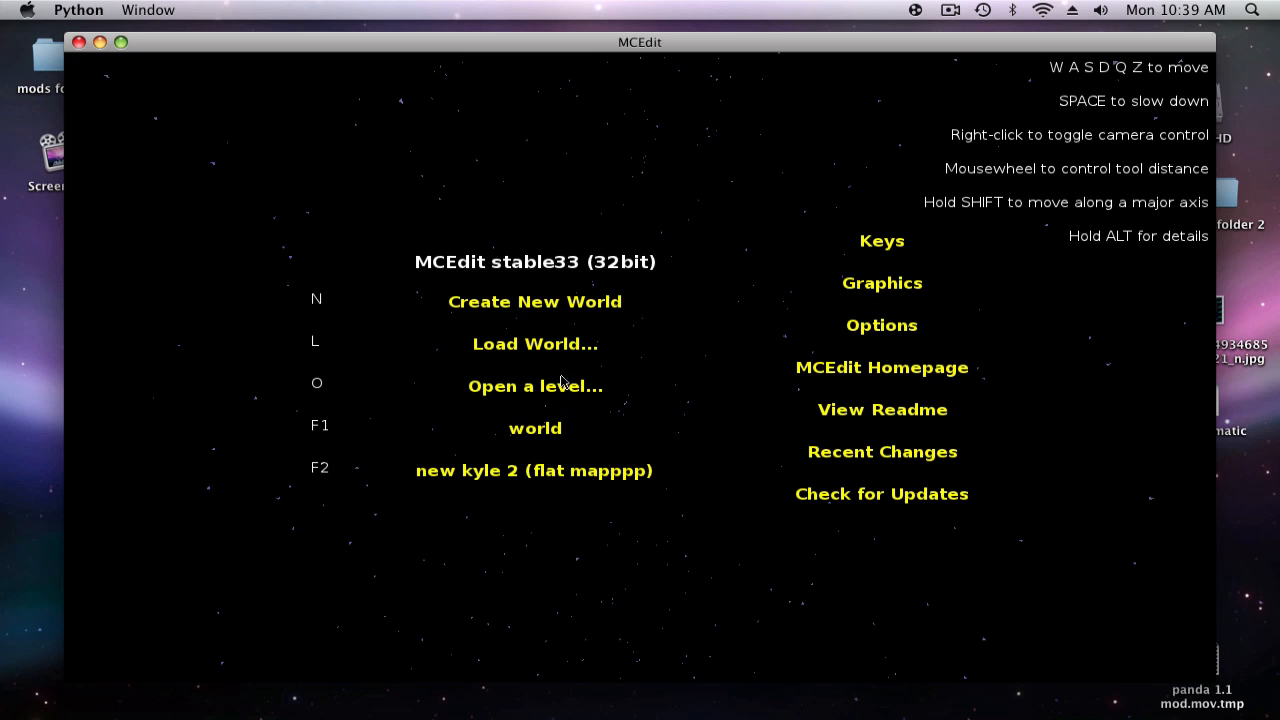
{"action": "mouse_move", "coordinate": [572, 388]}
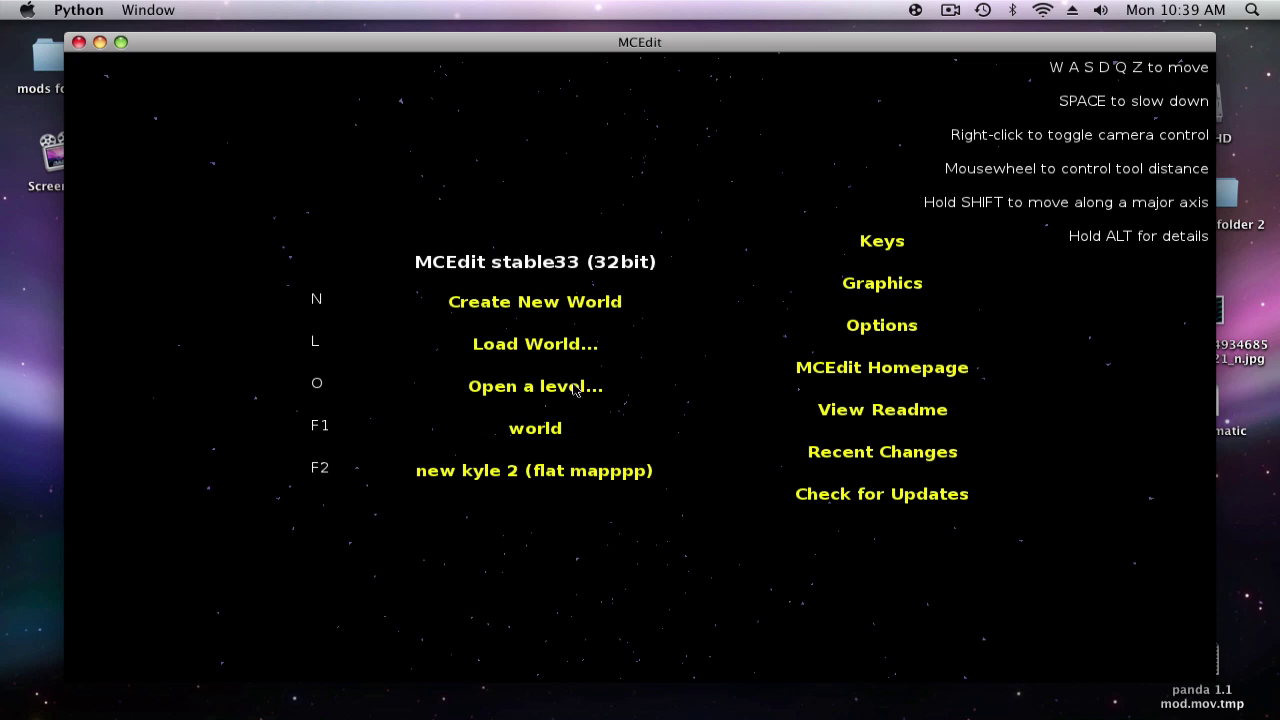
Step: Load the saved world named 'world' from the Load World list
{"action": "left_click", "coordinate": [535, 343]}
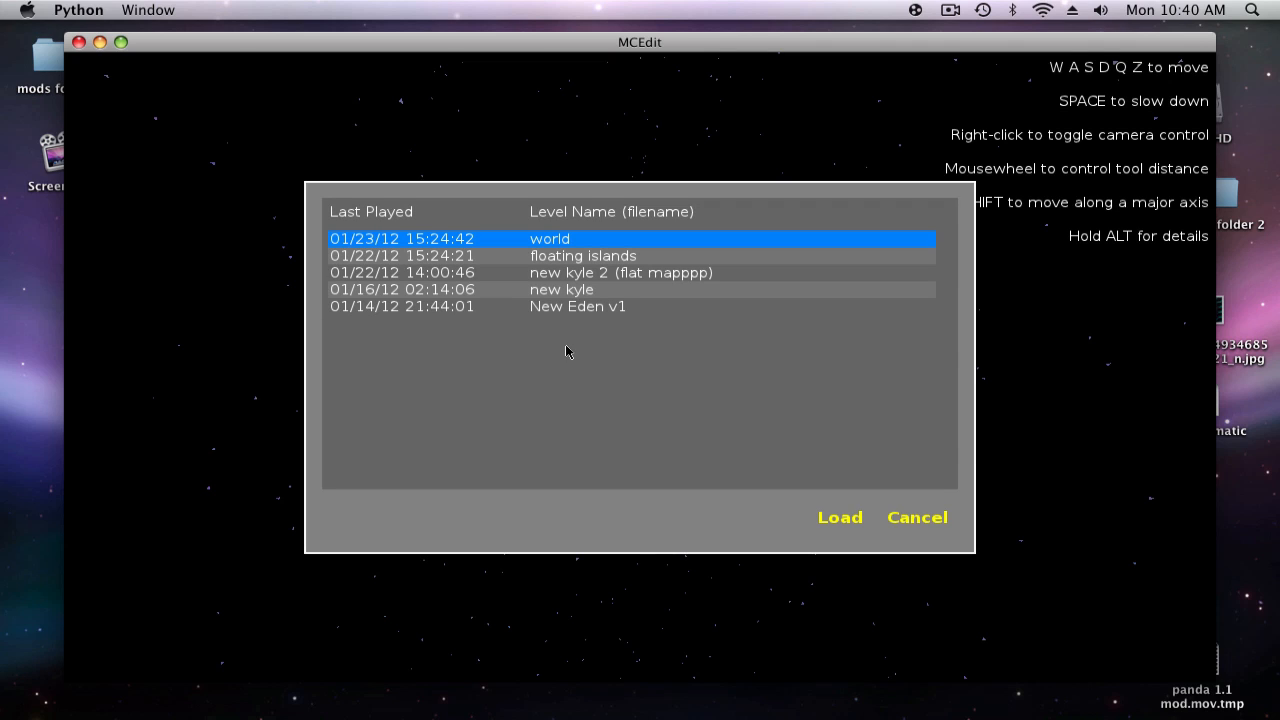
{"action": "mouse_move", "coordinate": [508, 298]}
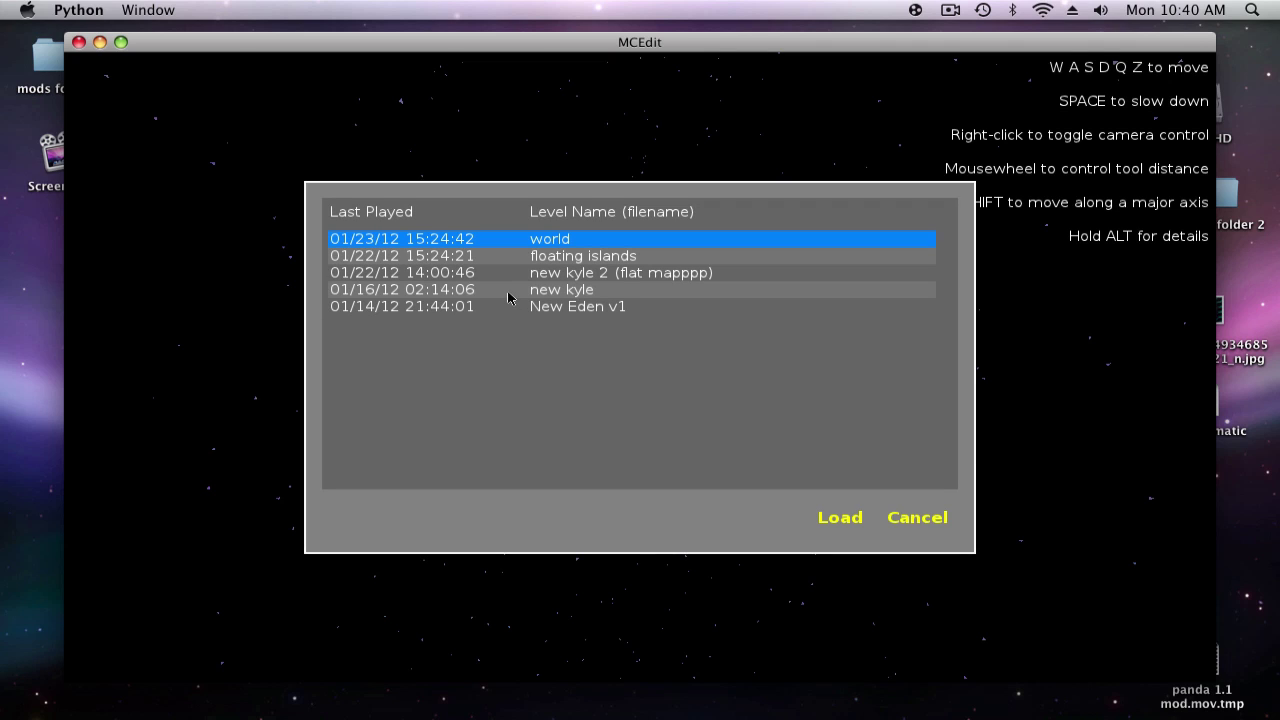
{"action": "mouse_move", "coordinate": [507, 281]}
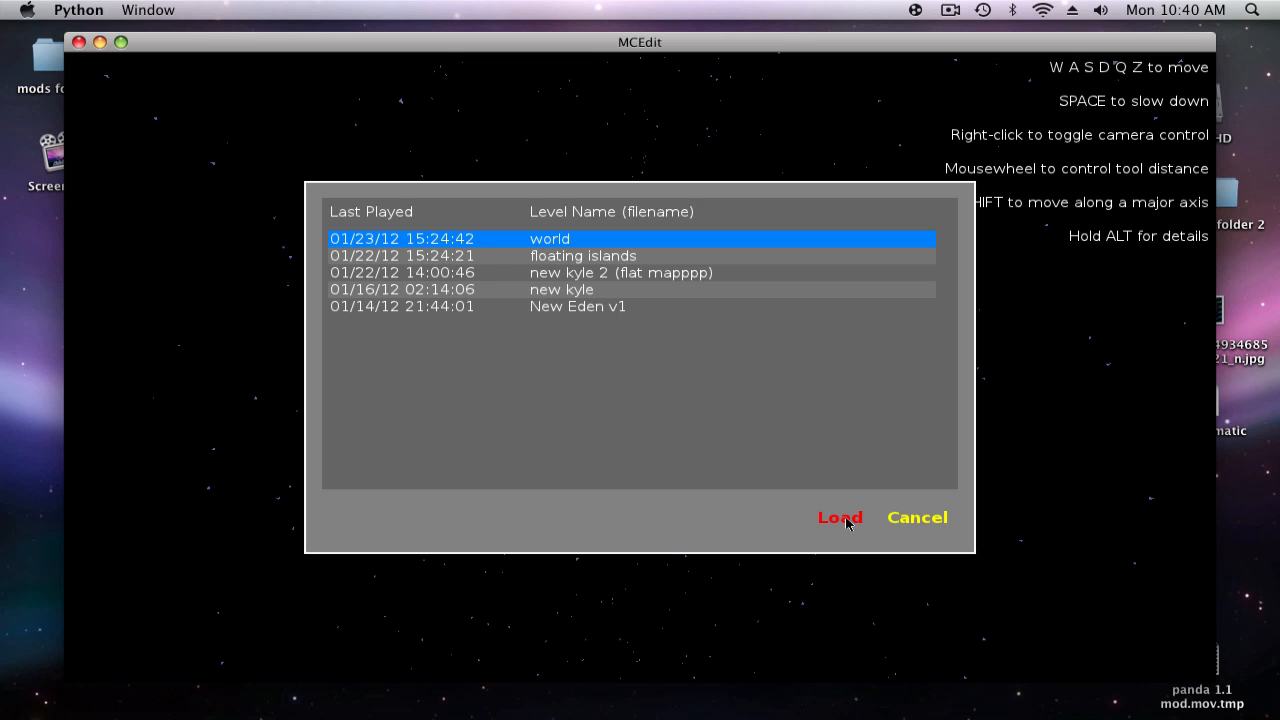
{"action": "left_click", "coordinate": [838, 517]}
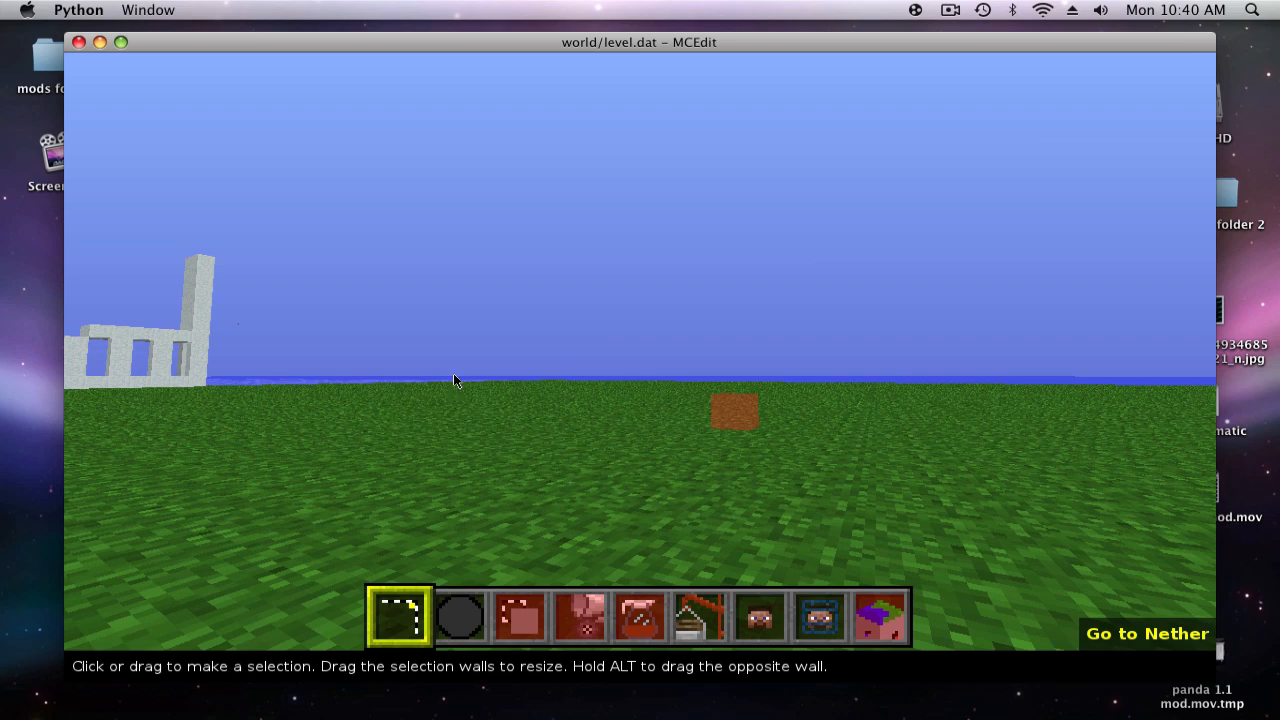
Step: Click into the loaded world scene and maximize the MCEdit window to full screen
{"action": "left_click", "coordinate": [663, 435]}
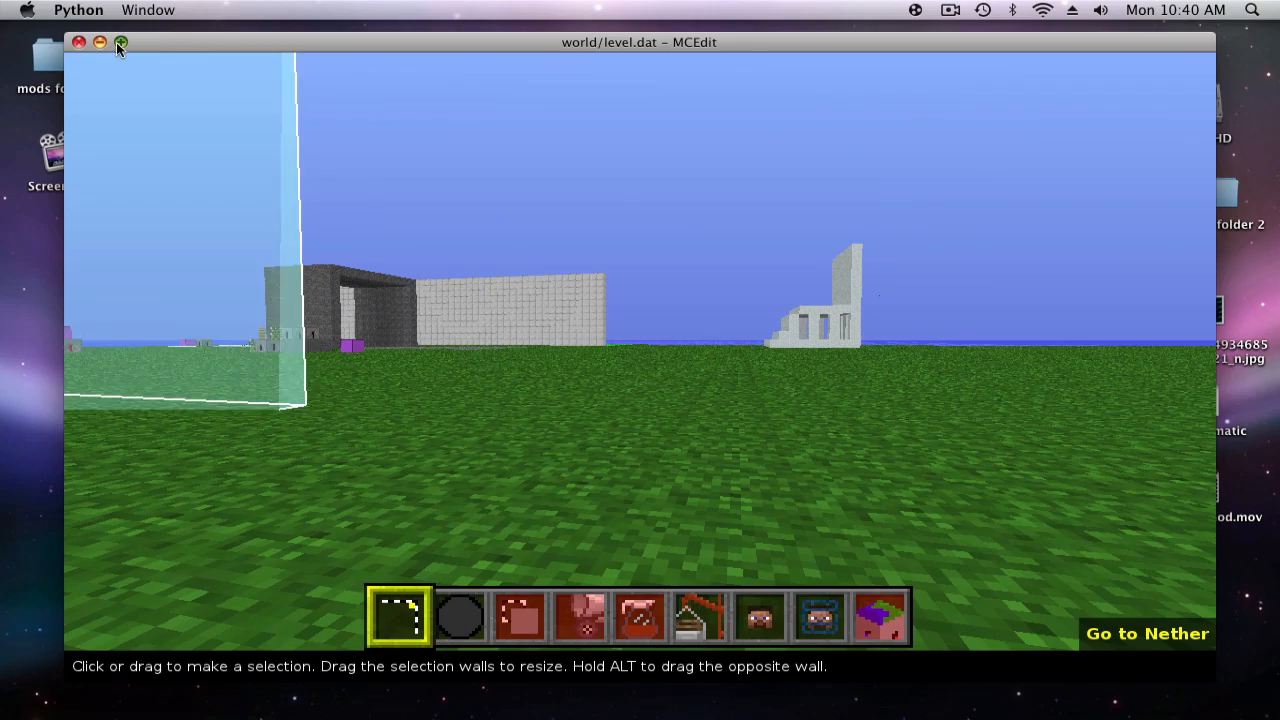
{"action": "left_click", "coordinate": [120, 42]}
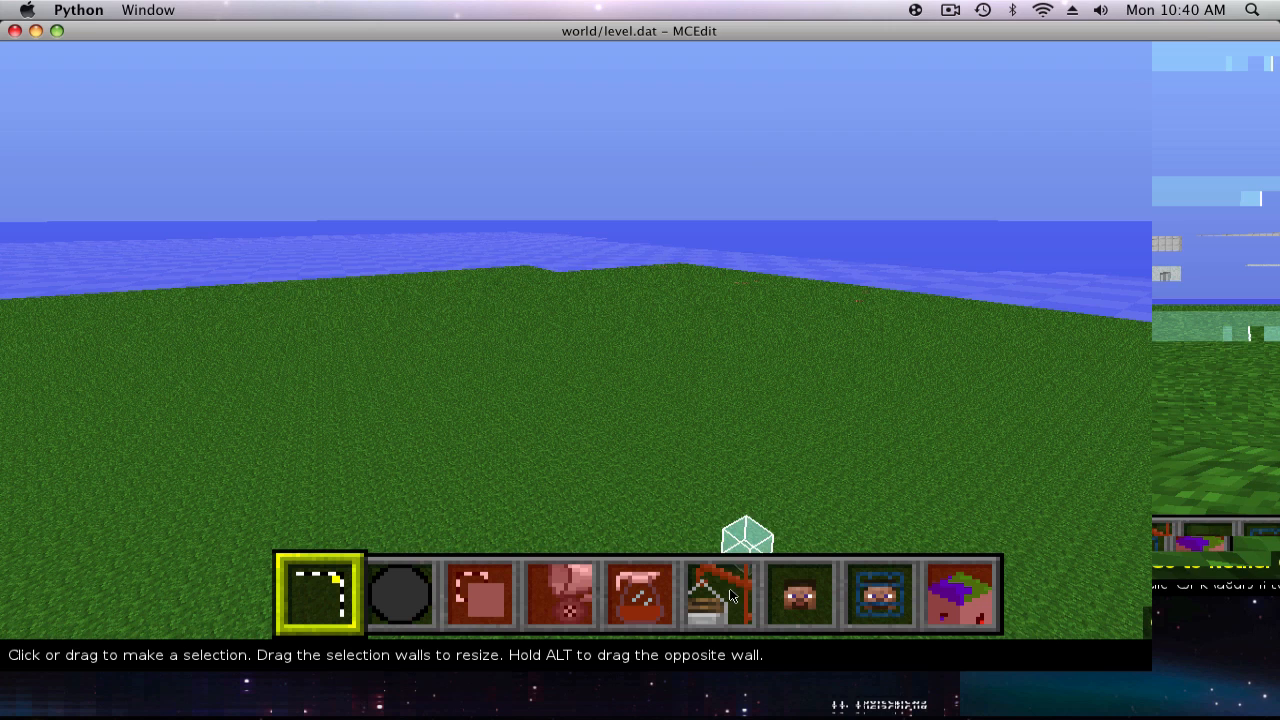
{"action": "mouse_move", "coordinate": [730, 600]}
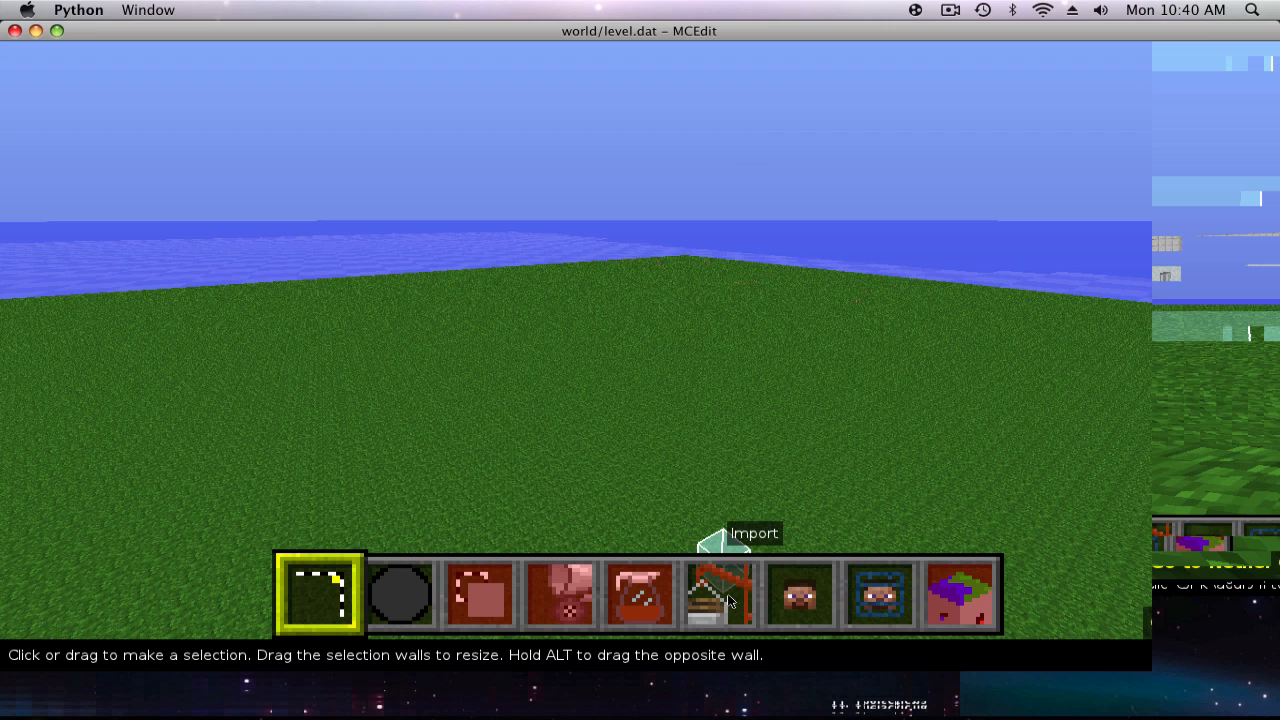
{"action": "left_click", "coordinate": [719, 593]}
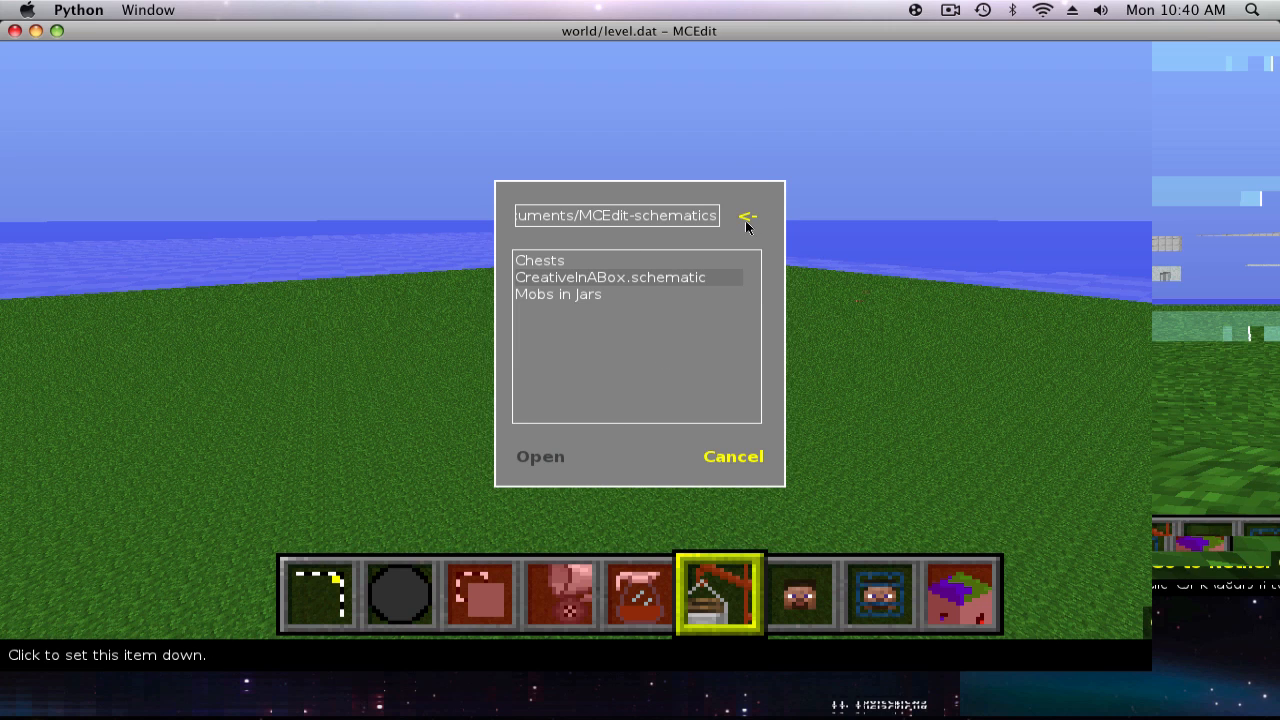
{"action": "mouse_move", "coordinate": [757, 221]}
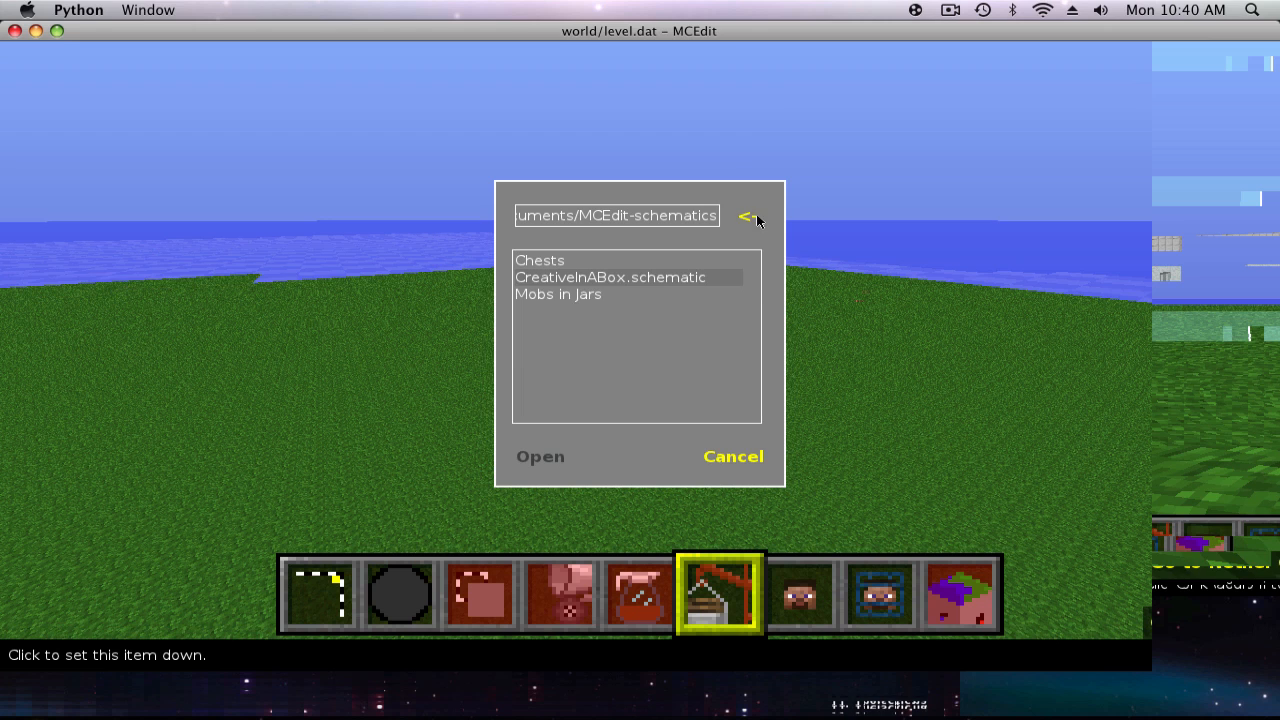
{"action": "mouse_move", "coordinate": [712, 224]}
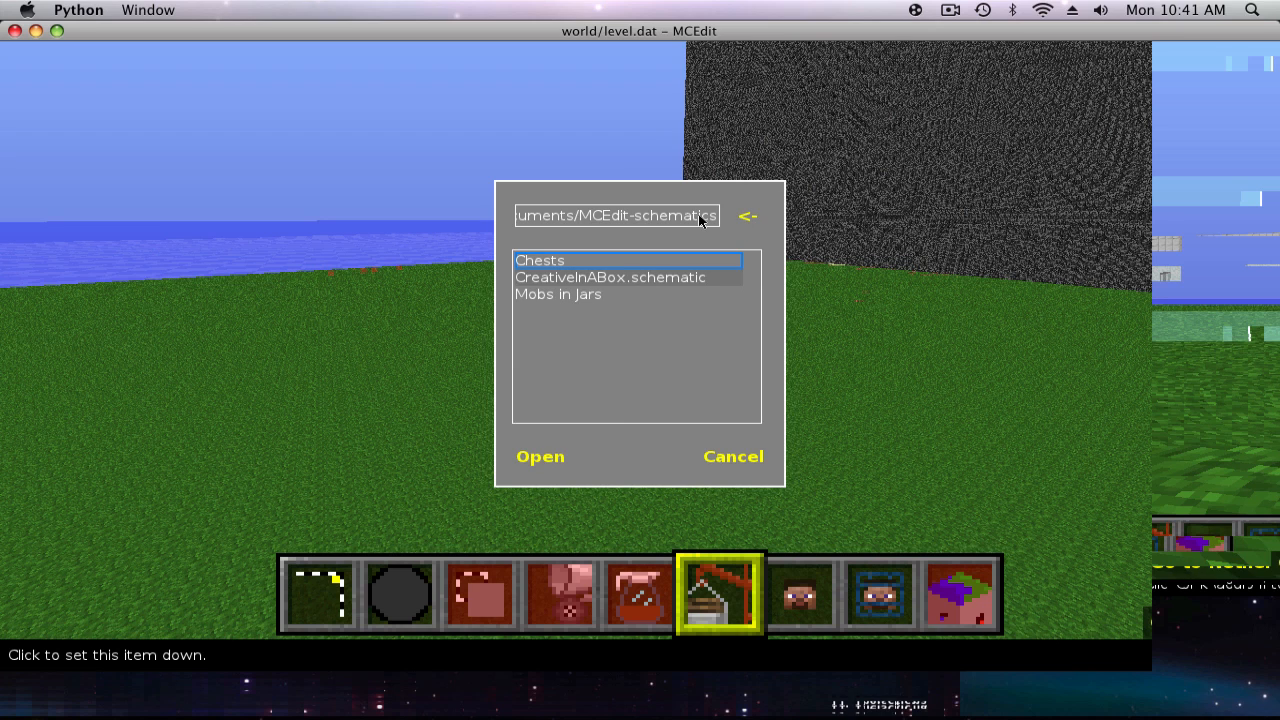
{"action": "mouse_move", "coordinate": [603, 282]}
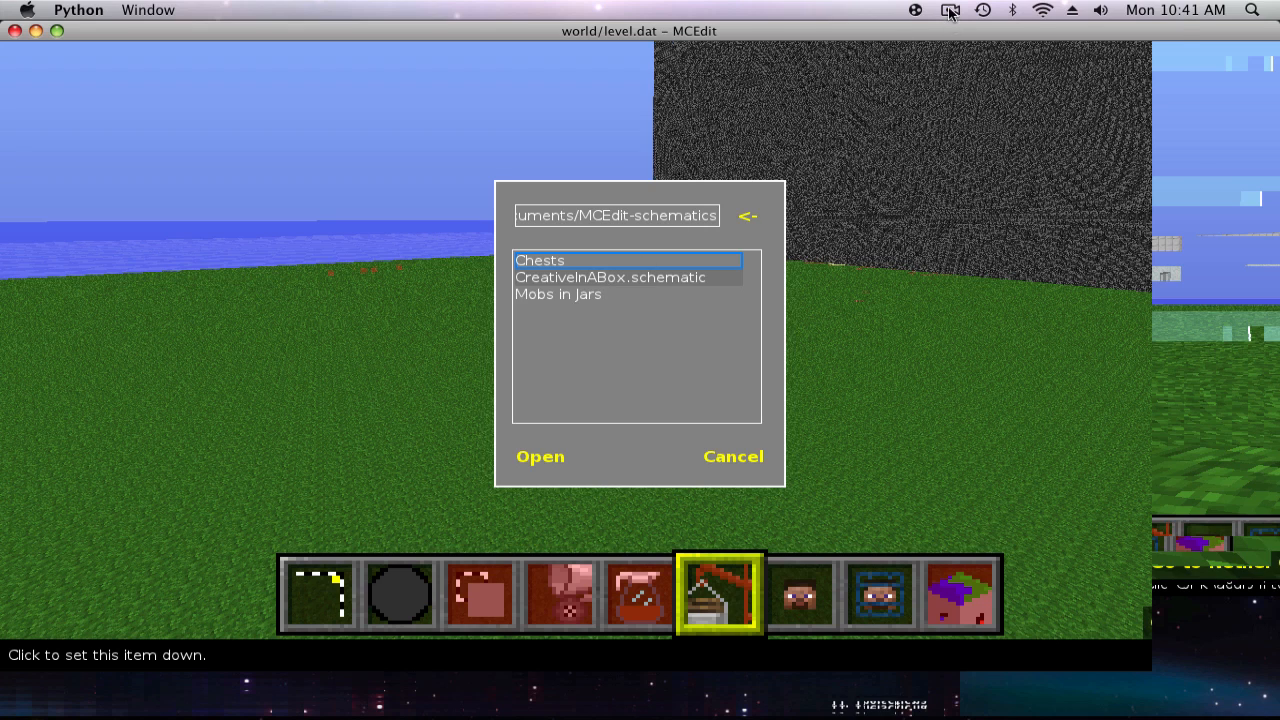
{"action": "left_click", "coordinate": [733, 456]}
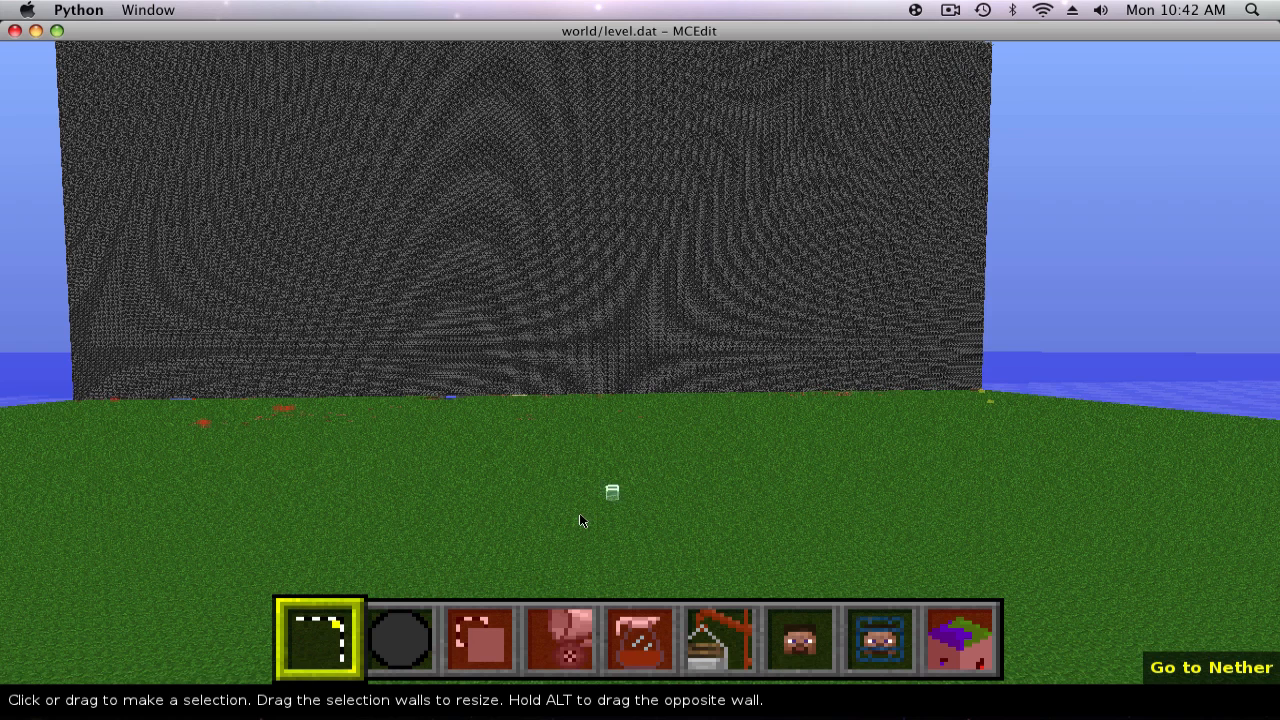
{"action": "mouse_move", "coordinate": [719, 640]}
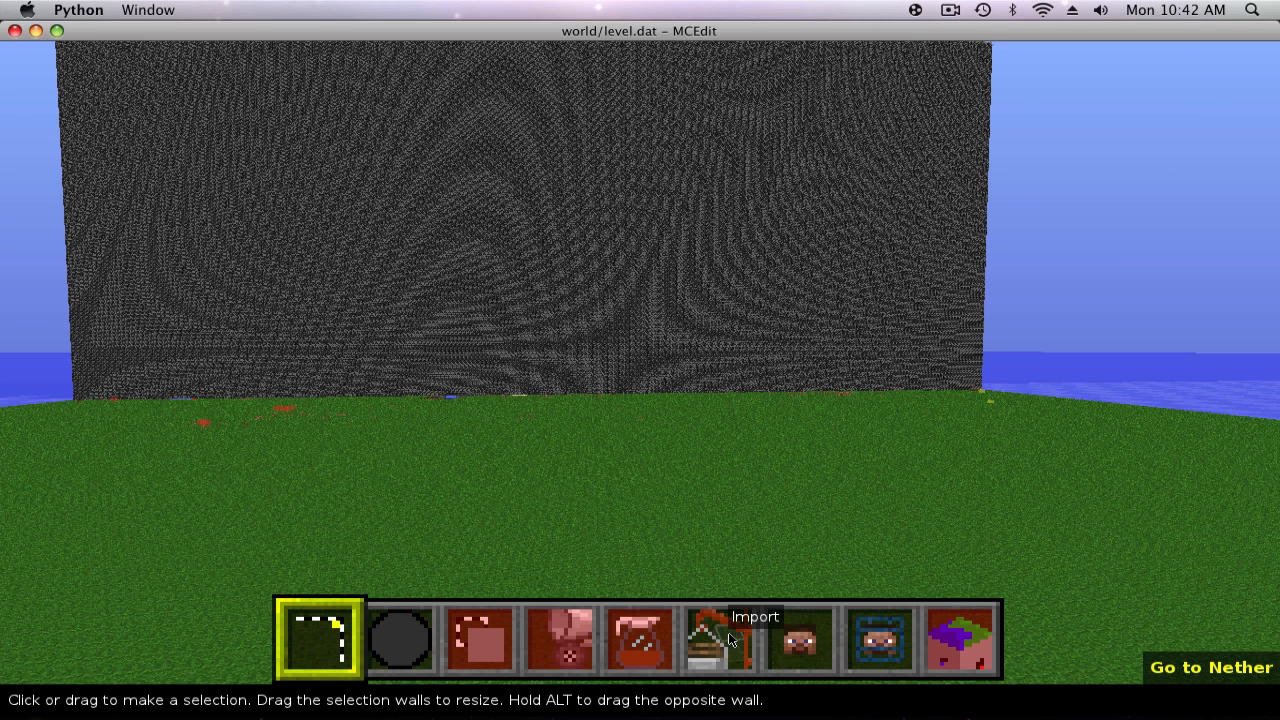
Step: Import 123.schematic from the Desktop folder into the world
{"action": "left_click", "coordinate": [718, 638]}
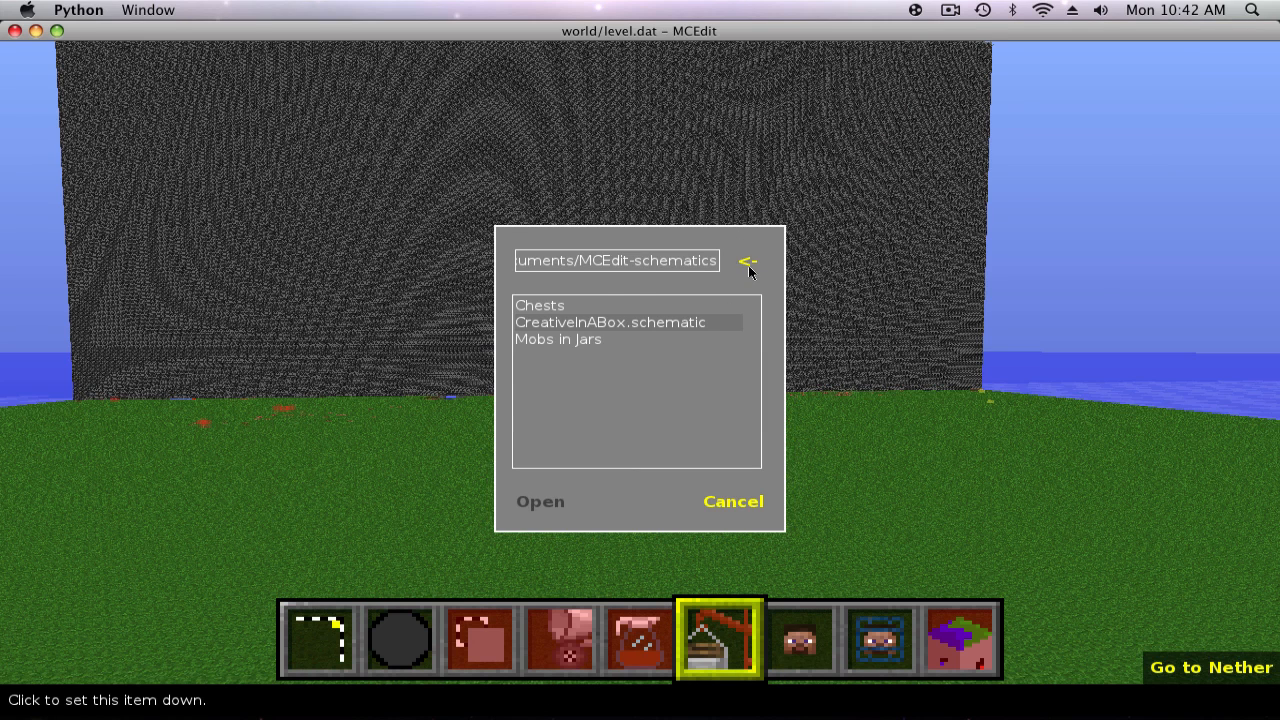
{"action": "left_click", "coordinate": [748, 260]}
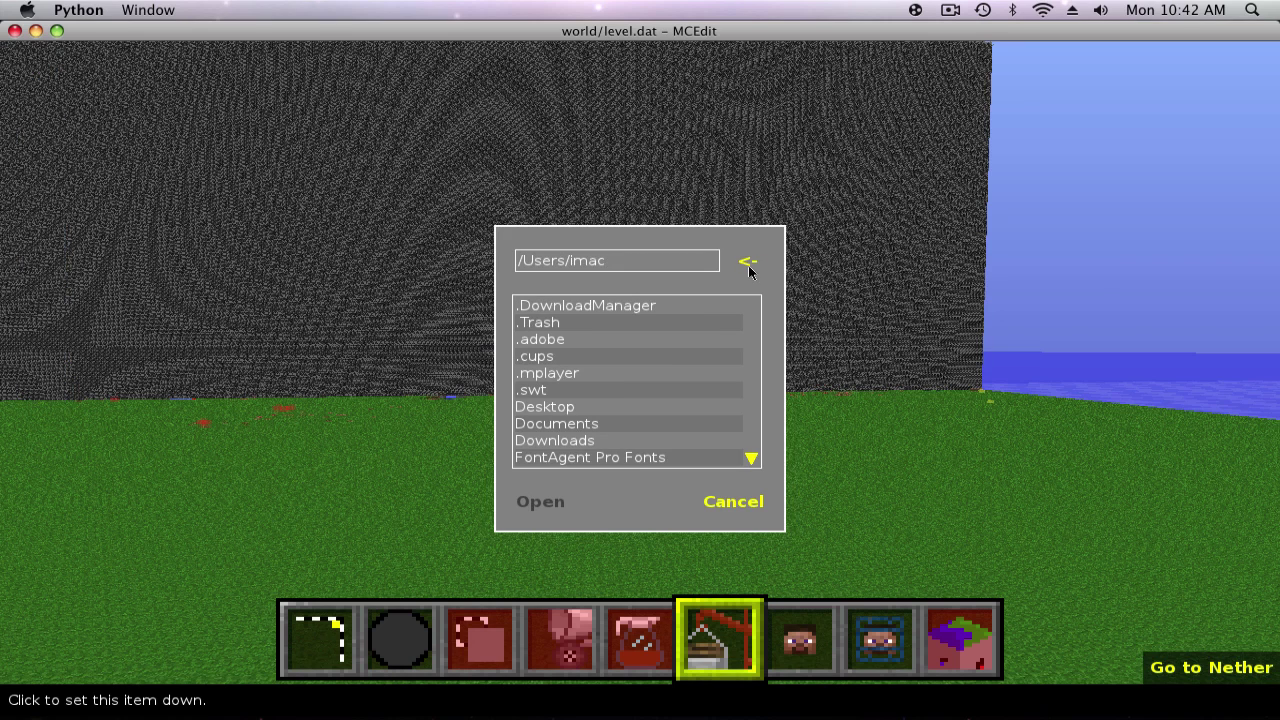
{"action": "mouse_move", "coordinate": [553, 411]}
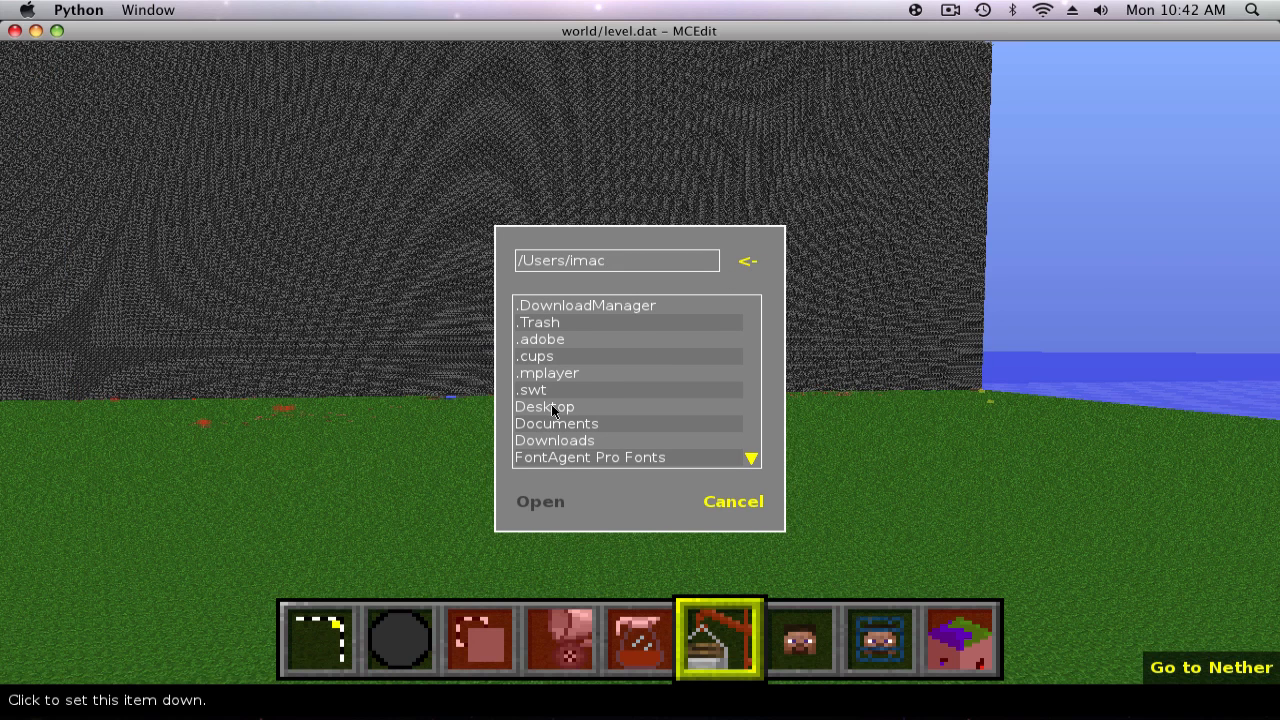
{"action": "double_click", "coordinate": [544, 406]}
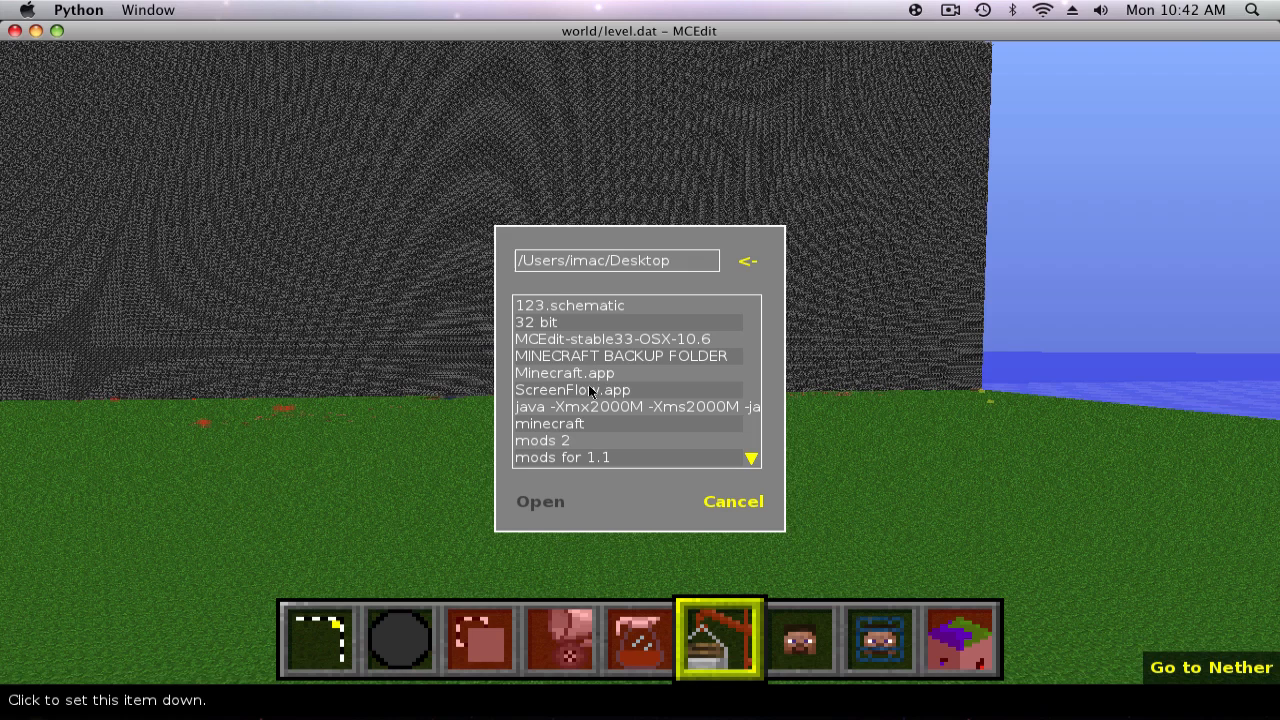
{"action": "mouse_move", "coordinate": [528, 318]}
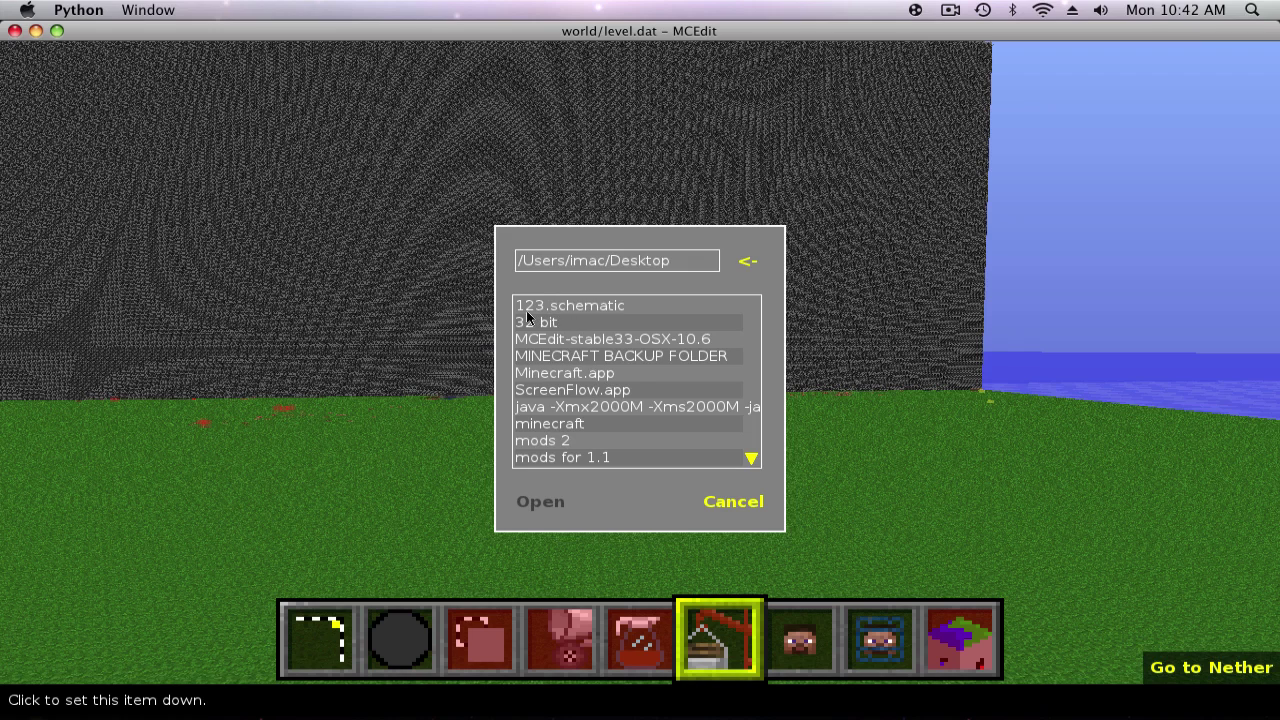
{"action": "left_click", "coordinate": [570, 305]}
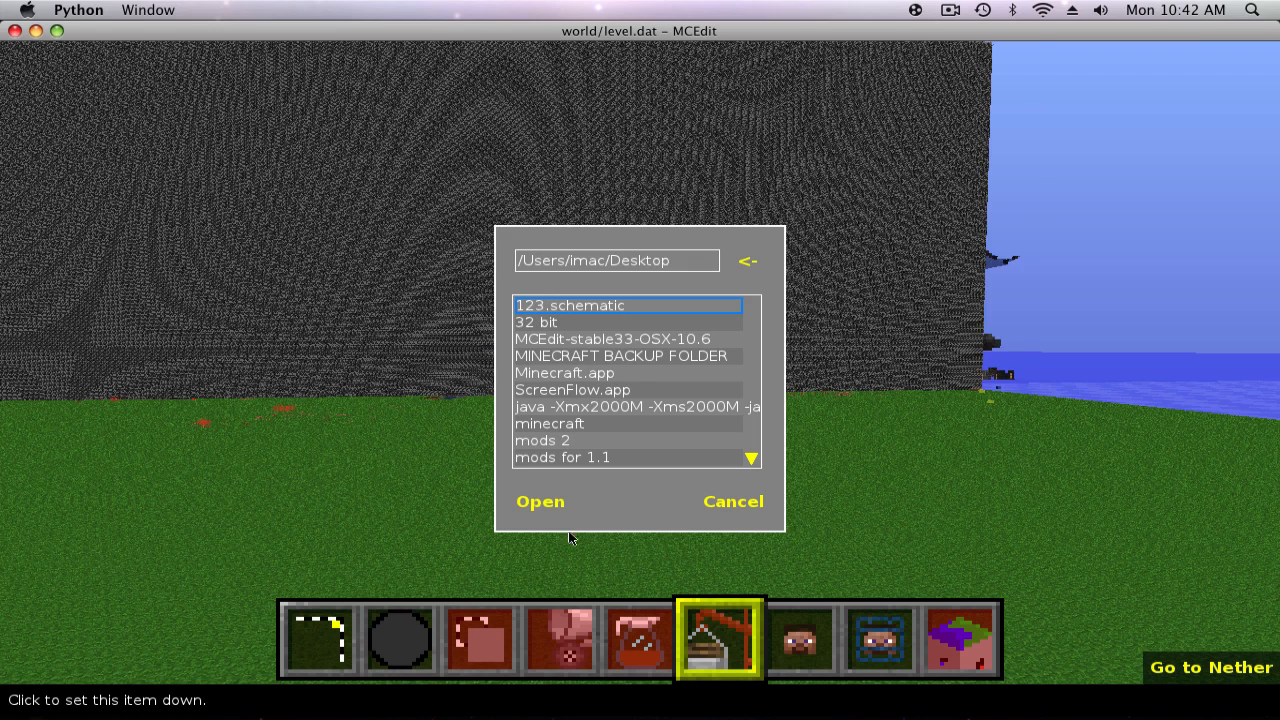
{"action": "left_click", "coordinate": [540, 501]}
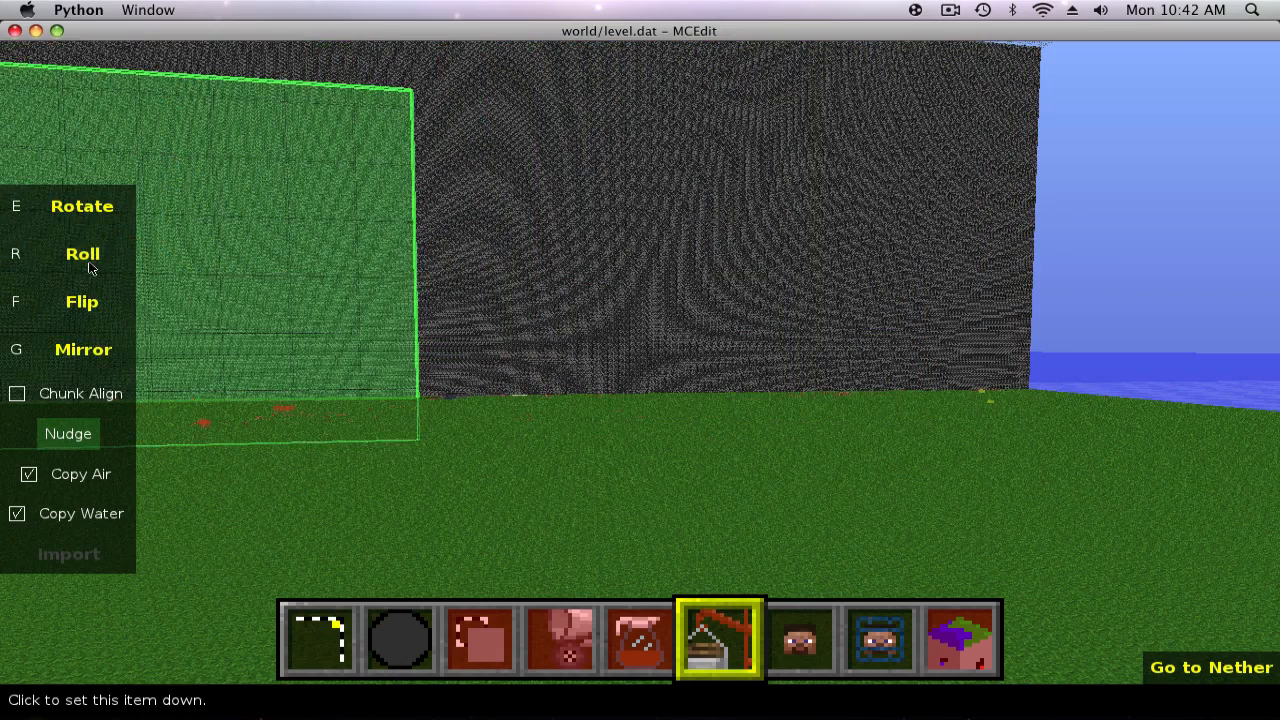
Step: Roll the imported logo art to lie flat and place it in the world
{"action": "left_click", "coordinate": [82, 253]}
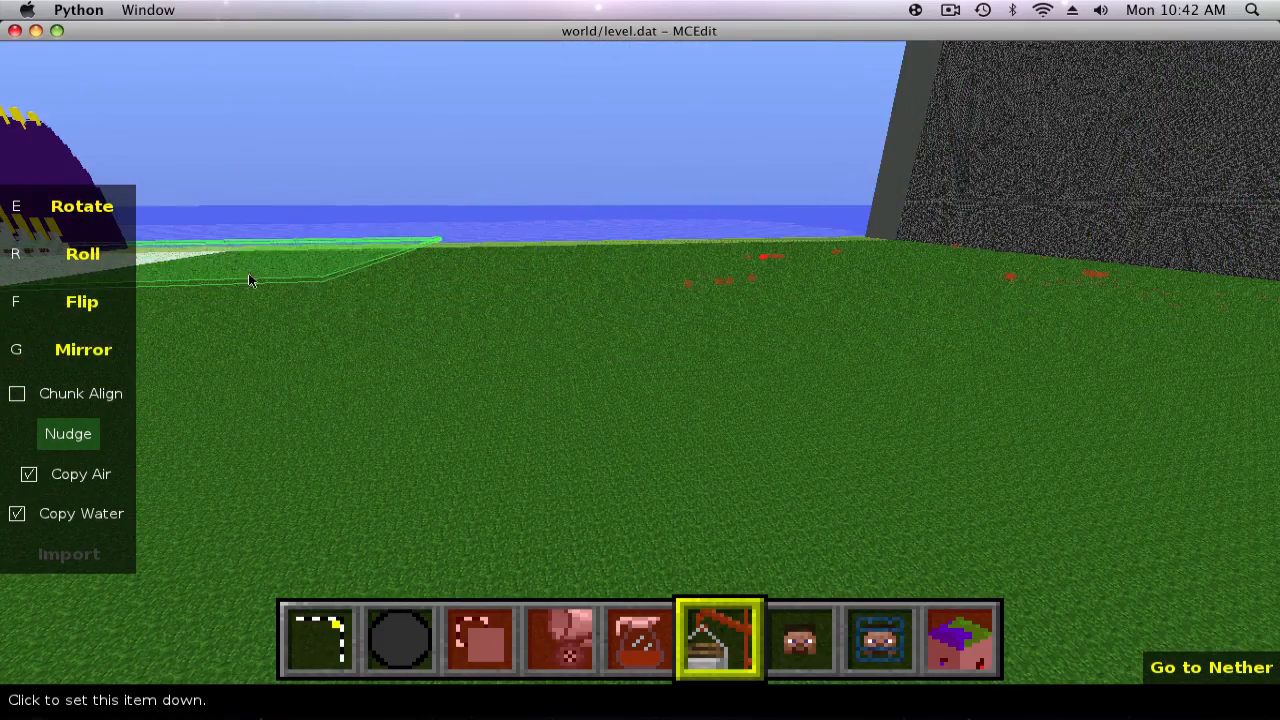
{"action": "left_click", "coordinate": [605, 355]}
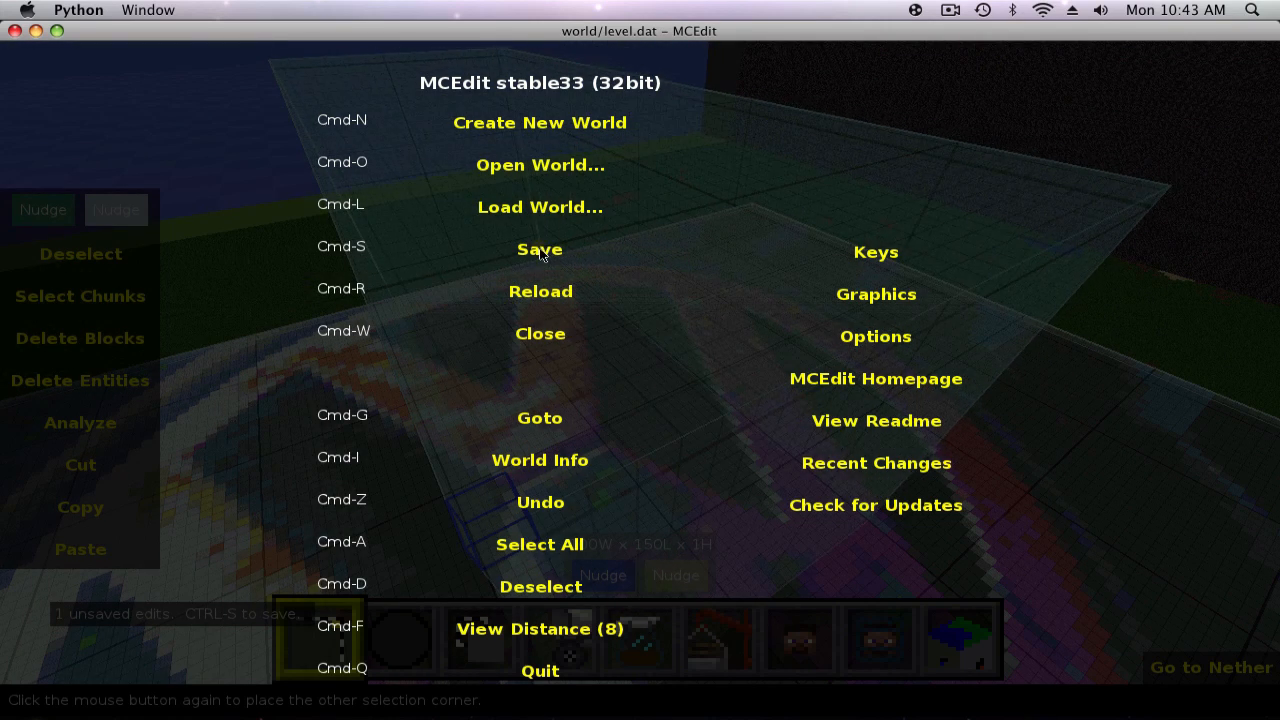
Step: Save the world from the MCEdit menu and wait for saving to finish
{"action": "left_click", "coordinate": [539, 249]}
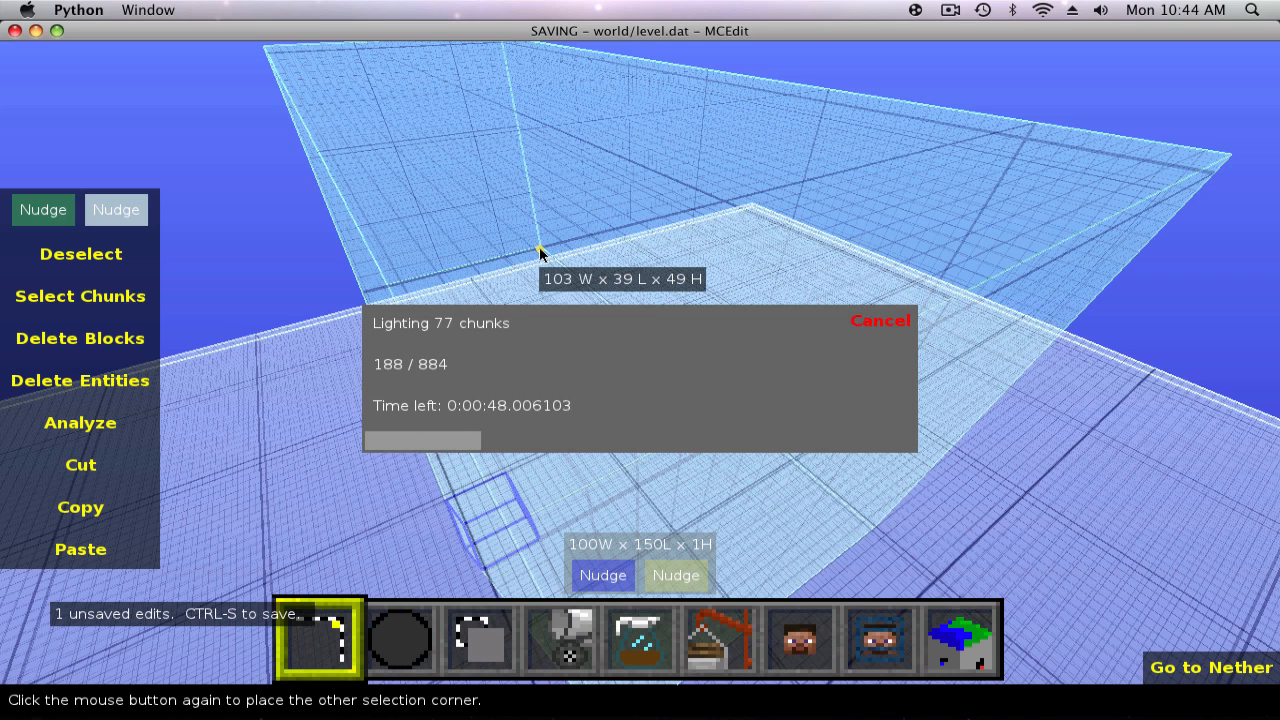
{"action": "mouse_move", "coordinate": [905, 44]}
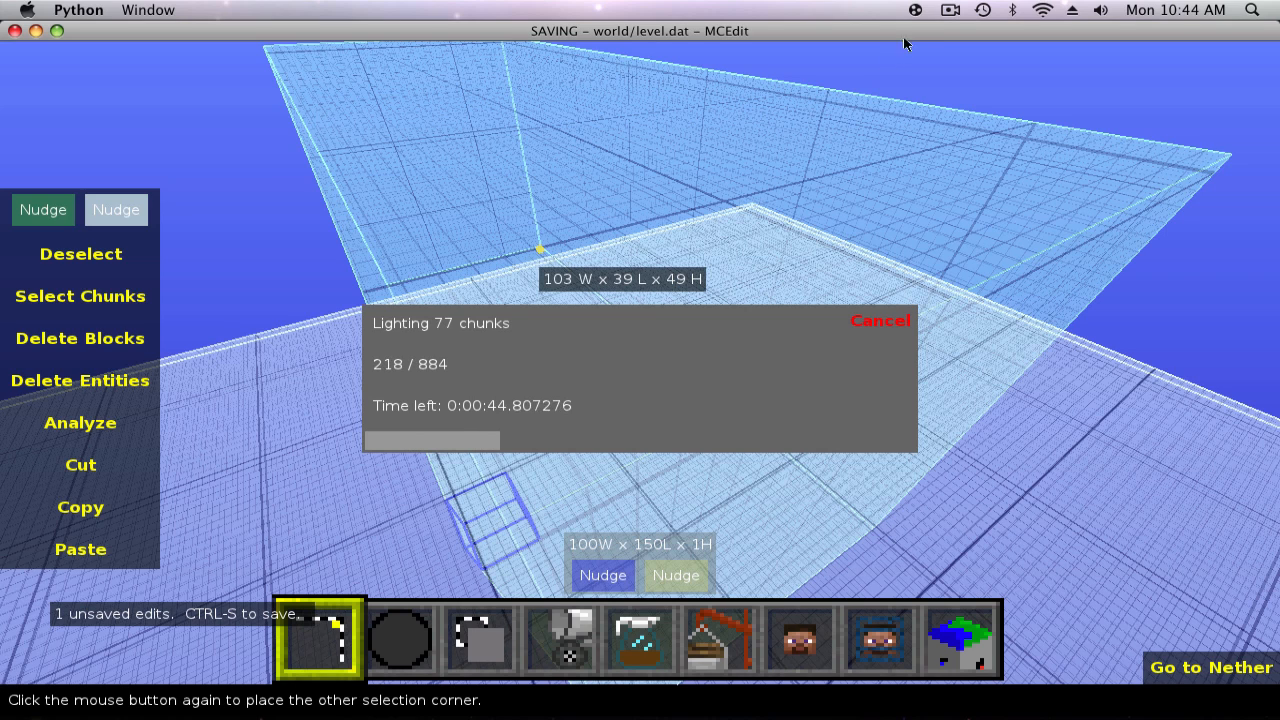
{"action": "left_click", "coordinate": [949, 10]}
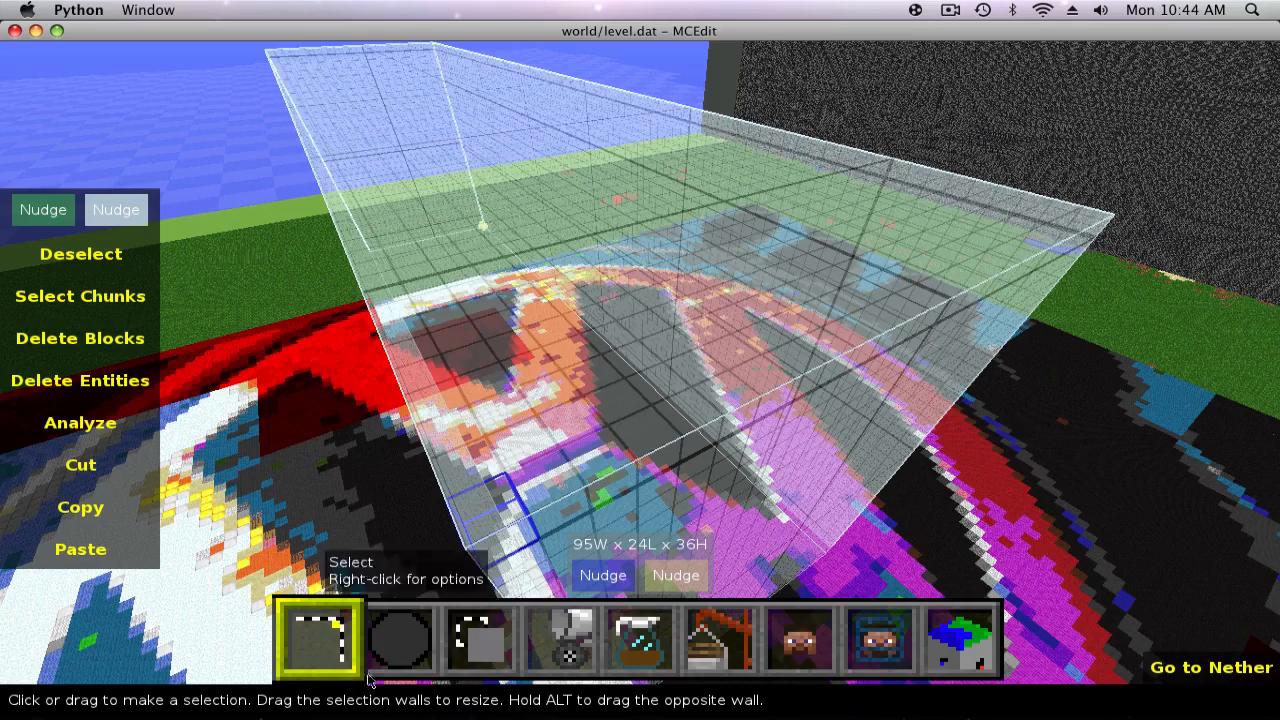
{"action": "mouse_move", "coordinate": [105, 337]}
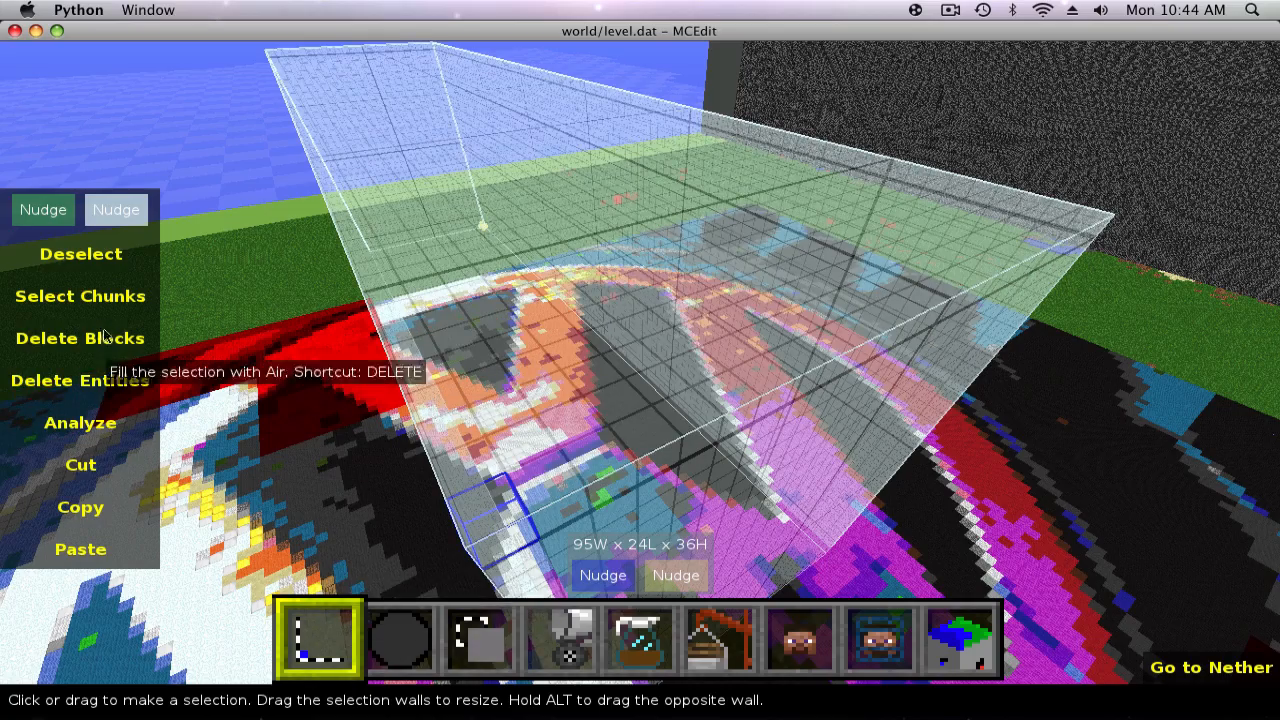
Step: Delete the blocks inside the current selection with the Select tool
{"action": "left_click", "coordinate": [80, 337]}
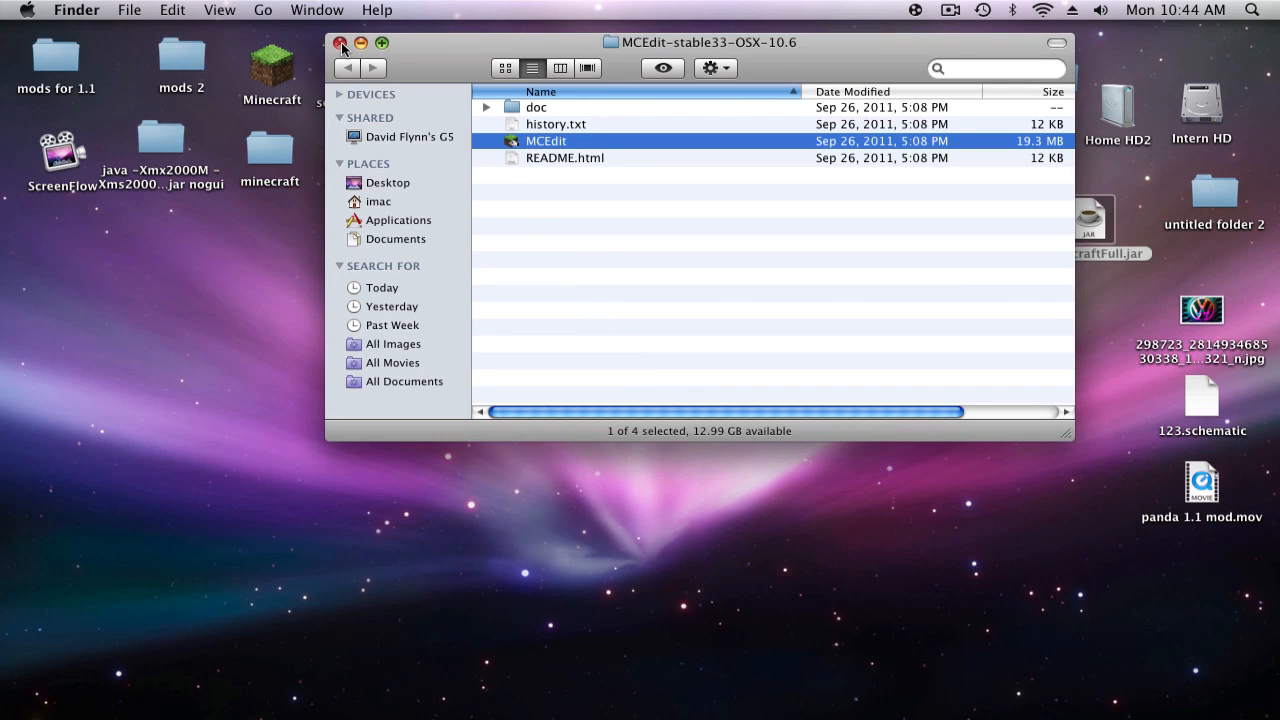
Step: Close the MCEdit folder window, launch Minecraft from the Dock, and log in
{"action": "left_click", "coordinate": [342, 43]}
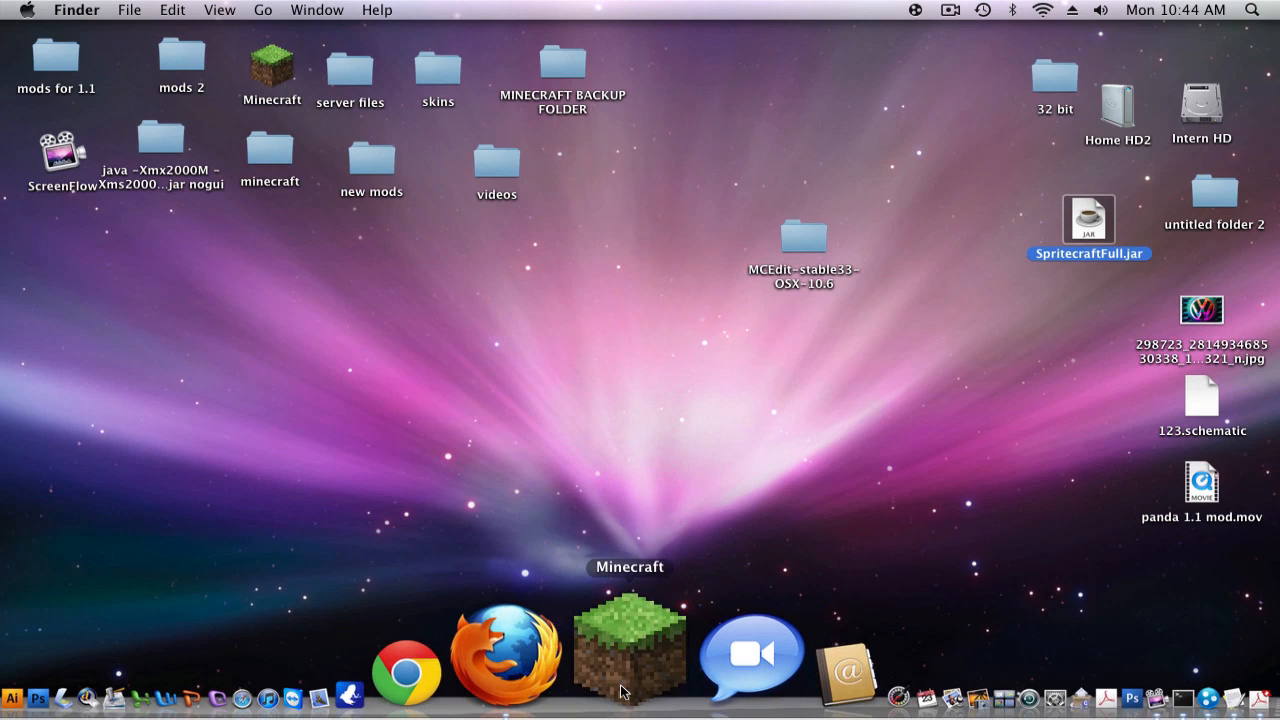
{"action": "left_click", "coordinate": [629, 645]}
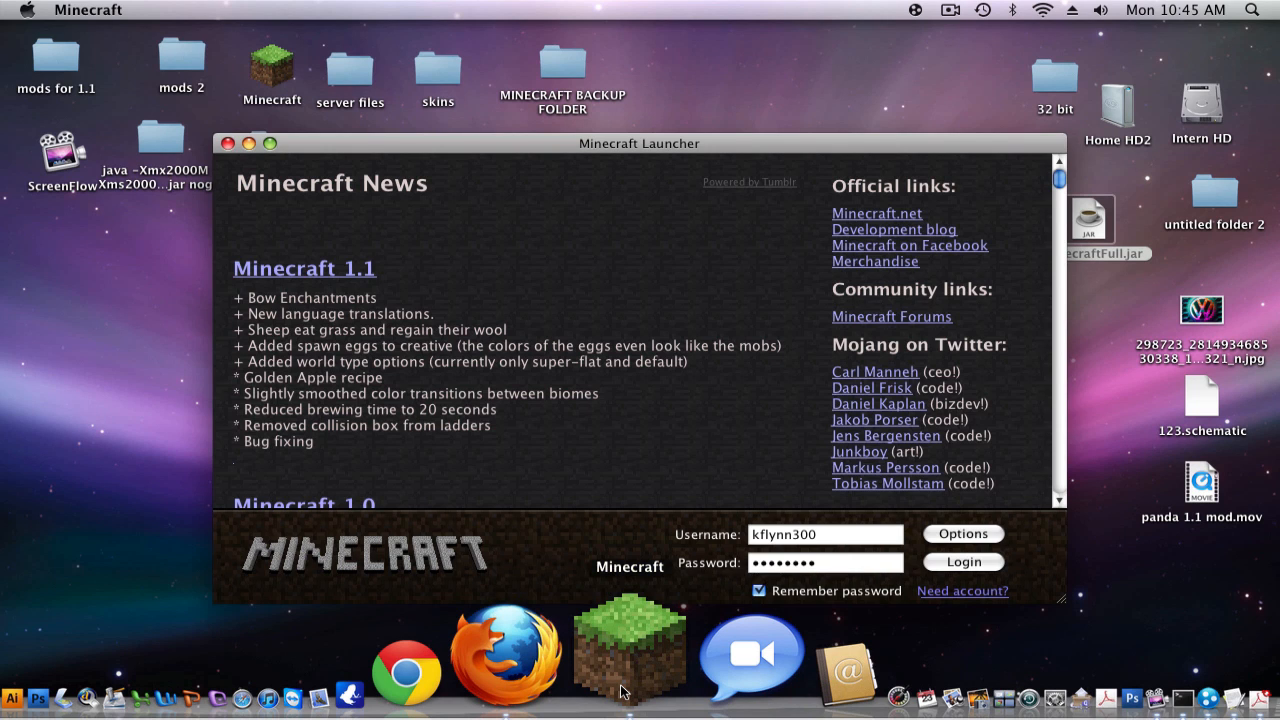
{"action": "left_click", "coordinate": [962, 561]}
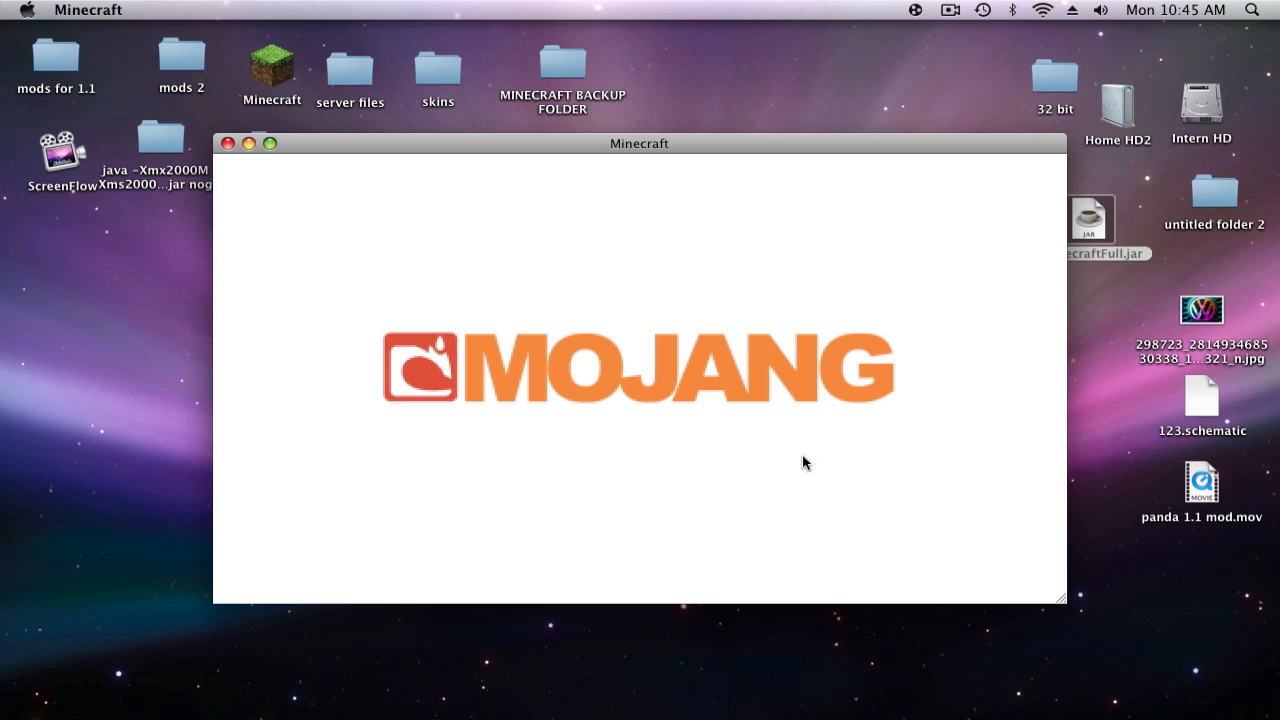
{"action": "mouse_move", "coordinate": [744, 426]}
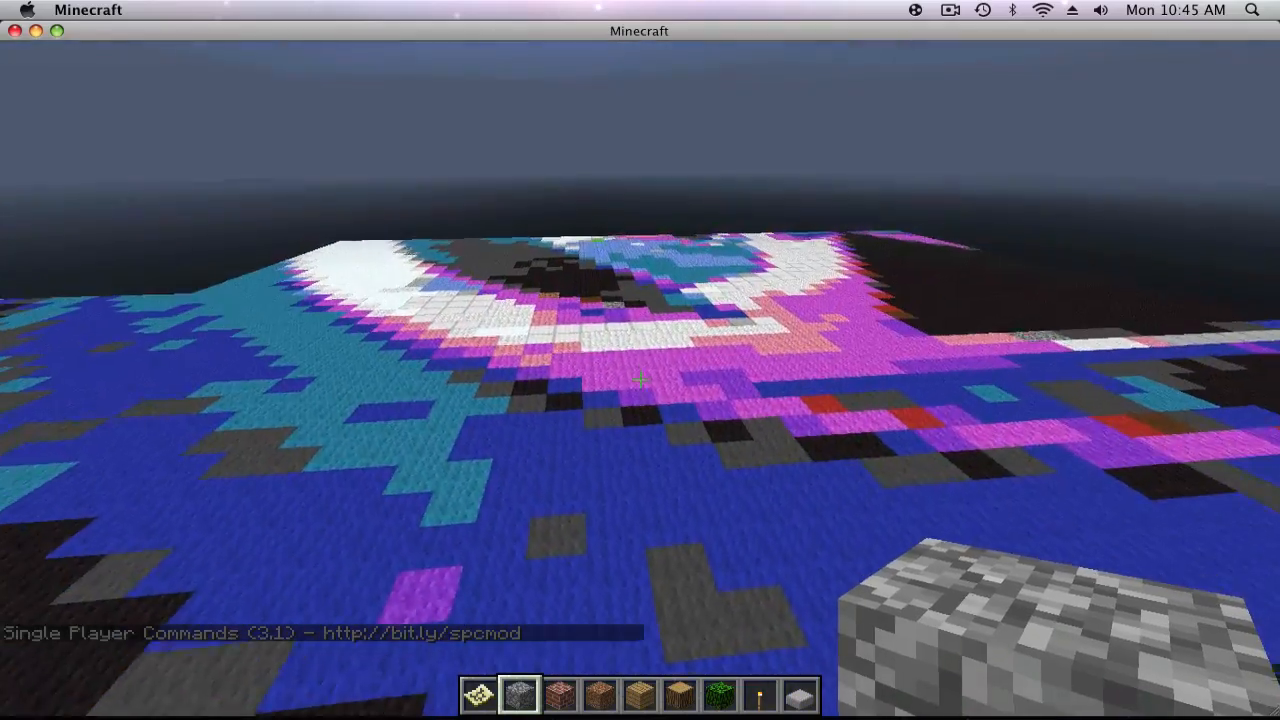
{"action": "mouse_move", "coordinate": [640, 380]}
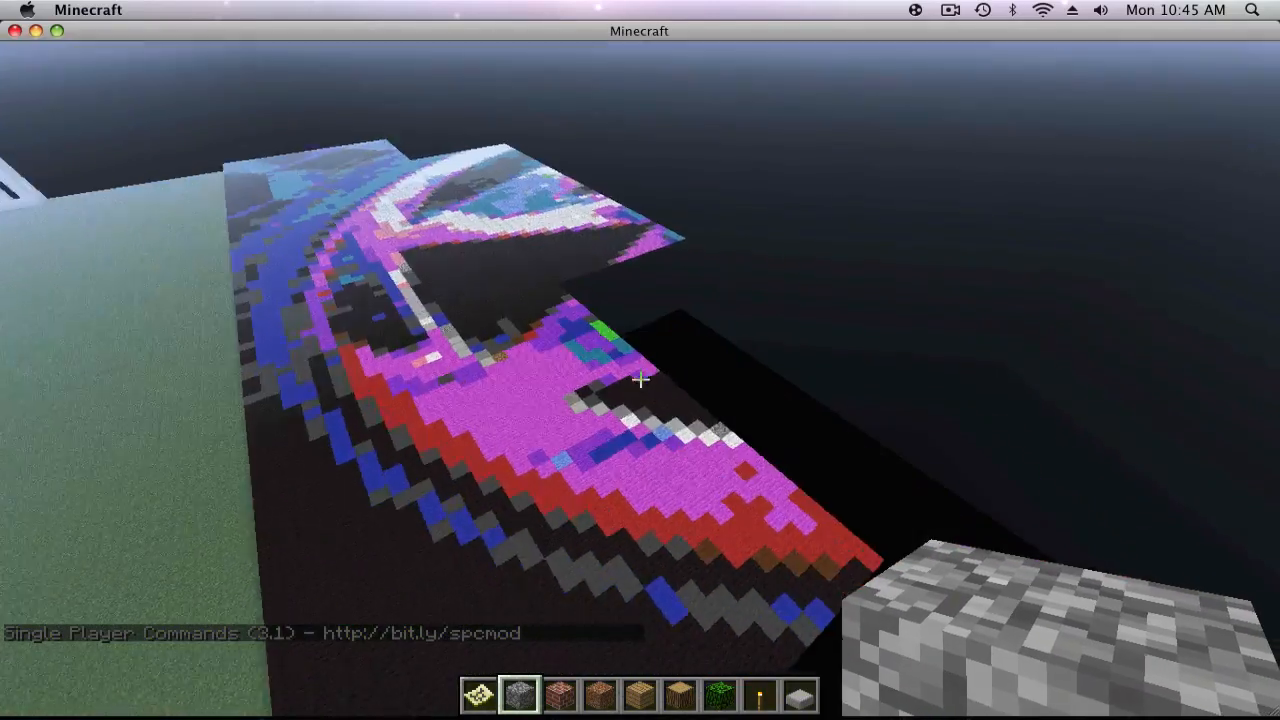
{"action": "mouse_move", "coordinate": [640, 380]}
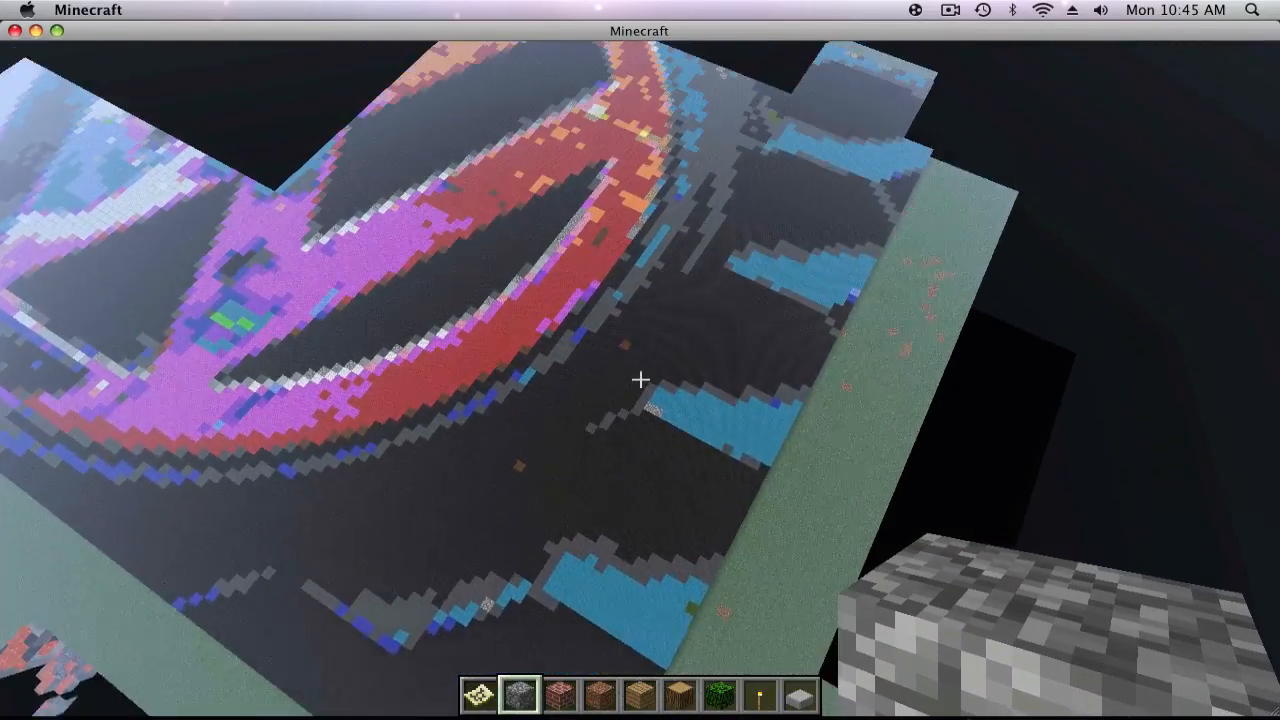
{"action": "mouse_move", "coordinate": [640, 380]}
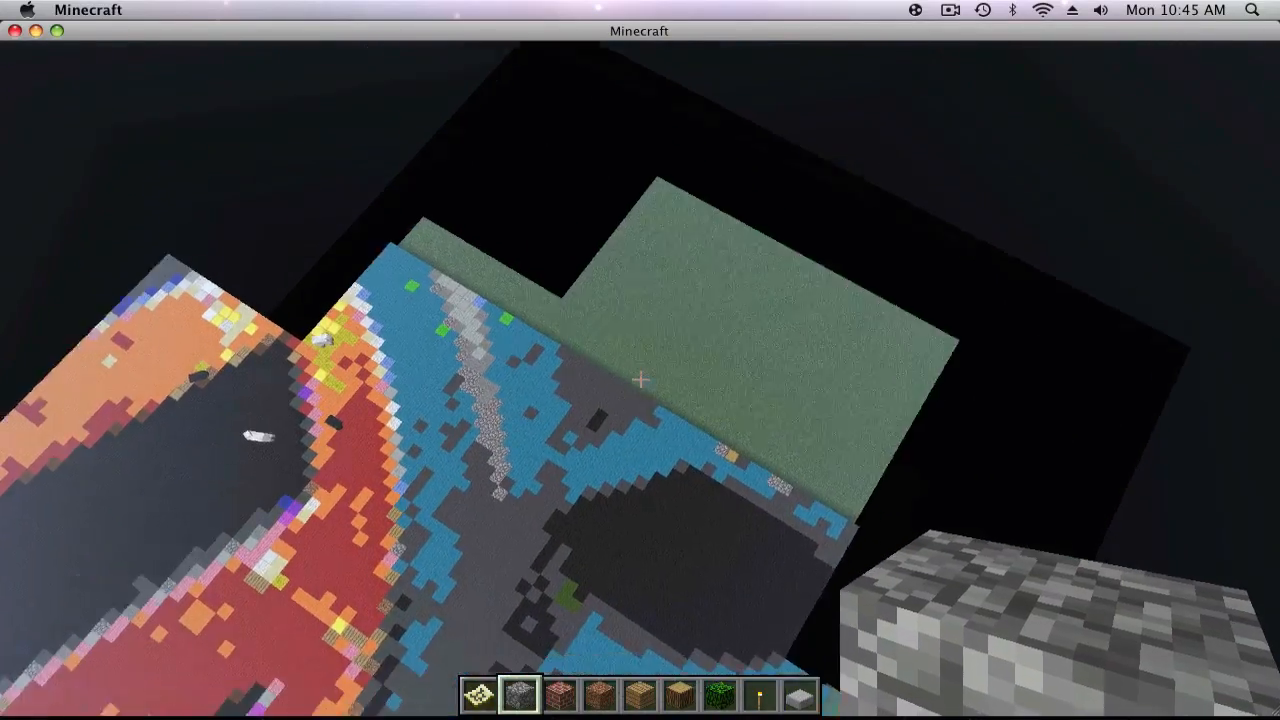
{"action": "mouse_move", "coordinate": [640, 380]}
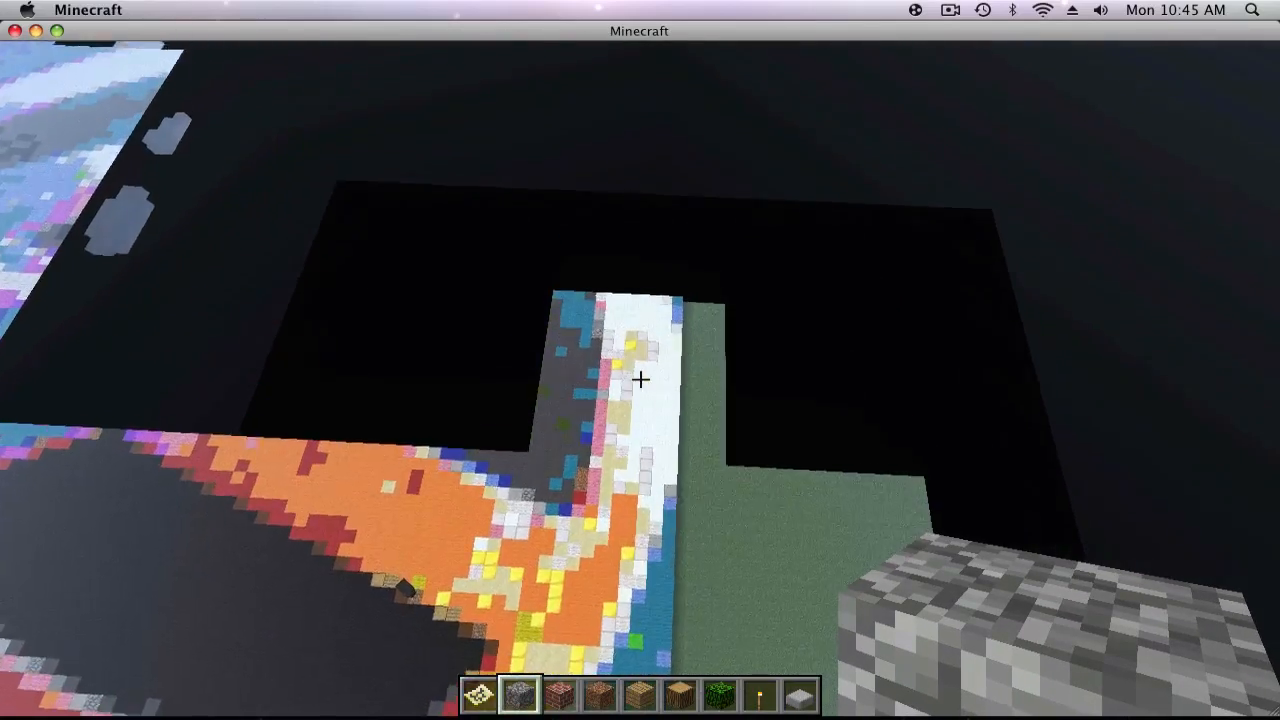
{"action": "mouse_move", "coordinate": [640, 380]}
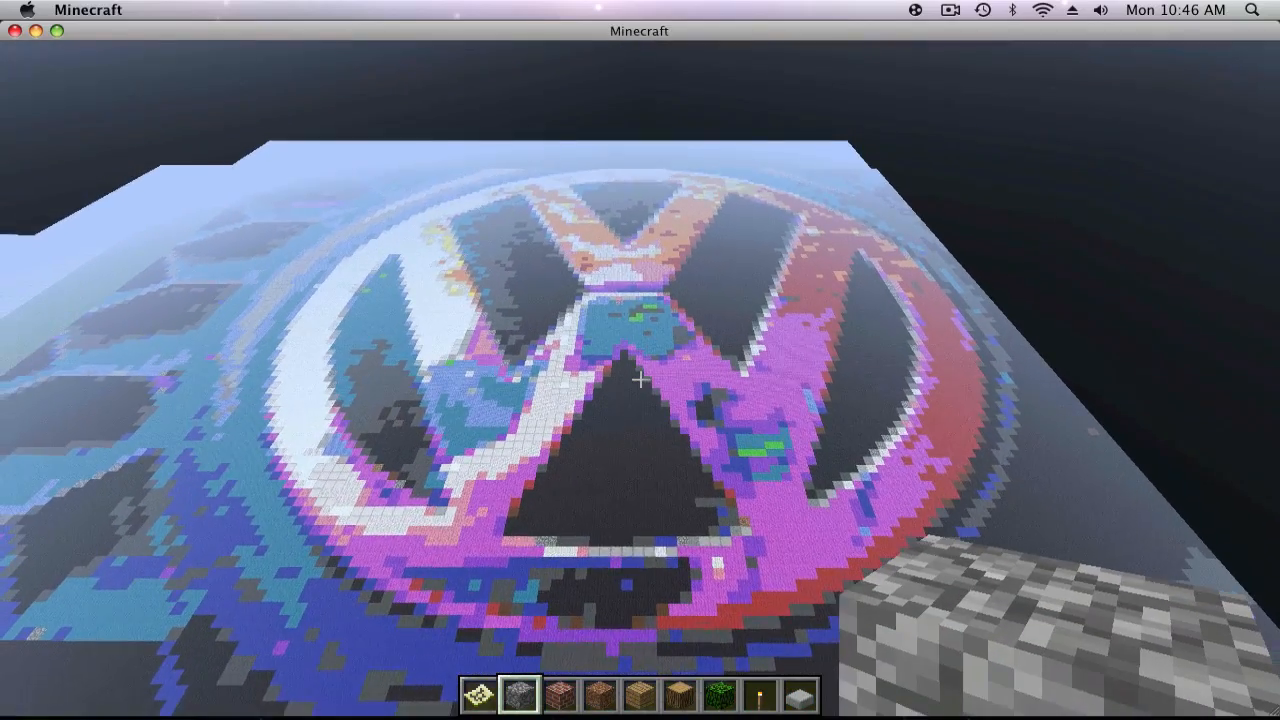
Step: Pause Minecraft with Escape to bring up the Game menu over the logo art
{"action": "key", "text": "Escape"}
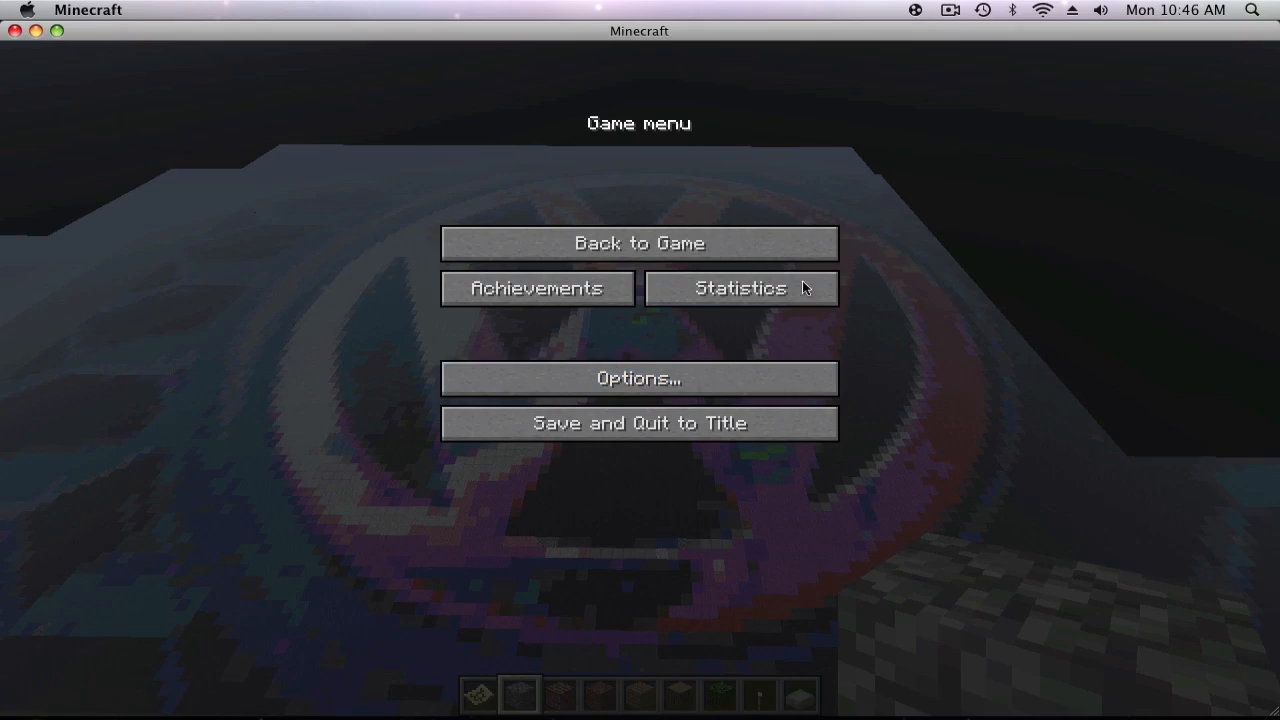
{"action": "left_click", "coordinate": [949, 9]}
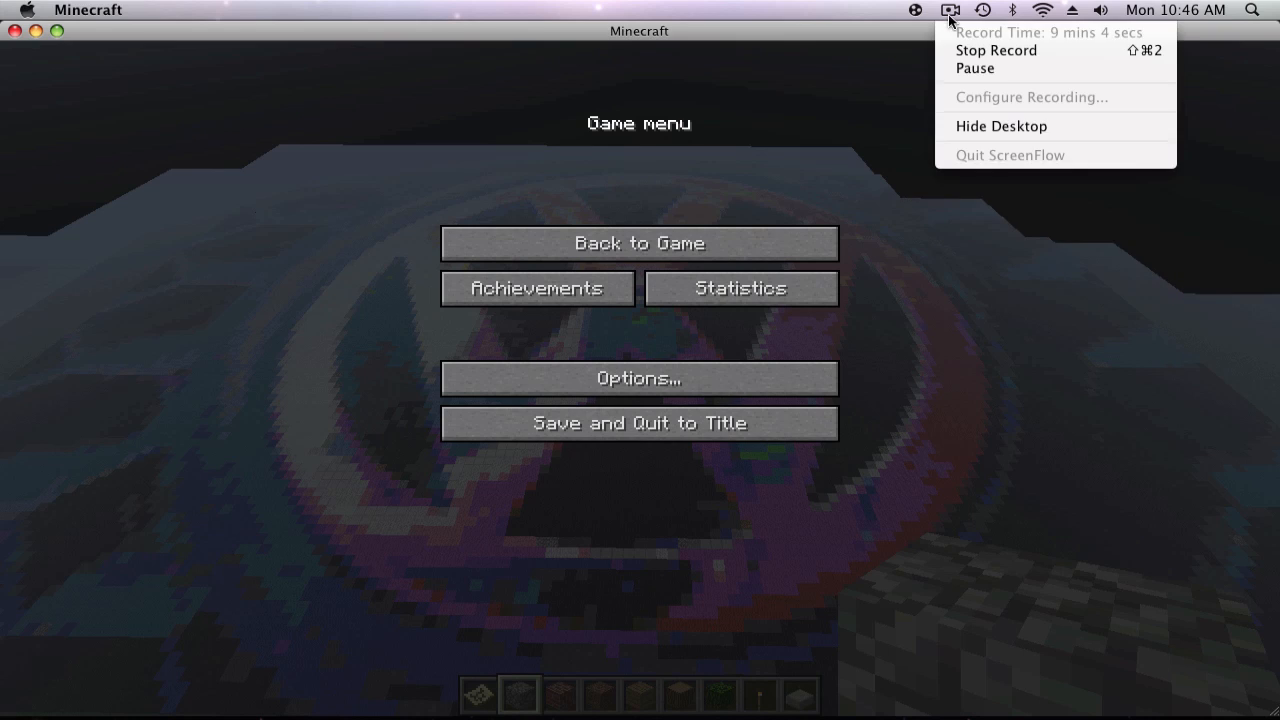